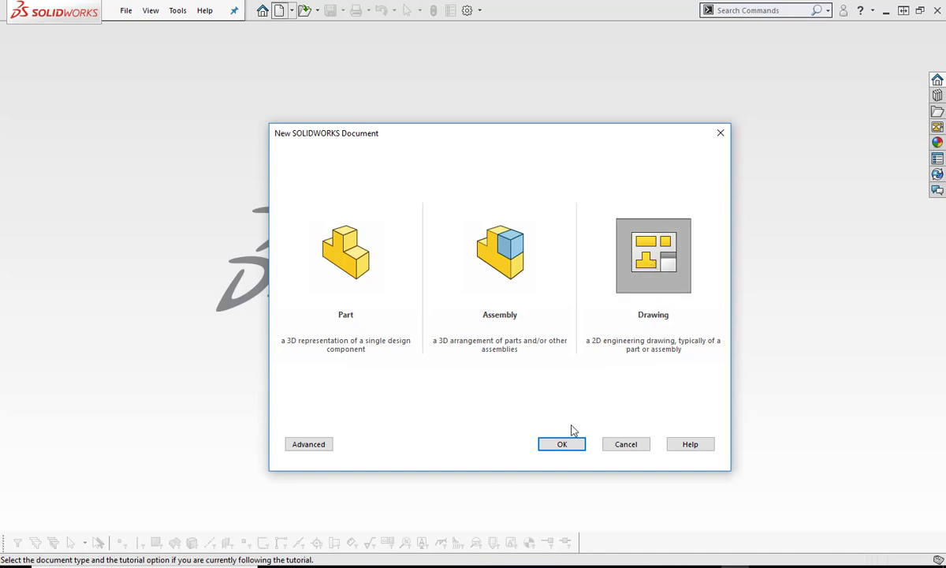
# Create a new drawing on an A3 (ISO) sheet after previewing A4 (ISO).
pyautogui.click(561, 444)
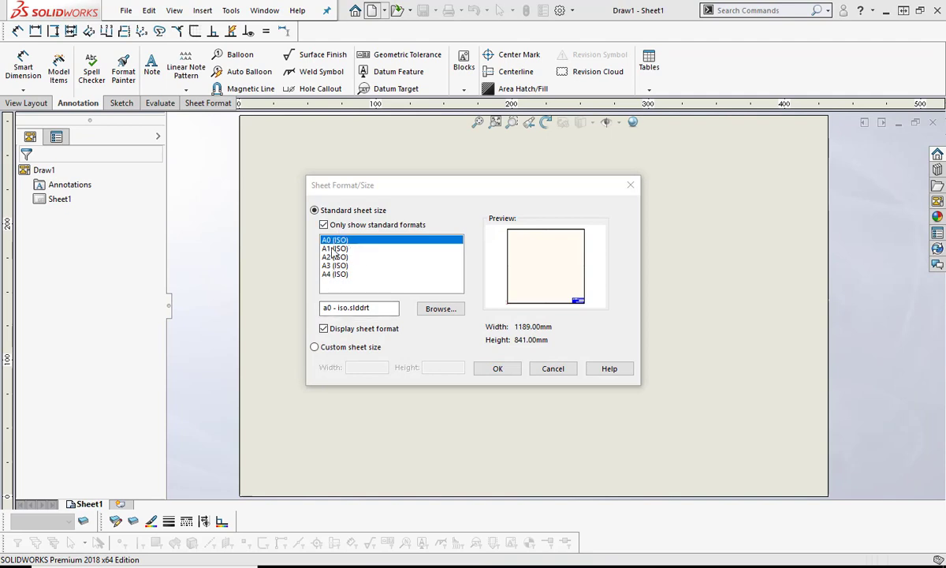
pyautogui.click(335, 275)
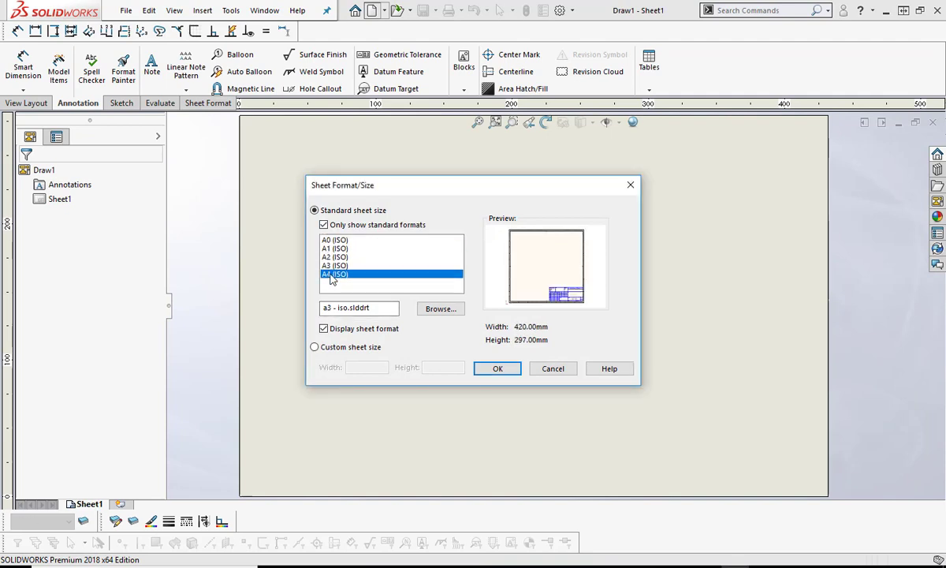
pyautogui.click(334, 274)
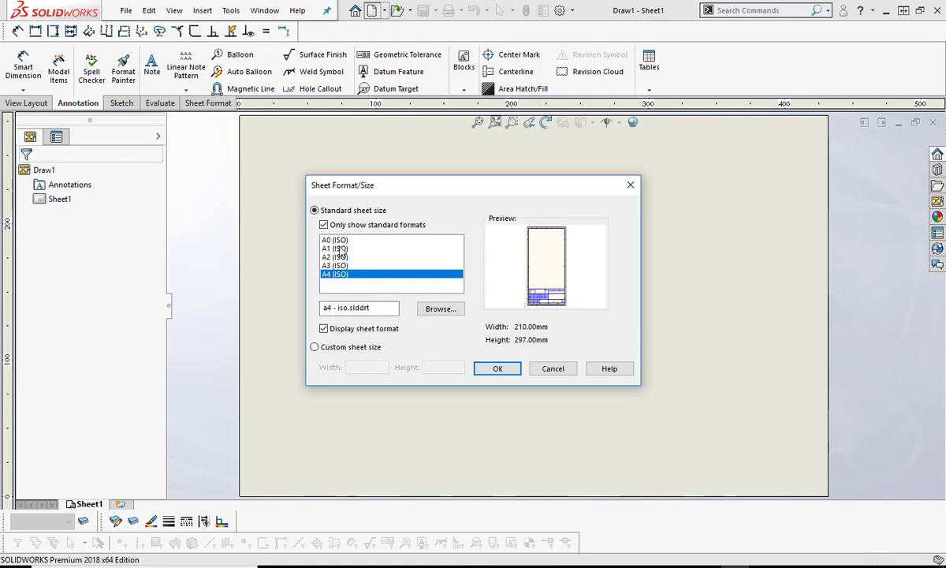
pyautogui.click(335, 265)
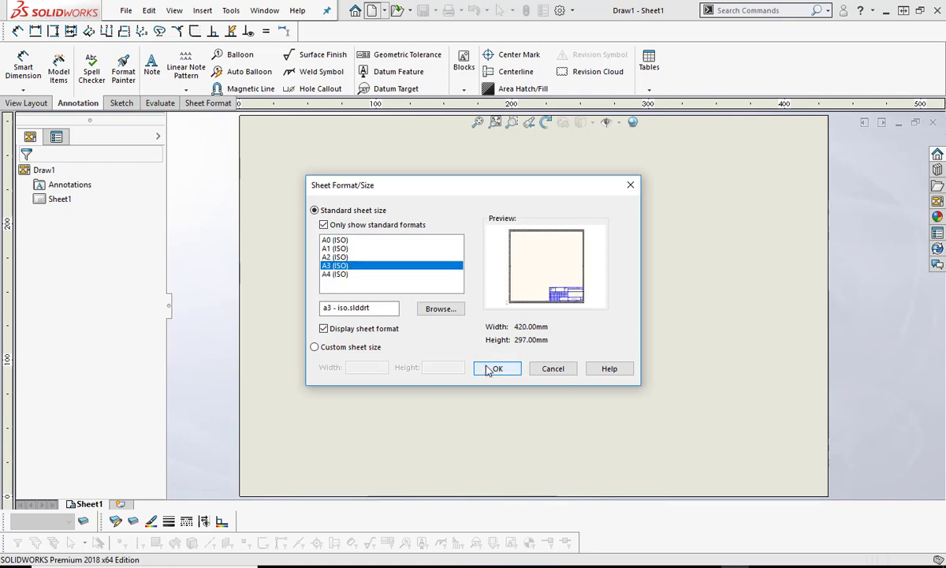
pyautogui.click(496, 369)
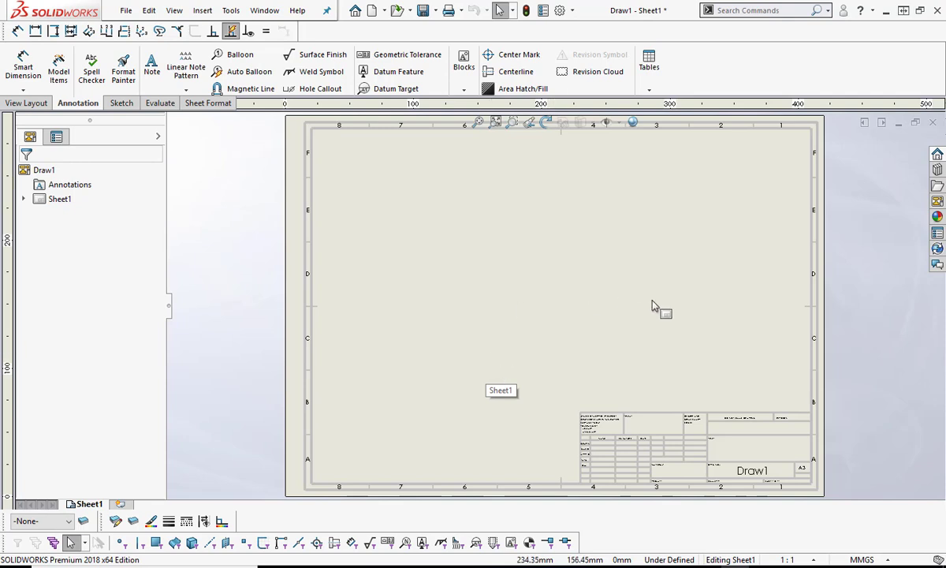
pyautogui.moveTo(564, 252)
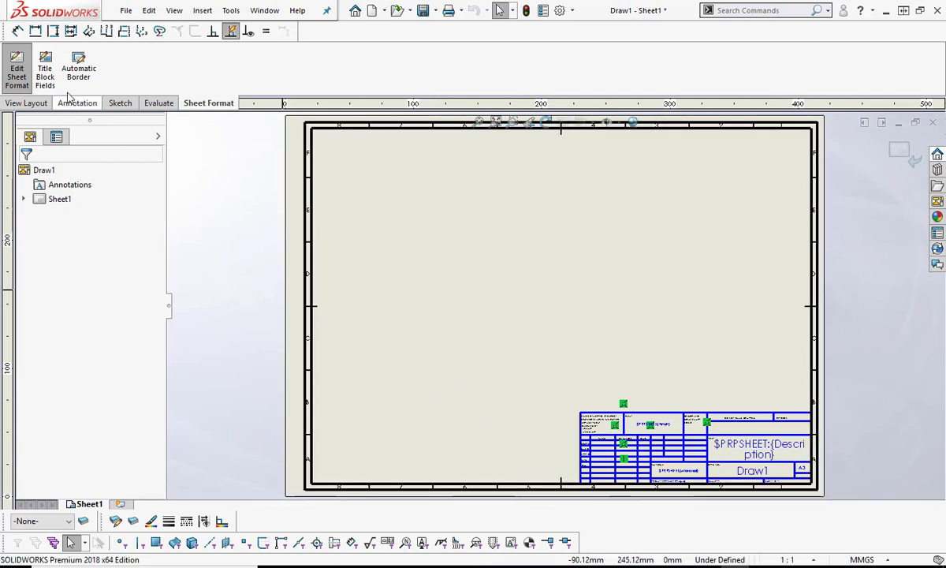
# Start the Automatic Border tool while editing the sheet format.
pyautogui.click(79, 66)
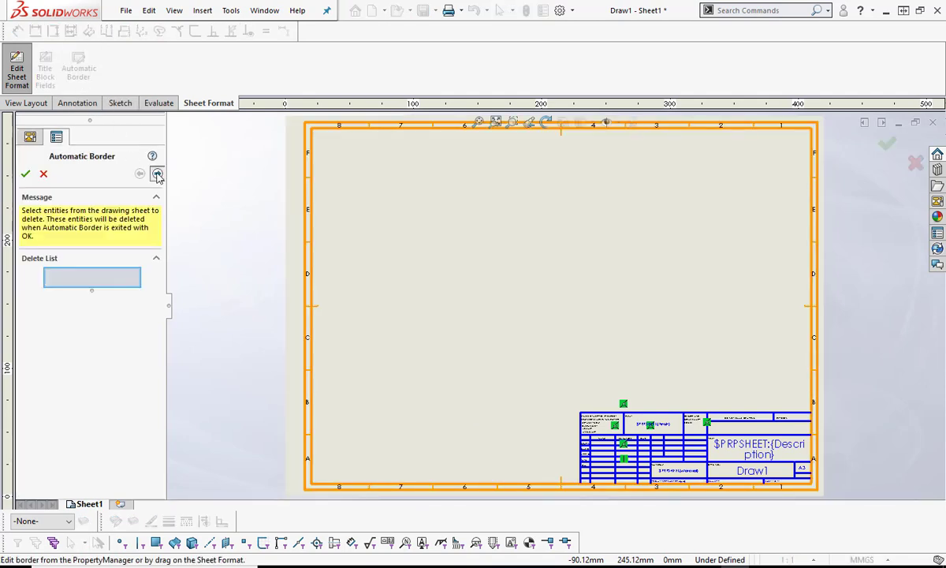
# Set the left margin to 10 mm and use evenly sized zones, adjusting rows and columns.
pyautogui.click(157, 174)
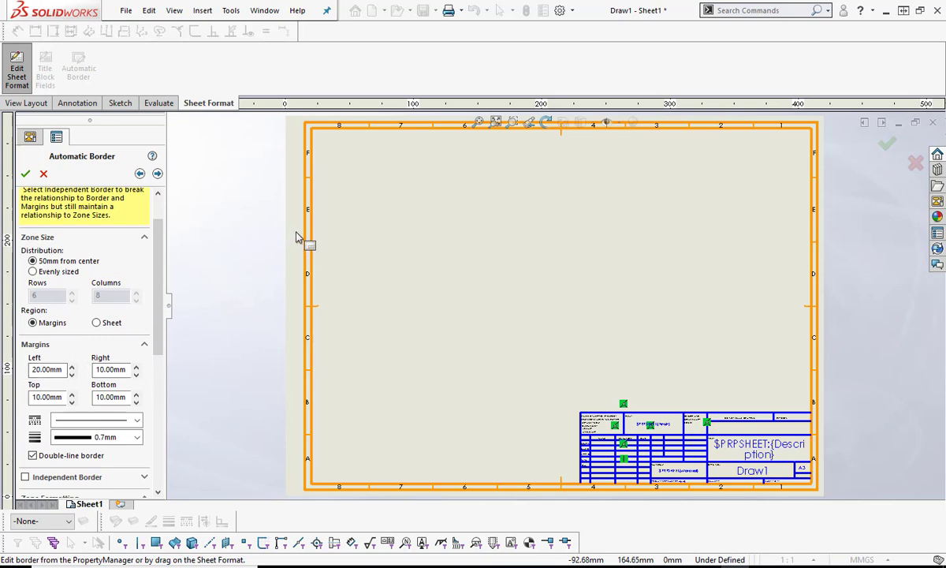
pyautogui.moveTo(829, 268)
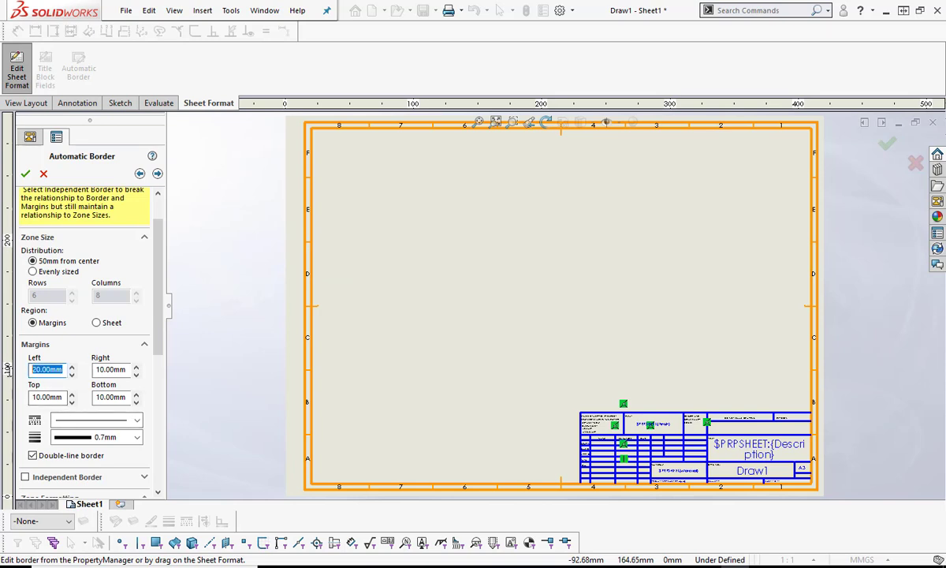
pyautogui.write('10')
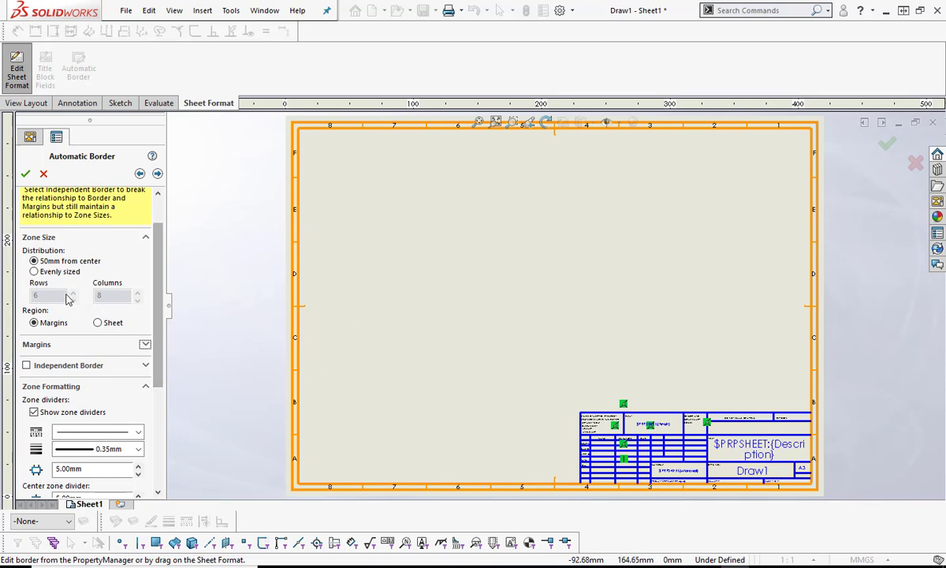
pyautogui.click(35, 271)
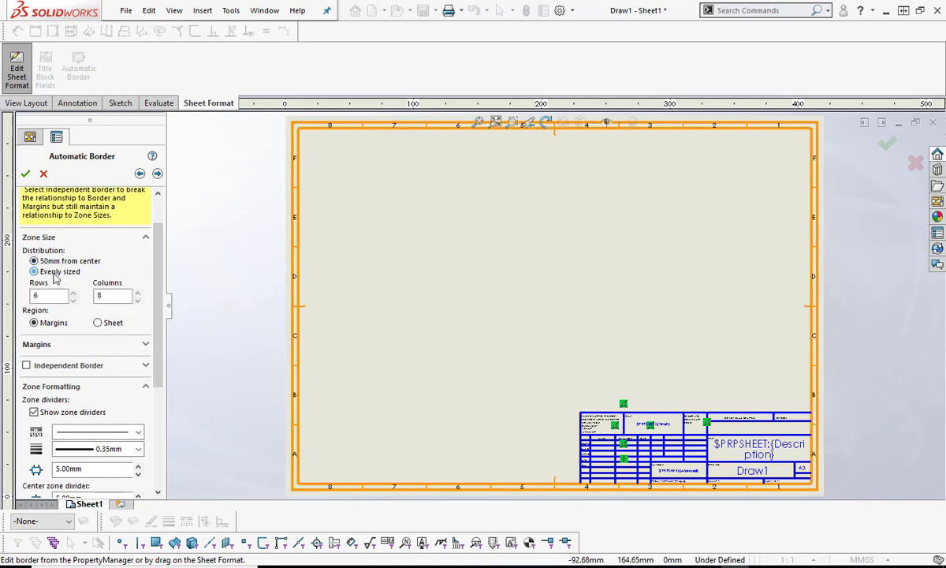
pyautogui.click(73, 291)
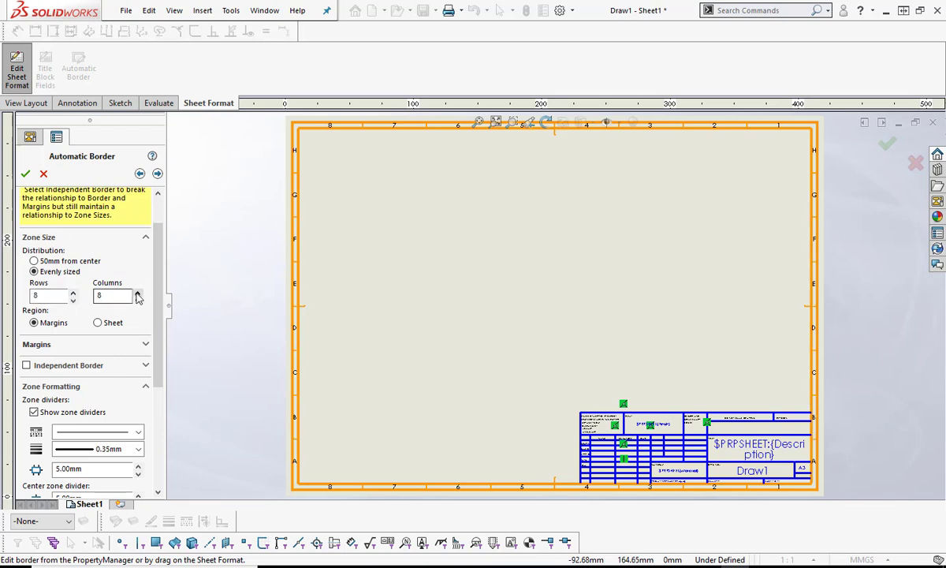
pyautogui.click(137, 292)
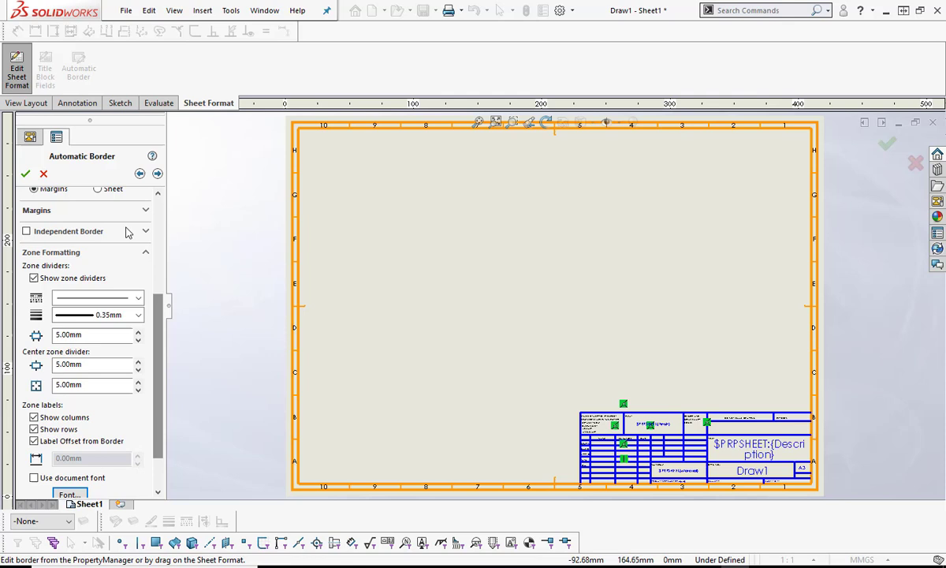
# Choose a new border line thickness and set the center zone divider length to 8.
pyautogui.click(145, 209)
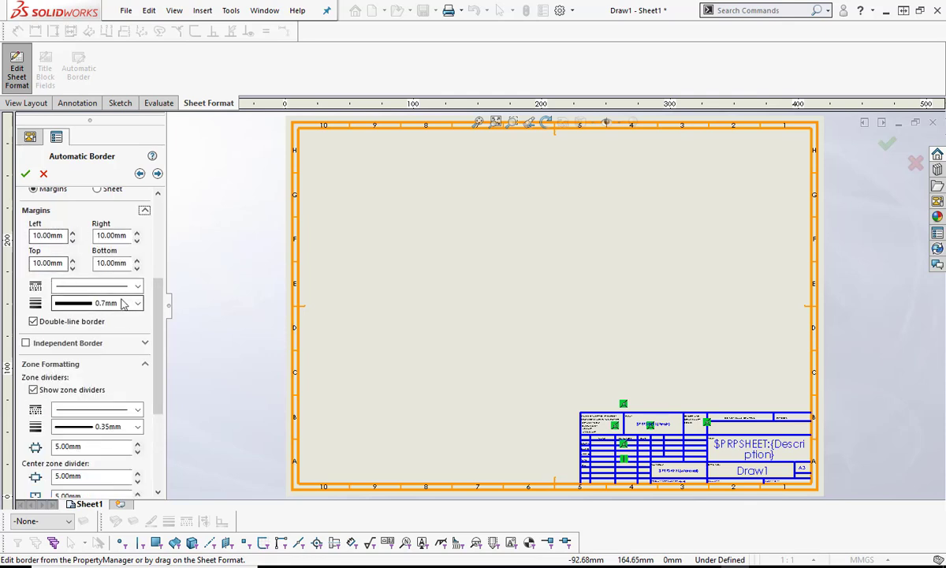
pyautogui.click(136, 303)
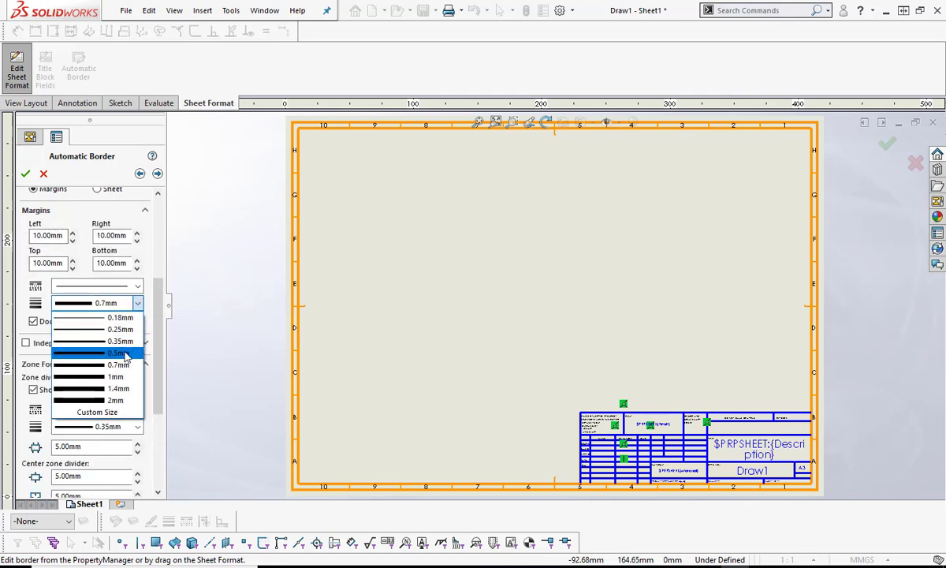
pyautogui.click(104, 353)
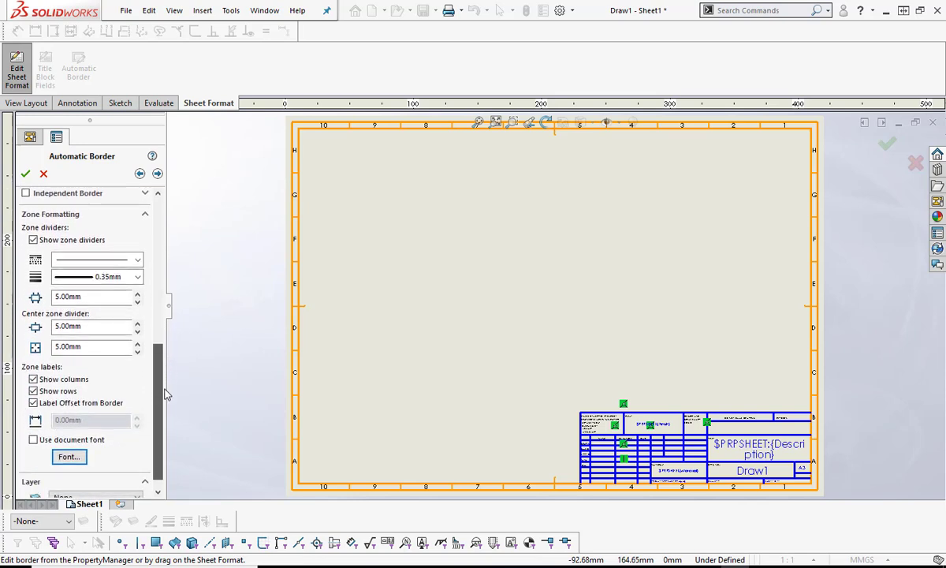
pyautogui.click(86, 327)
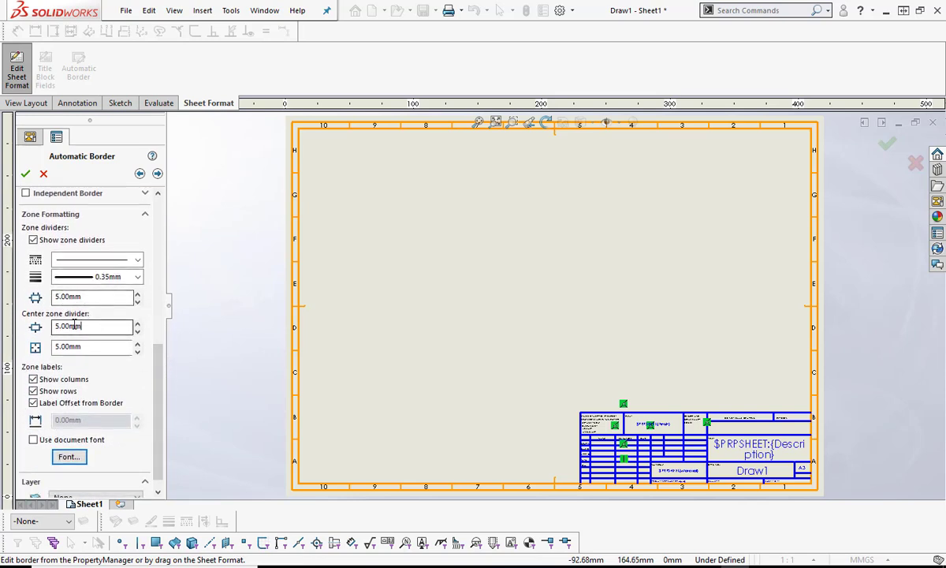
pyautogui.write('8')
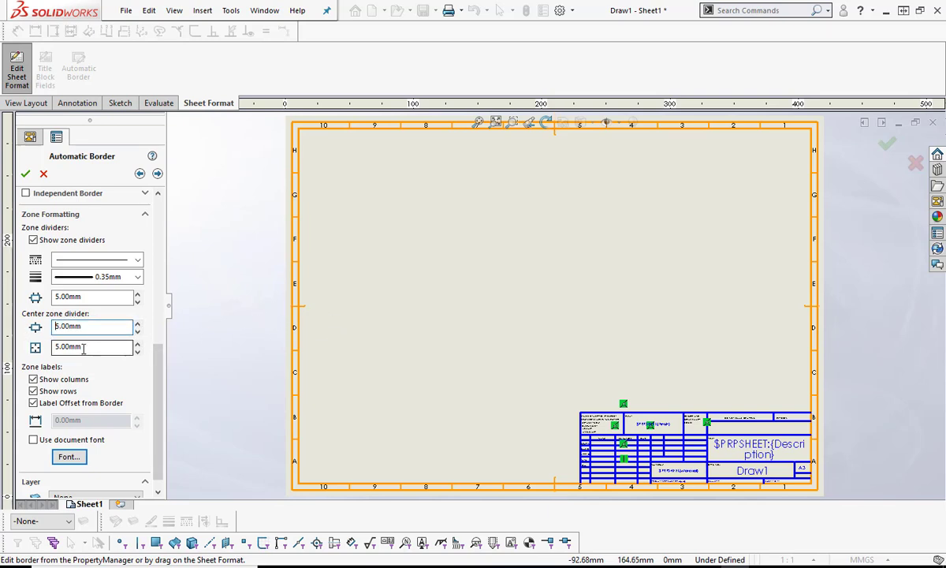
# Adjust the second center zone divider value and apply the automatic border to the sheet.
pyautogui.click(92, 347)
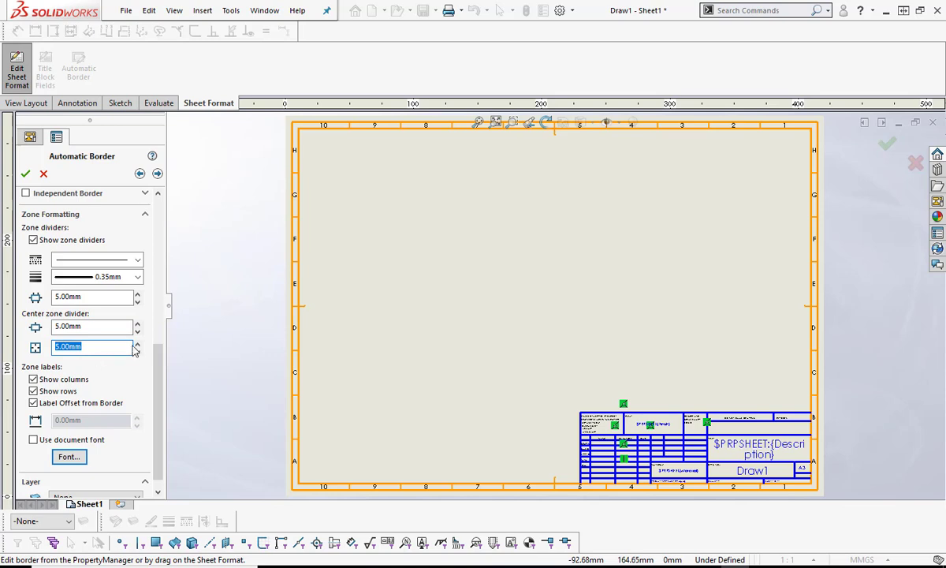
pyautogui.click(136, 344)
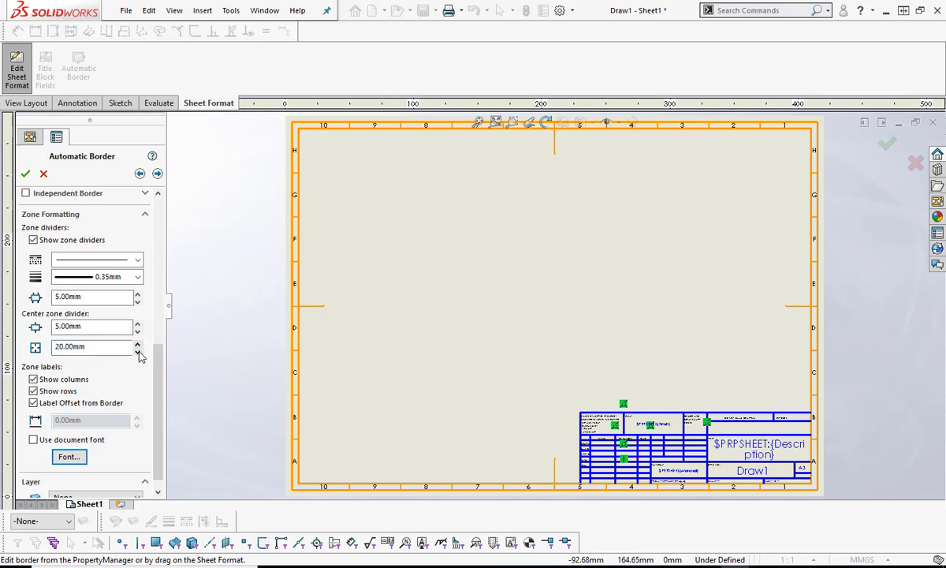
pyautogui.click(136, 350)
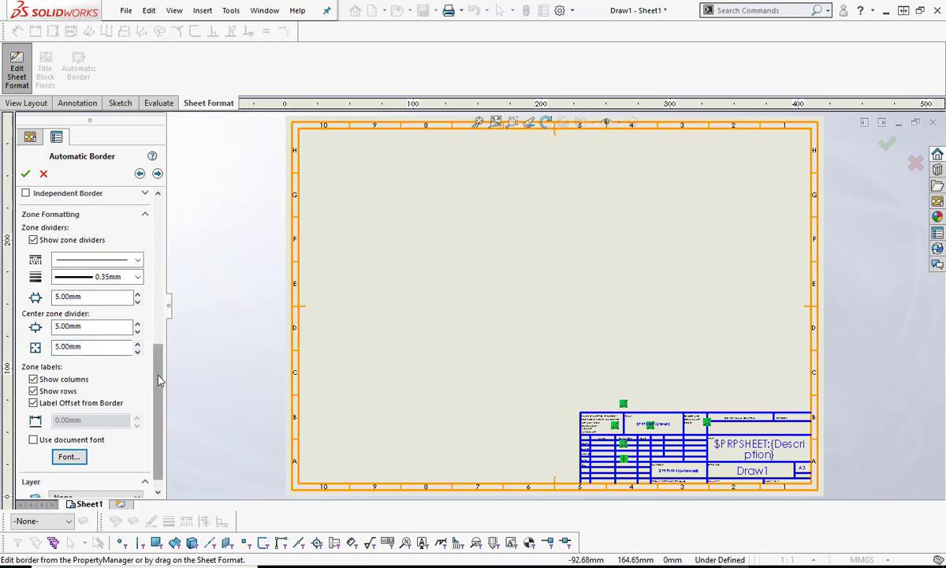
pyautogui.scroll(-3)
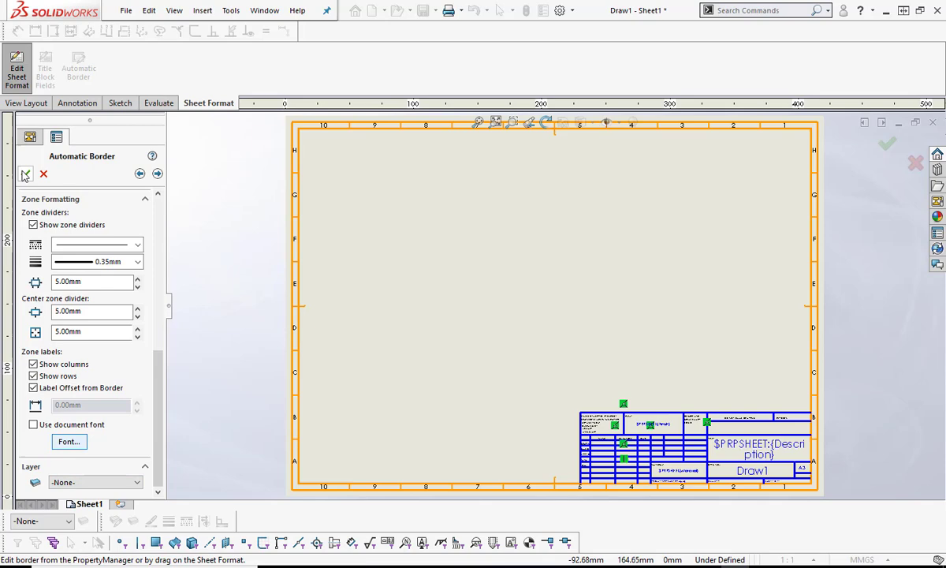
pyautogui.click(25, 173)
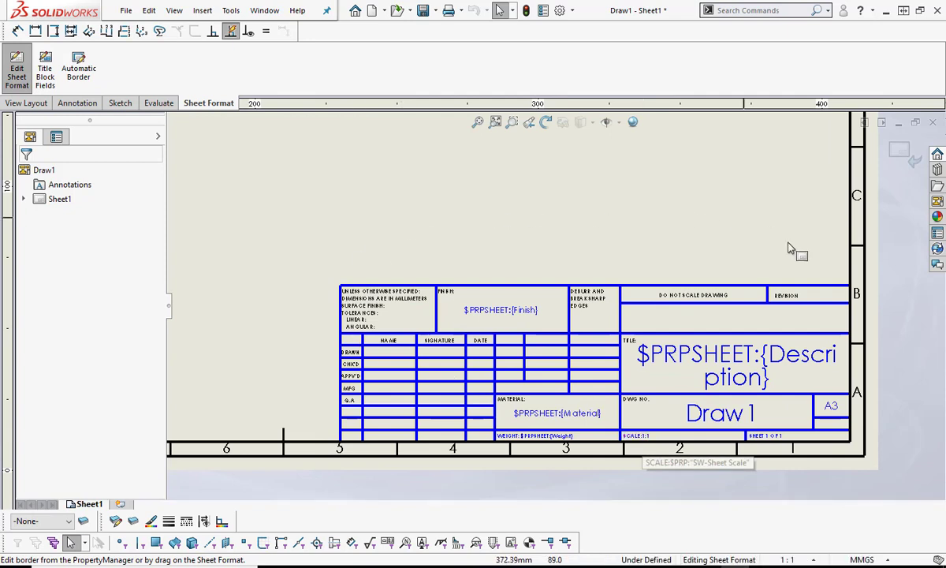
pyautogui.moveTo(524, 234)
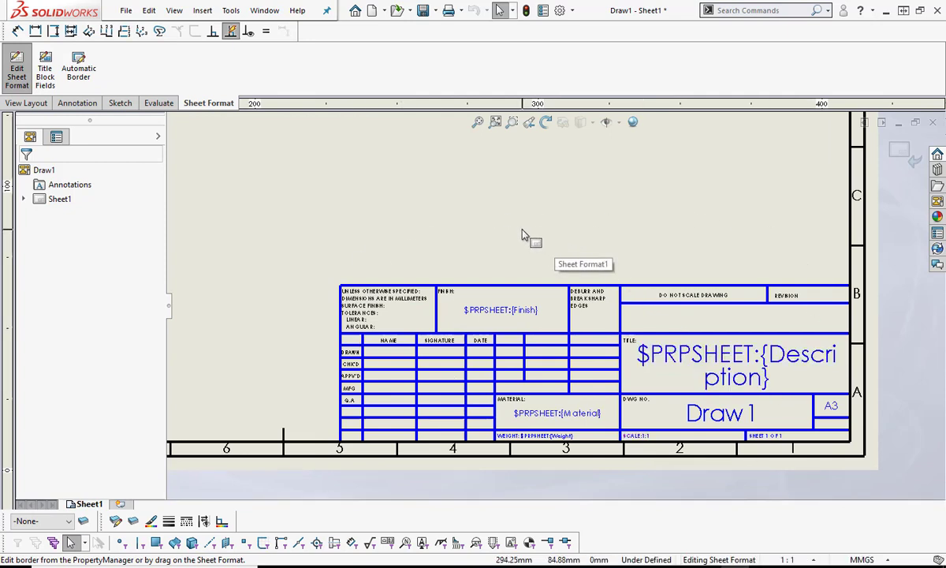
pyautogui.moveTo(420, 205)
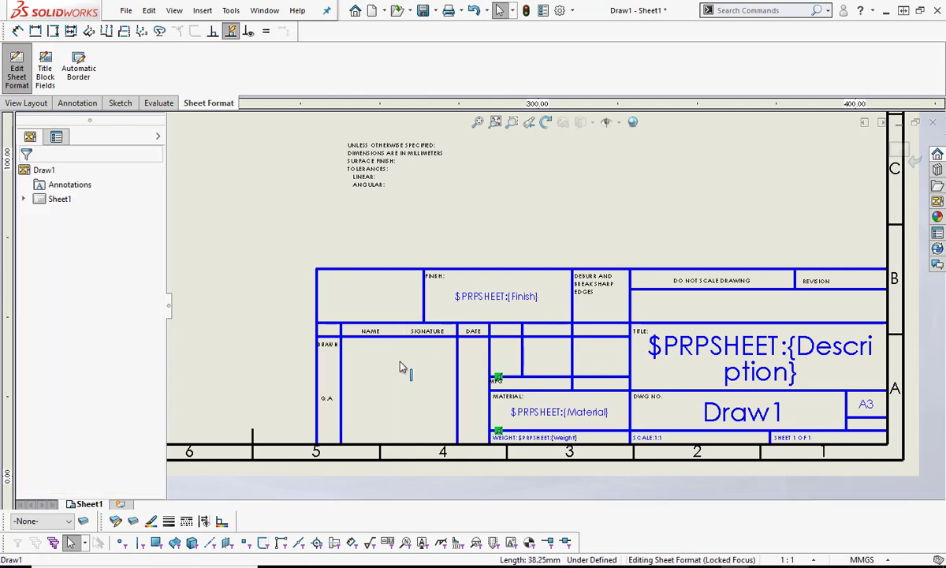
pyautogui.moveTo(481, 337)
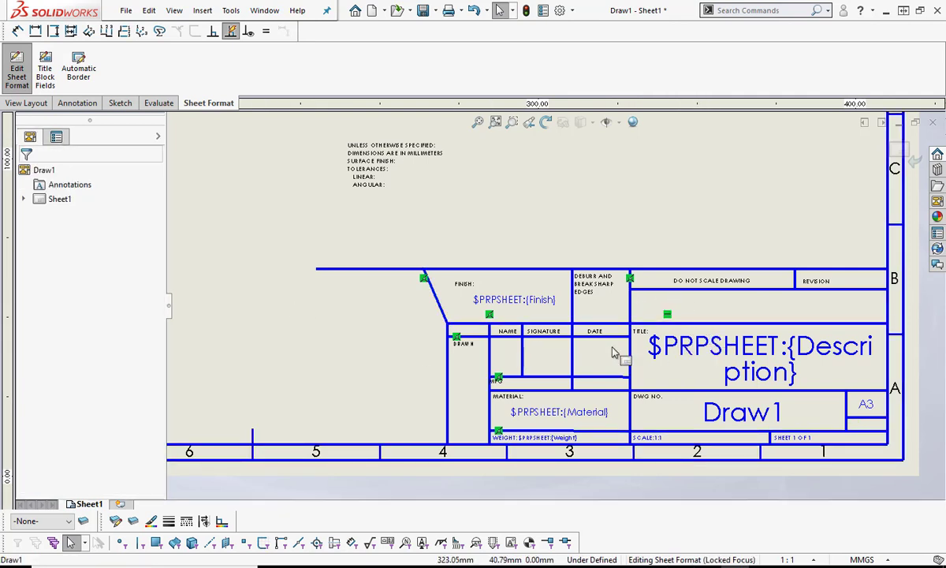
# Select title block lines around the Finish, Name, Signature and Date cells to rework them.
pyautogui.click(690, 388)
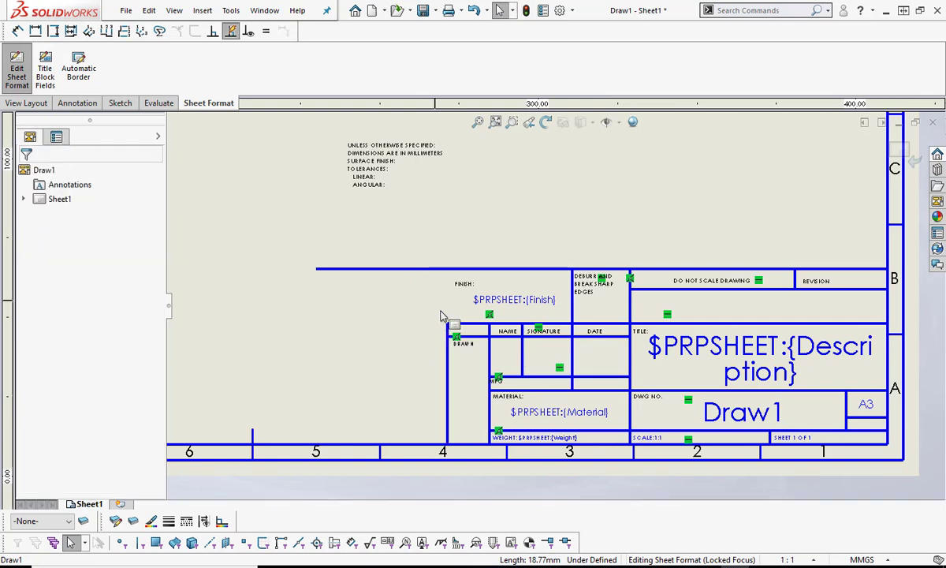
pyautogui.click(445, 290)
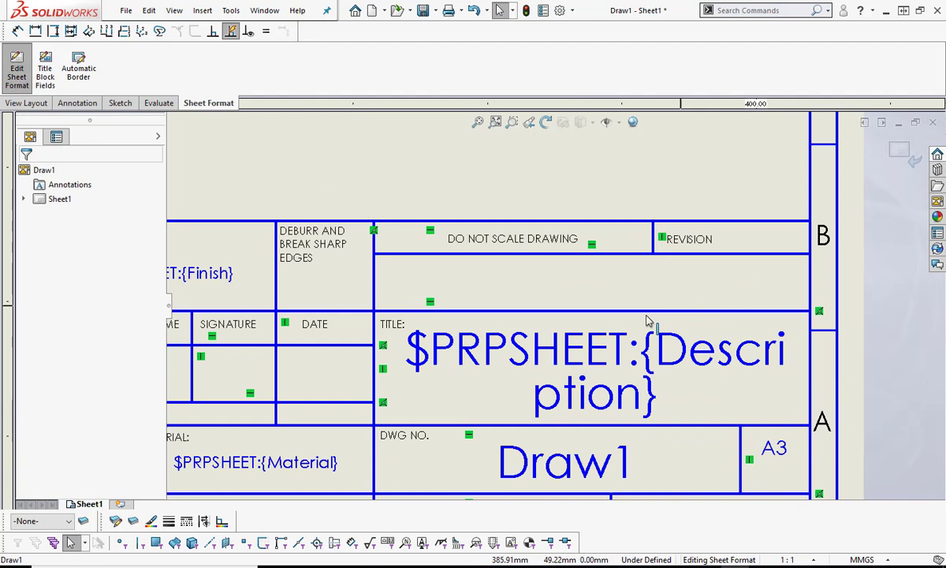
pyautogui.moveTo(615, 294)
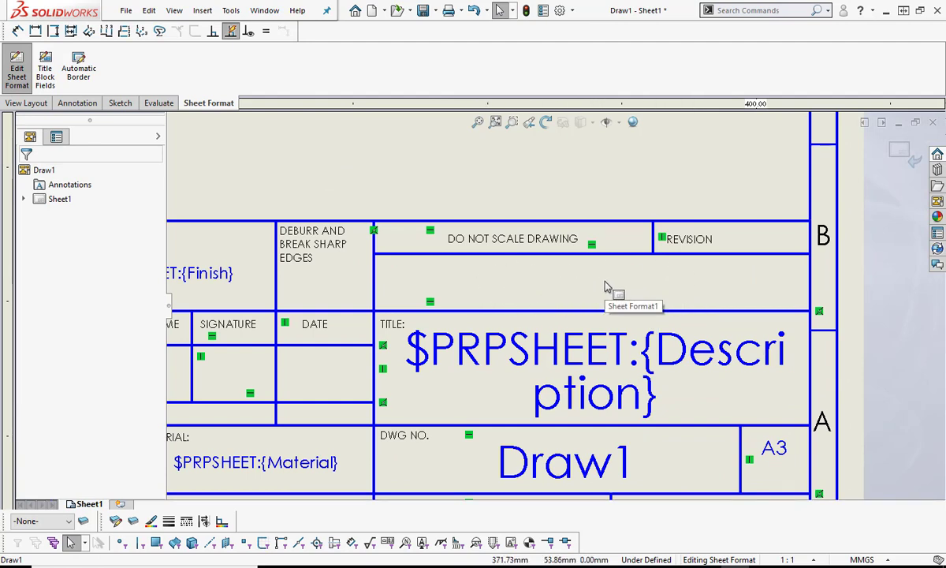
pyautogui.moveTo(566, 274)
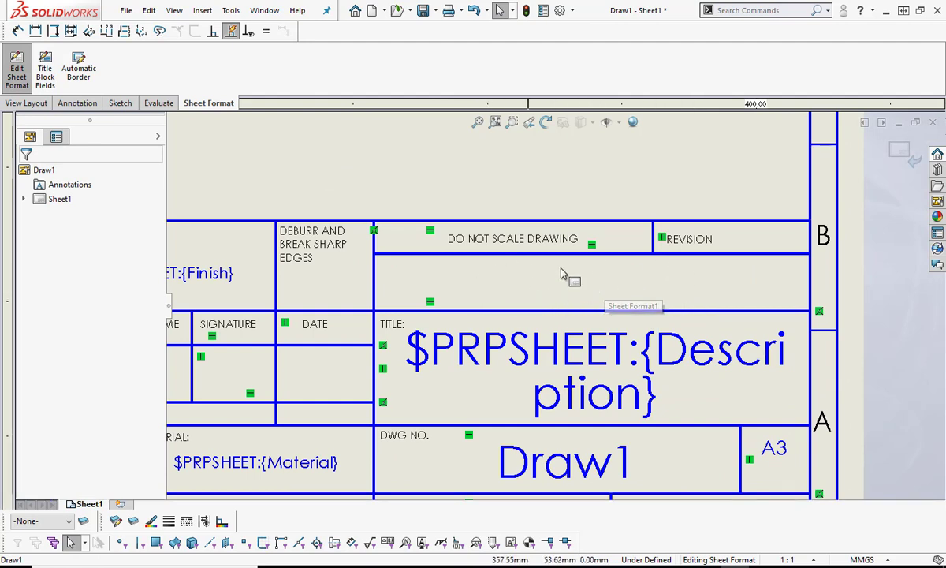
pyautogui.moveTo(347, 186)
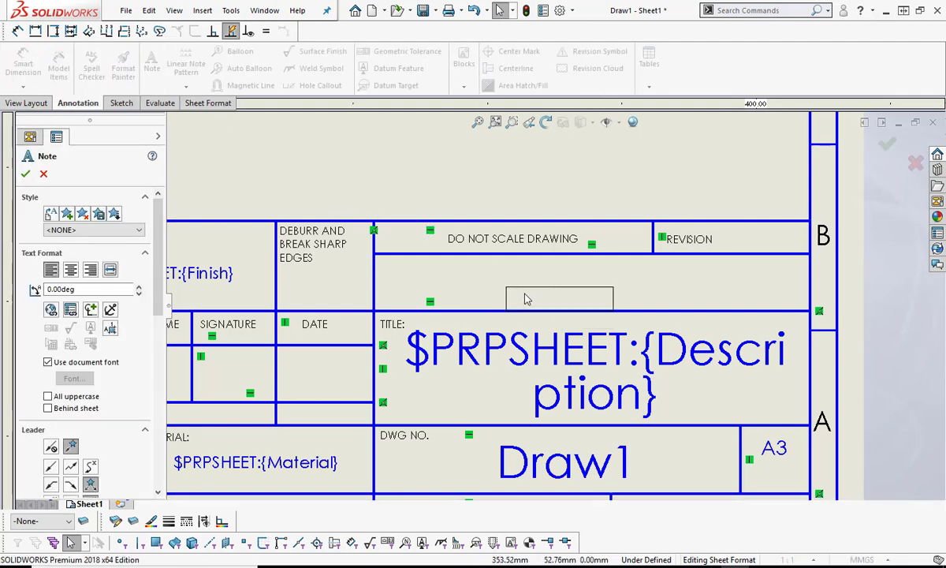
# Place a note linked to SW-File Name so it reads Draw1.
pyautogui.click(558, 298)
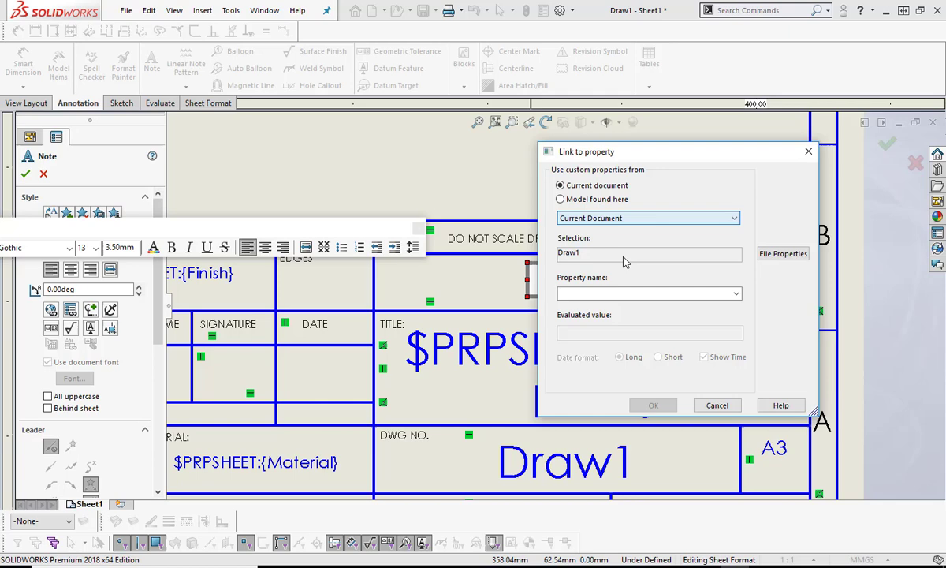
pyautogui.click(735, 293)
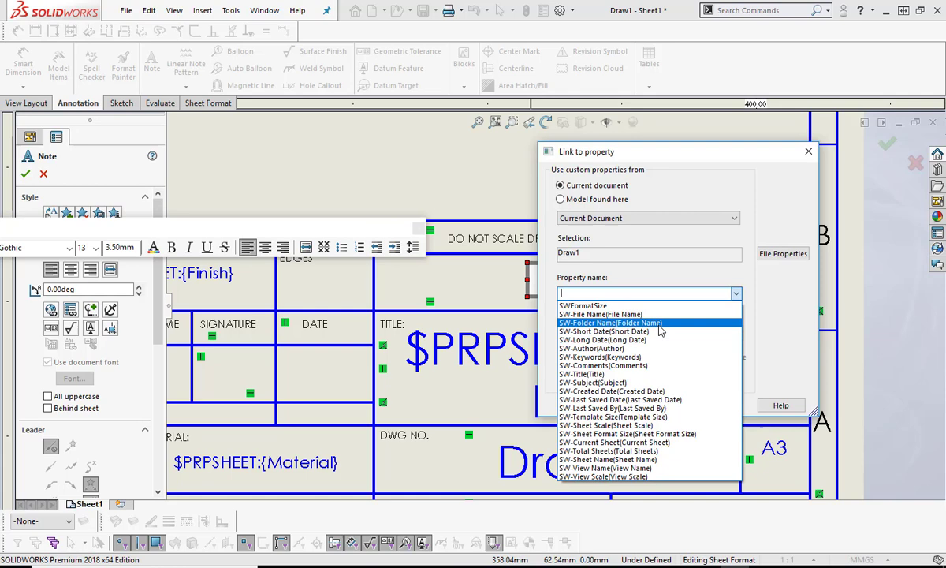
pyautogui.click(601, 313)
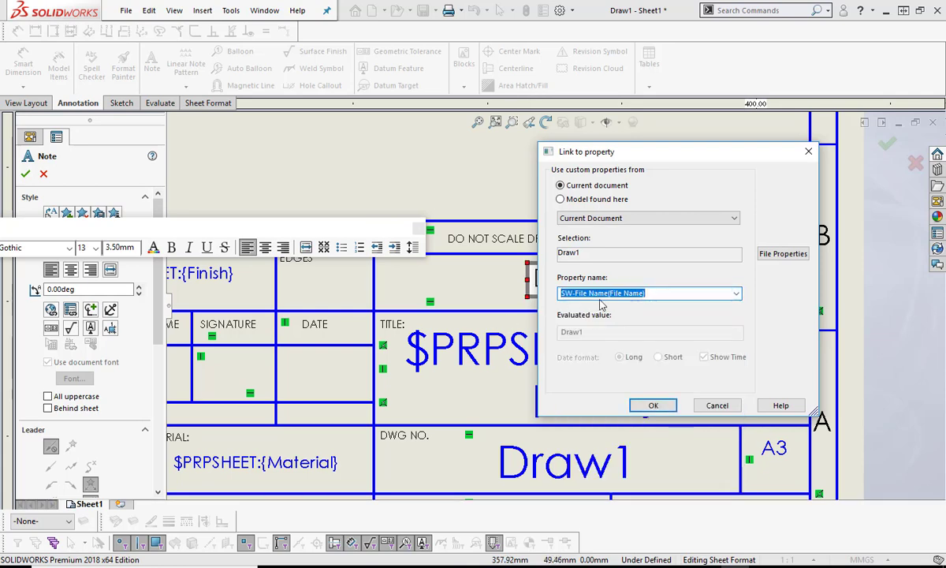
pyautogui.click(653, 404)
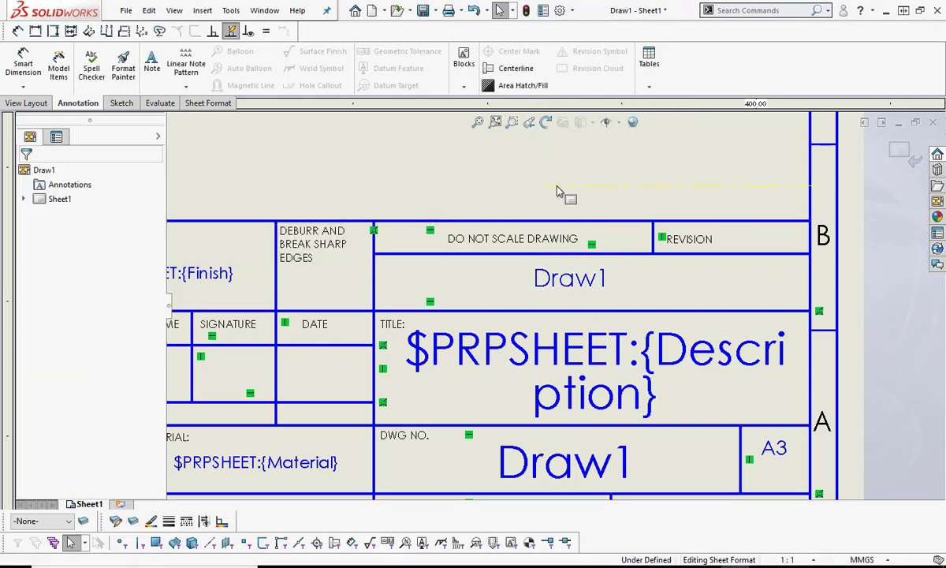
# Add a note linked to SW-Short Date (28/12/2017) and move it below DO NOT SCALE DRAWING.
pyautogui.scroll(-3)
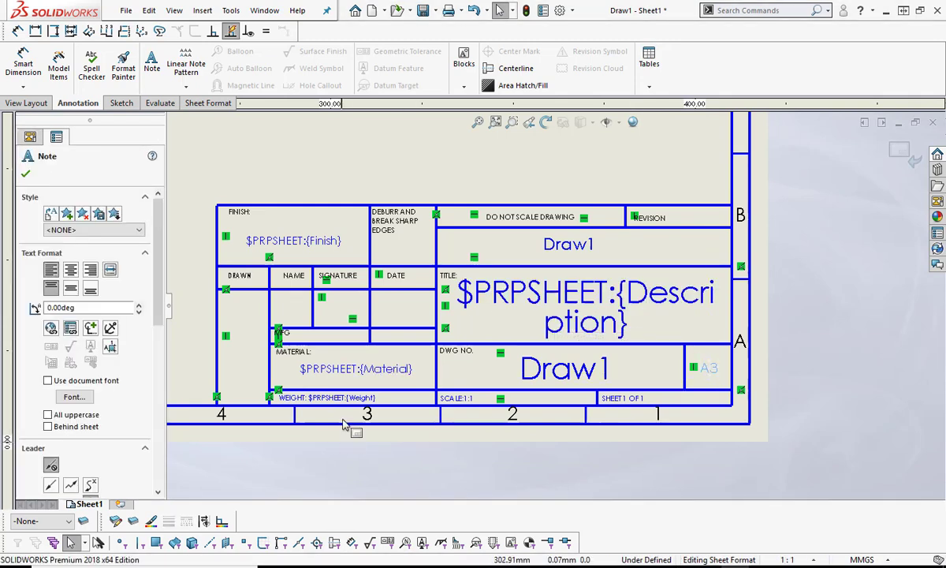
pyautogui.moveTo(449, 404)
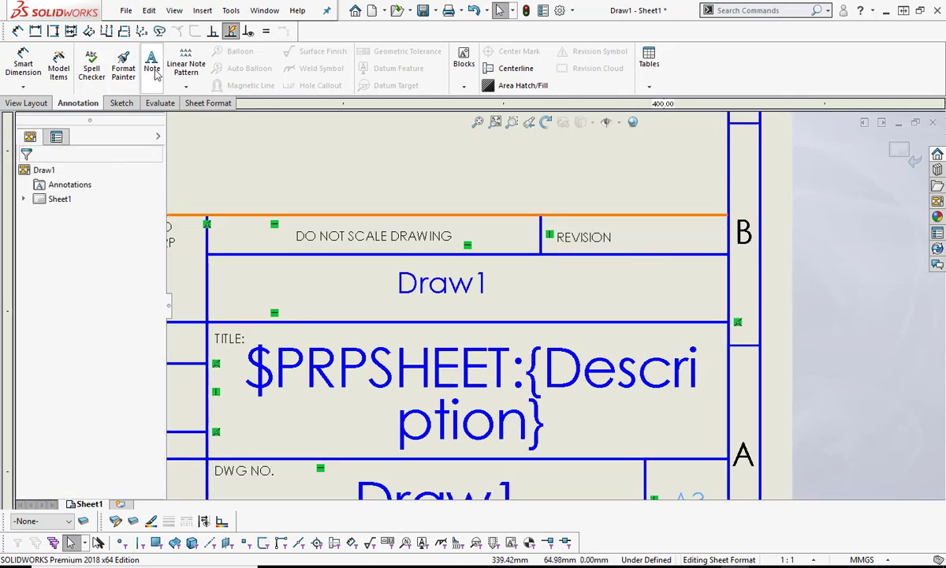
pyautogui.click(151, 63)
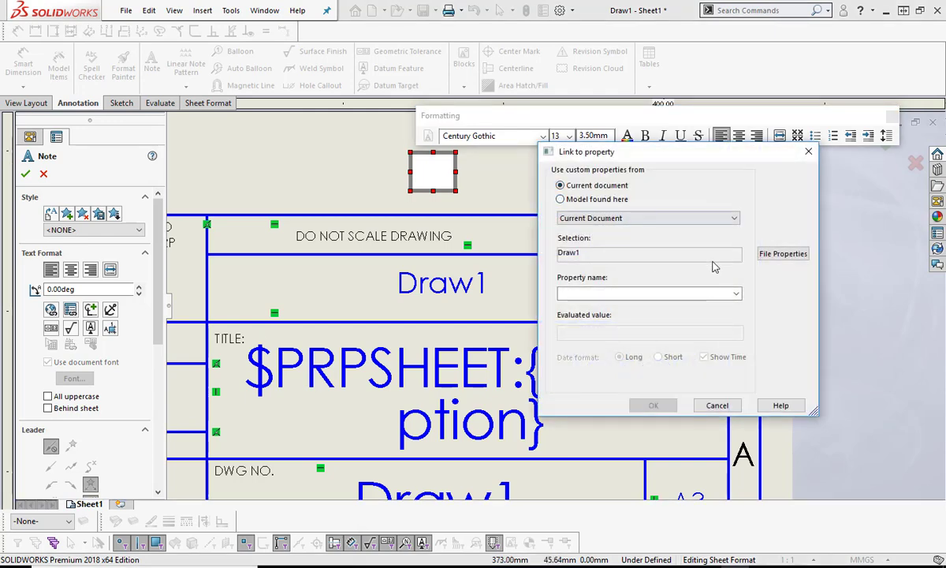
pyautogui.click(735, 294)
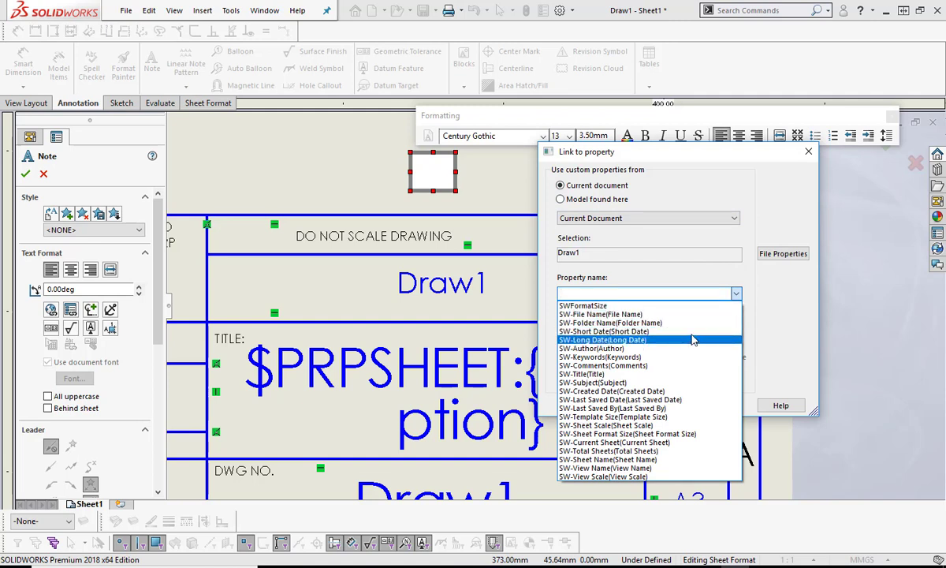
pyautogui.click(604, 331)
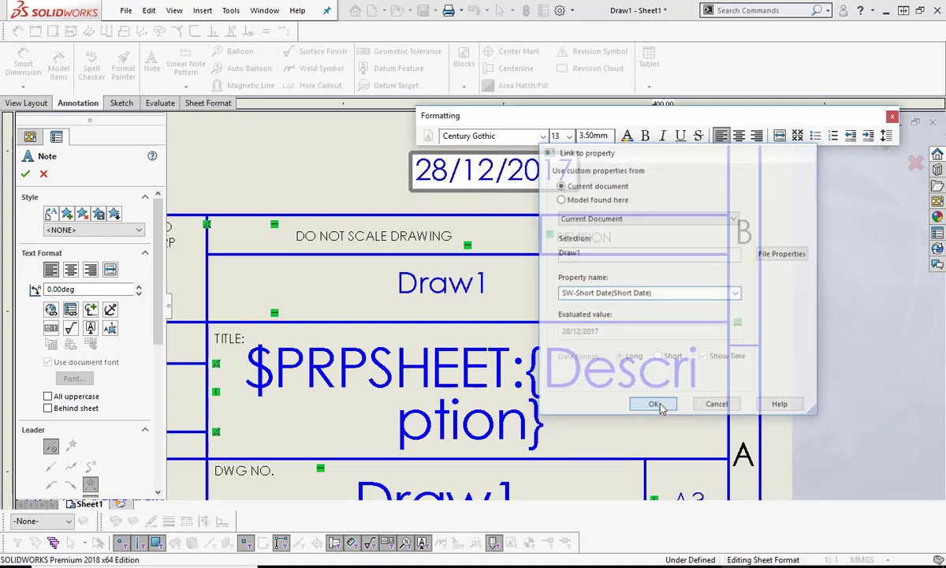
pyautogui.click(653, 403)
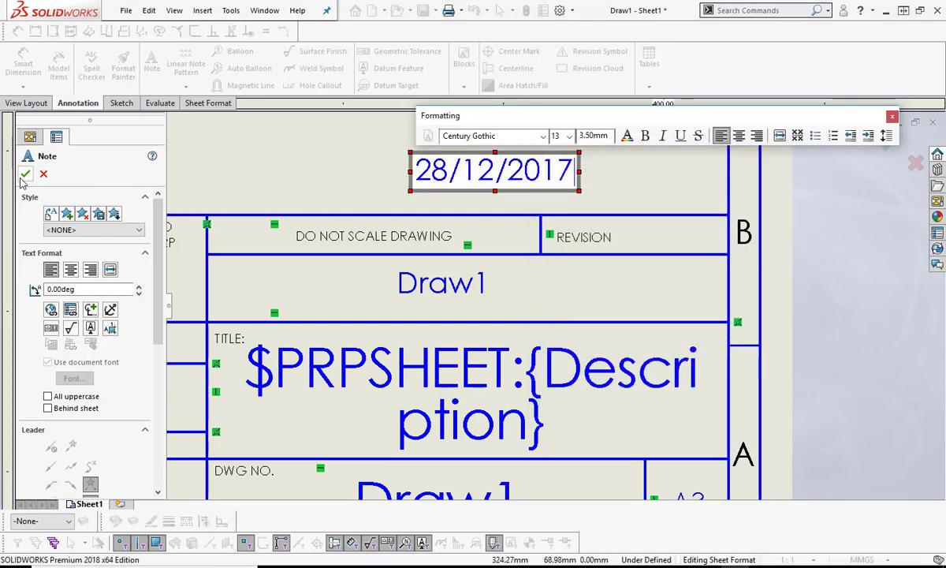
pyautogui.click(26, 173)
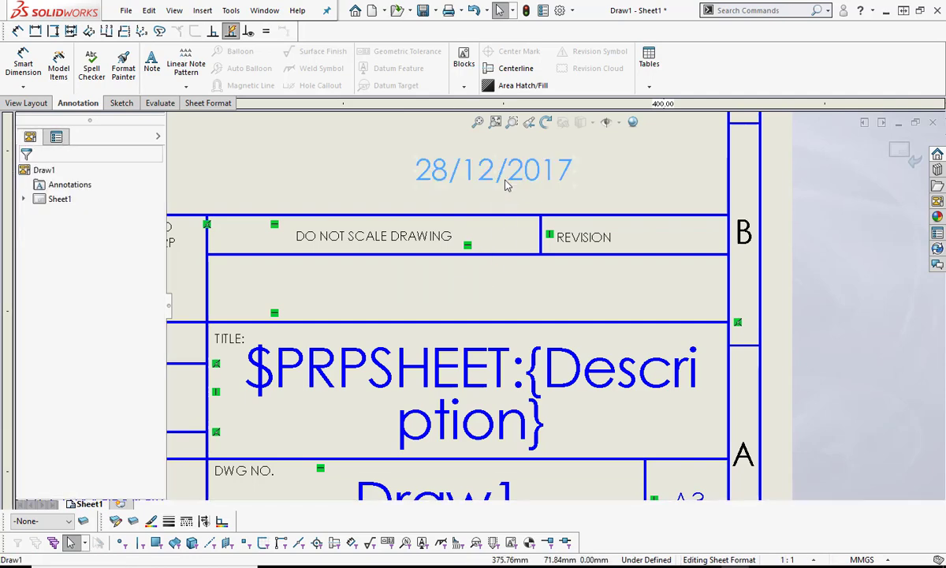
pyautogui.moveTo(494, 170); pyautogui.dragTo(447, 290)
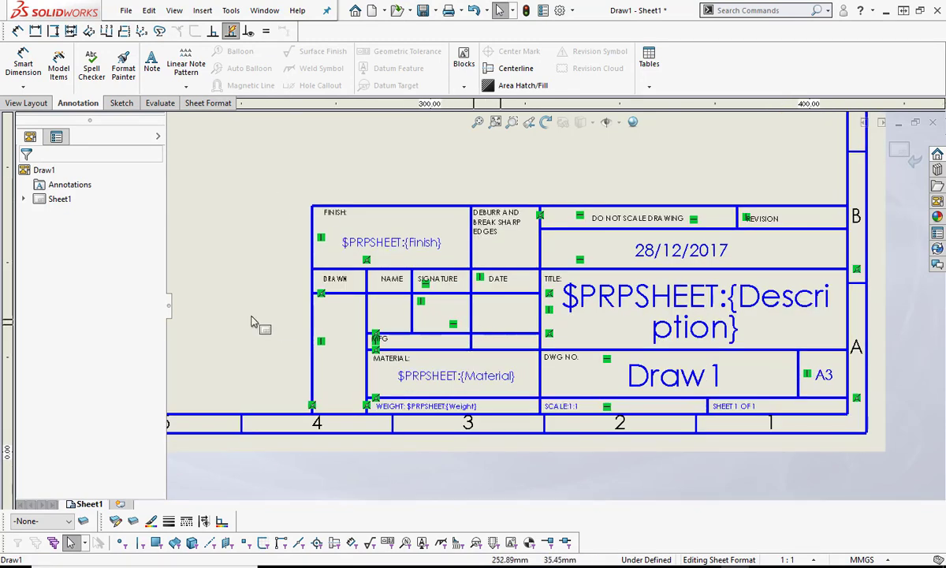
pyautogui.moveTo(254, 271)
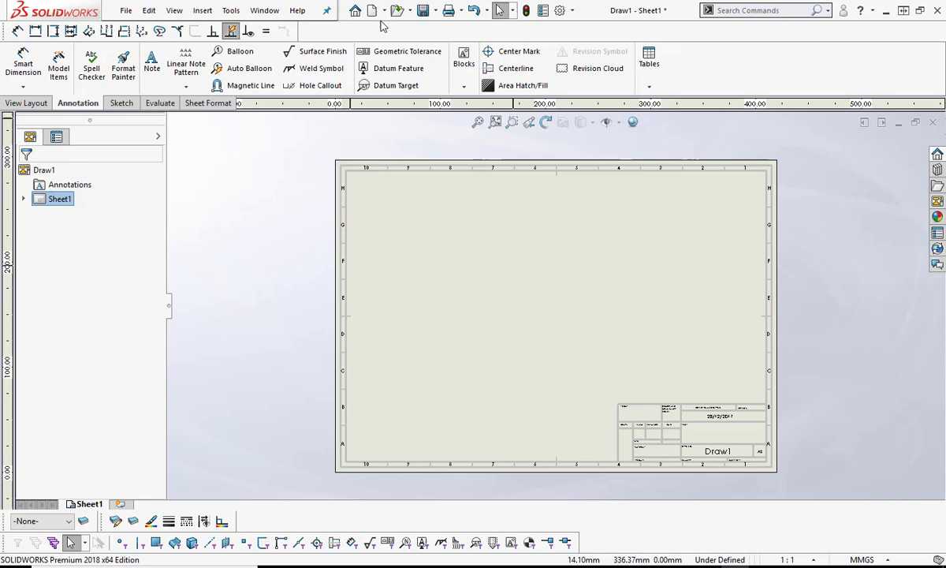
# Create a new part and extrude a 50 by 90 rectangle sketched on the Top Plane into a solid box.
pyautogui.click(375, 10)
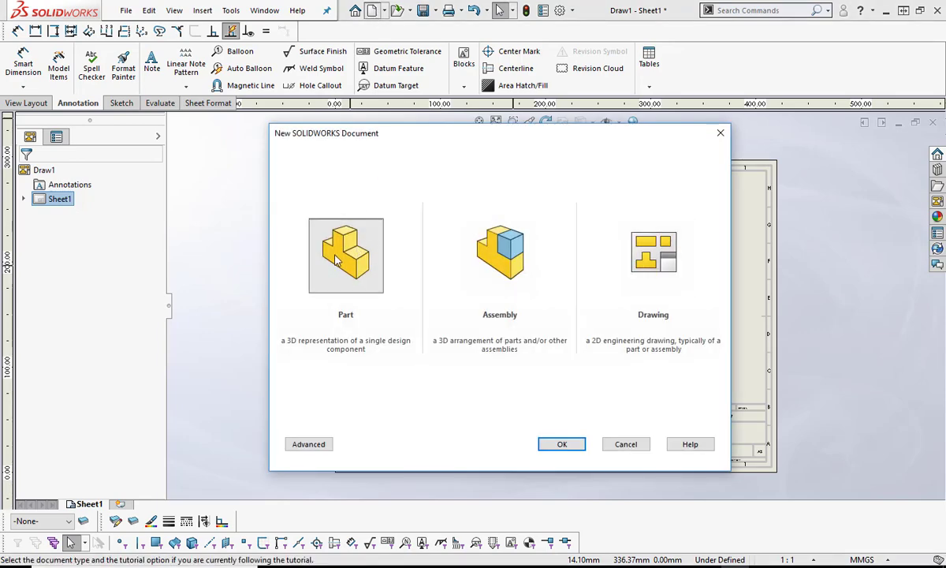
pyautogui.click(561, 443)
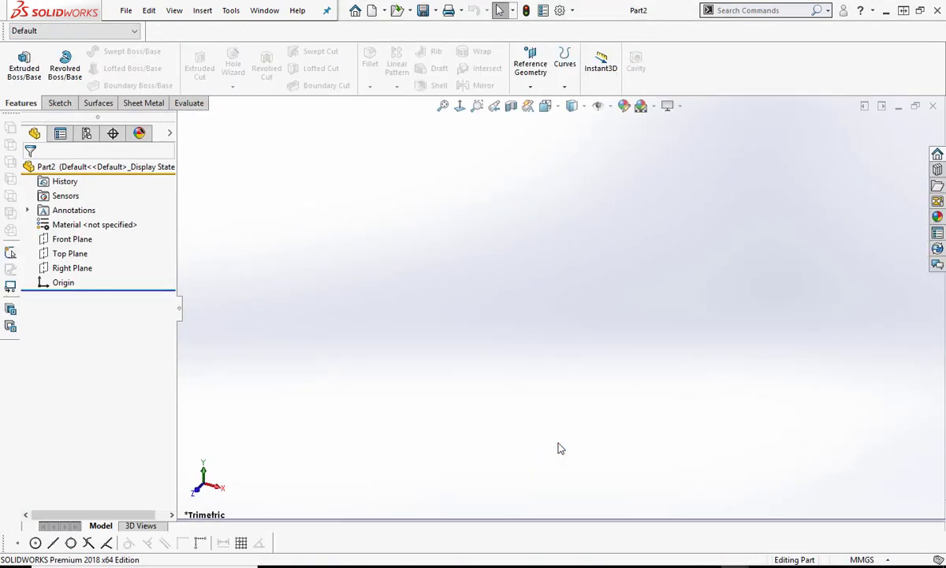
pyautogui.click(70, 253)
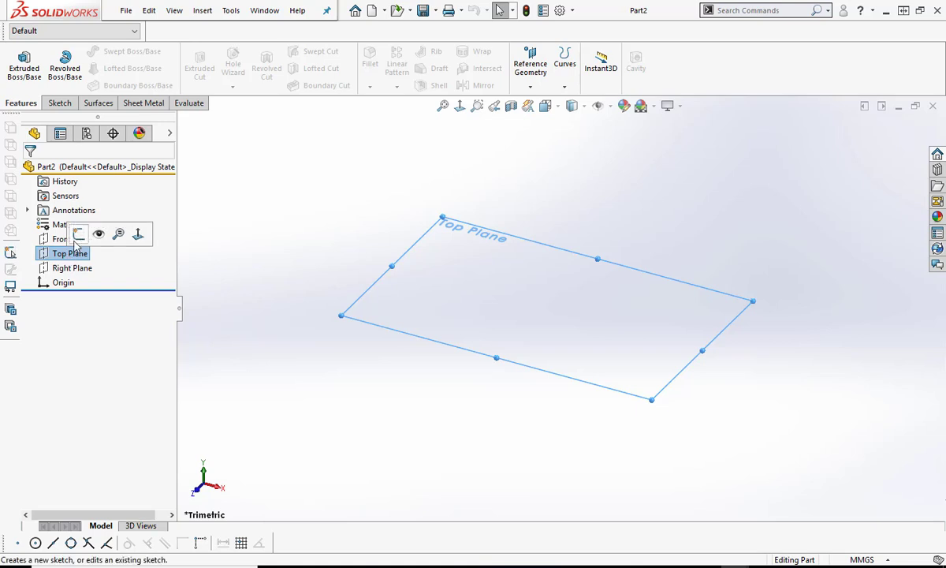
pyautogui.click(69, 252)
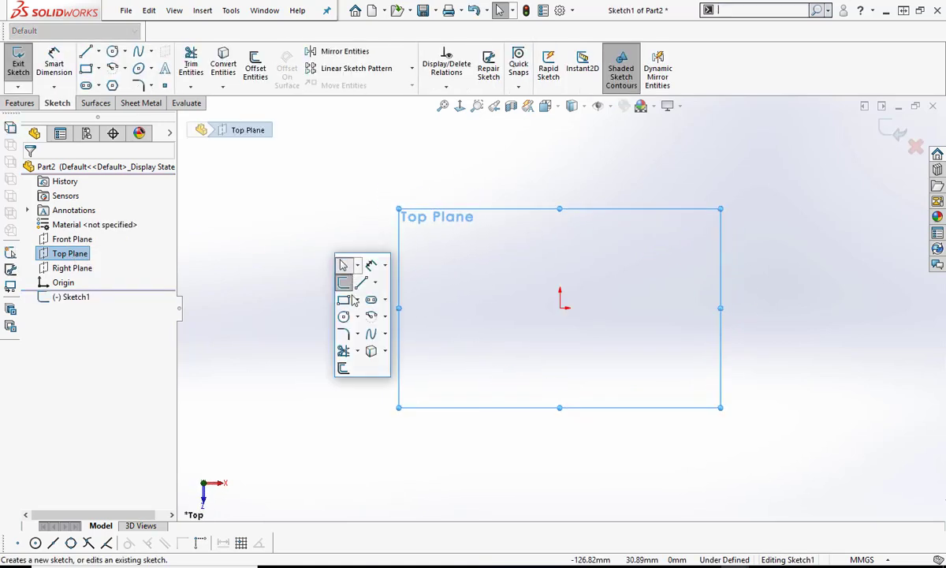
pyautogui.click(343, 281)
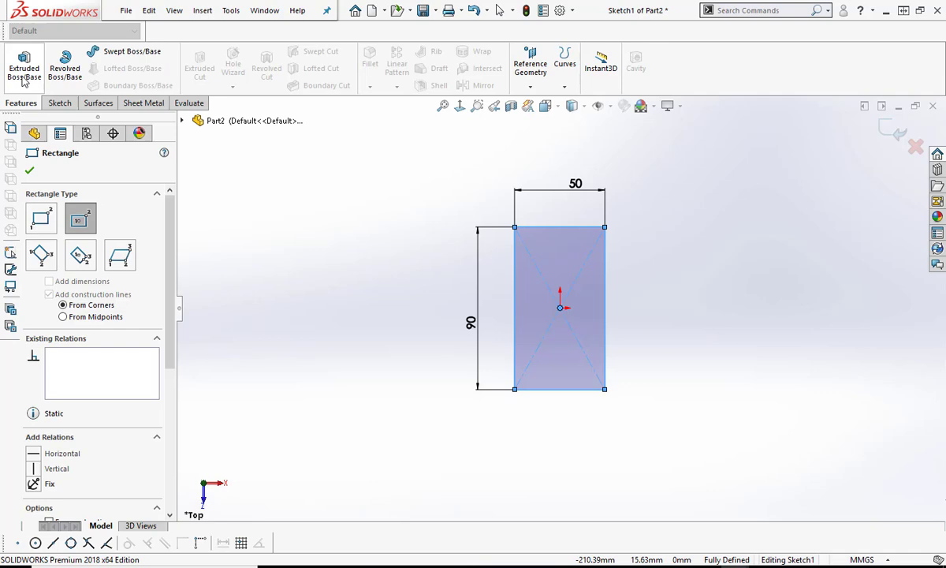
pyautogui.click(24, 66)
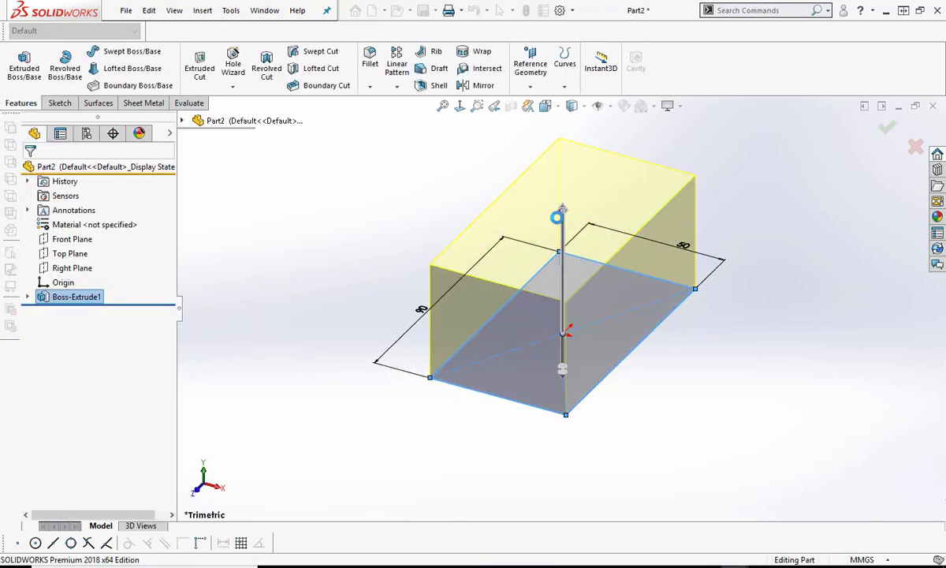
pyautogui.click(886, 127)
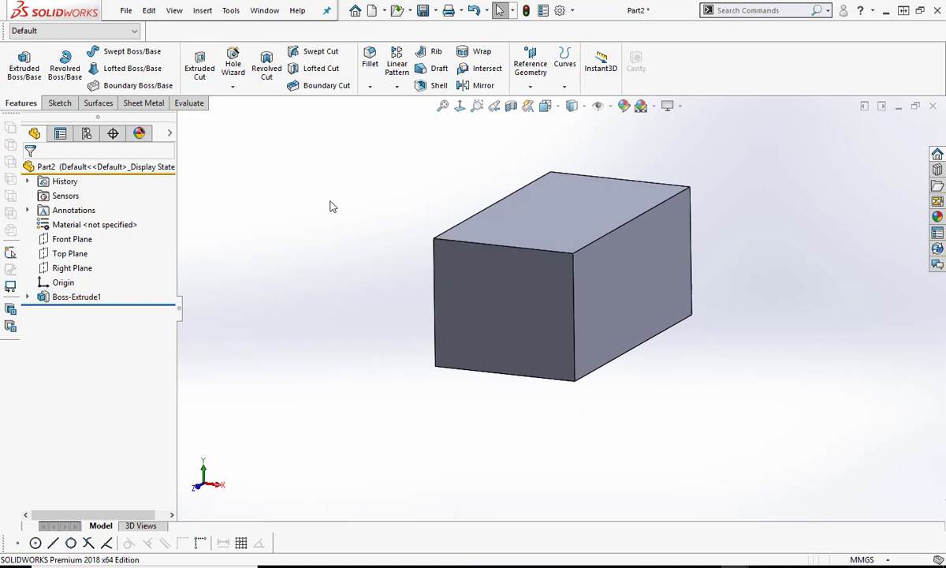
# Assign Plain Carbon Steel to the part and save it to the Desktop as box.
pyautogui.rightClick(95, 224)
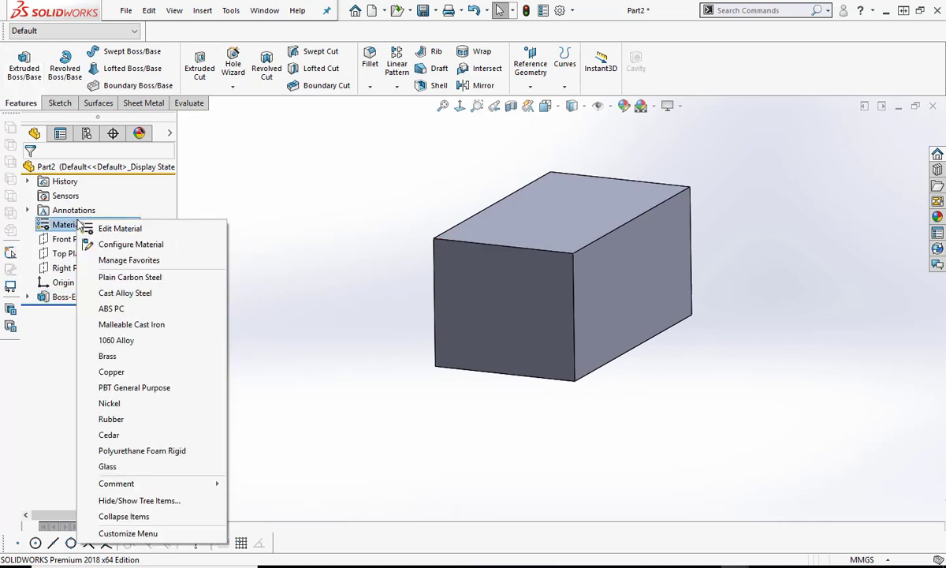
pyautogui.click(129, 278)
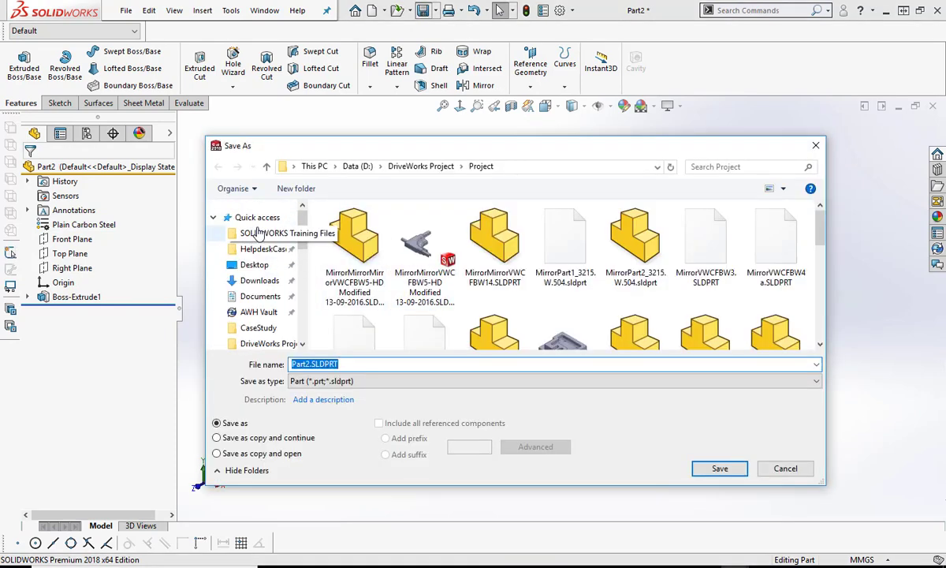
pyautogui.click(254, 264)
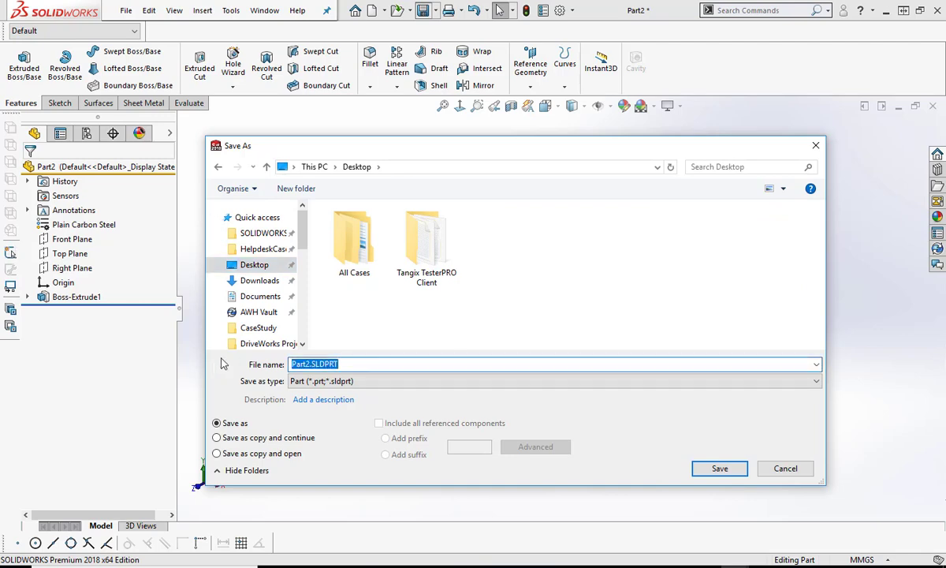
pyautogui.write('box')
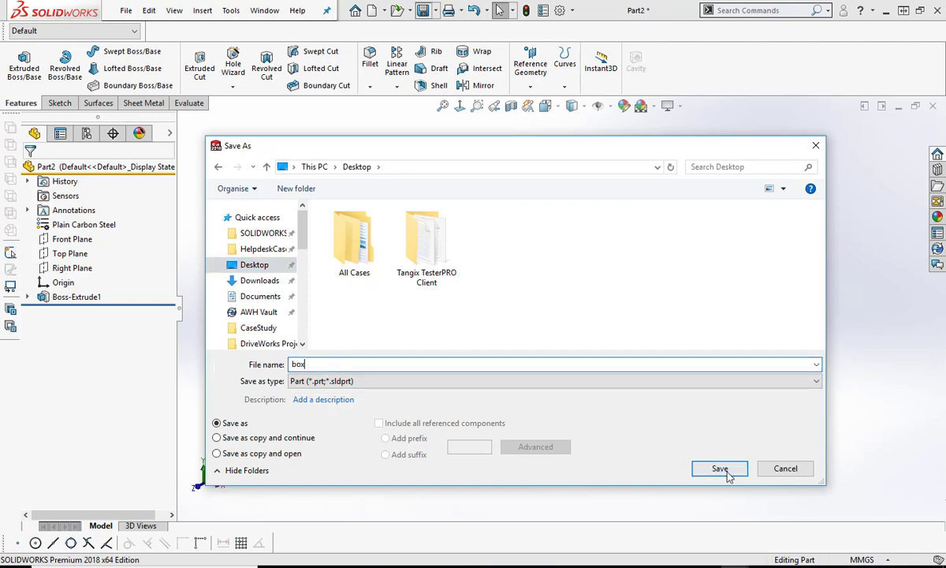
pyautogui.click(719, 467)
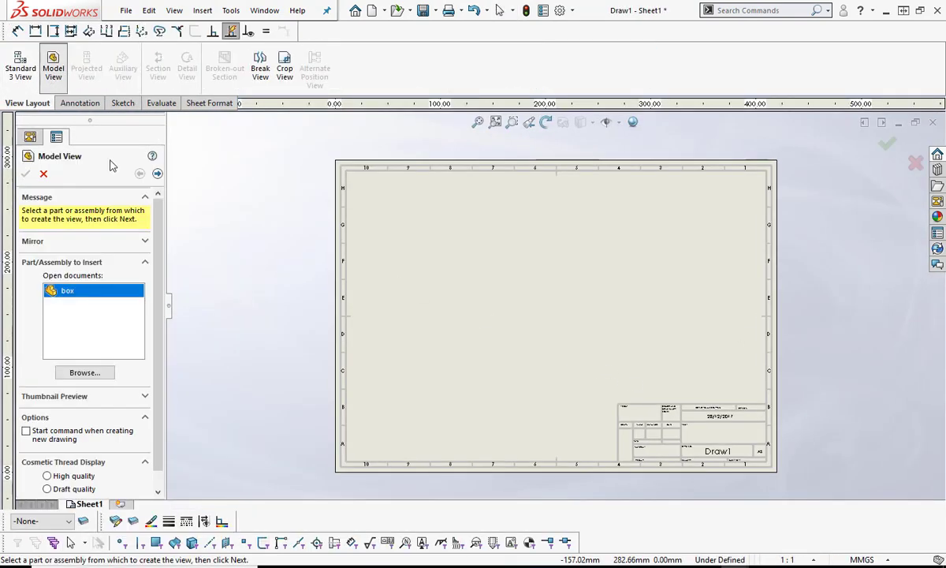
# Choose the box part as the drawing's model view.
pyautogui.click(19, 65)
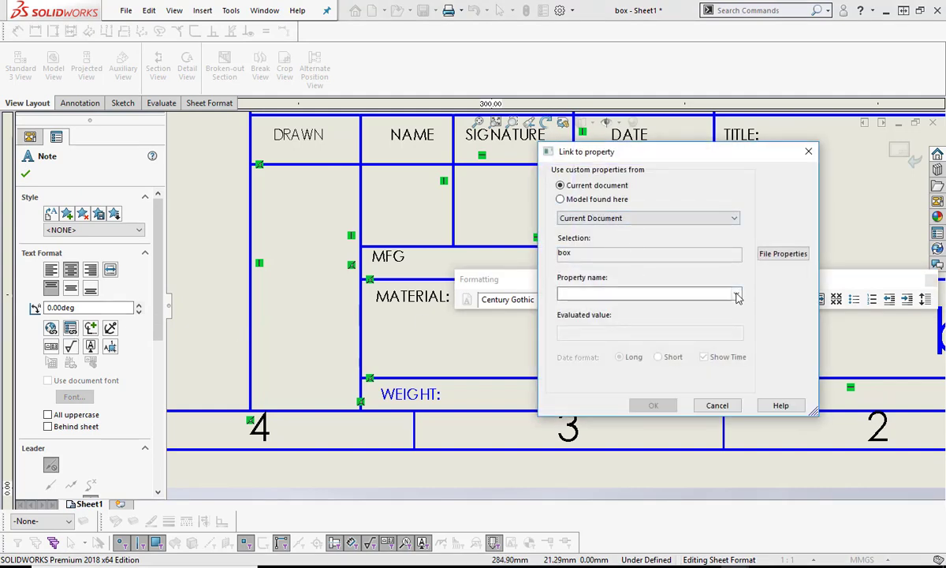
pyautogui.click(735, 293)
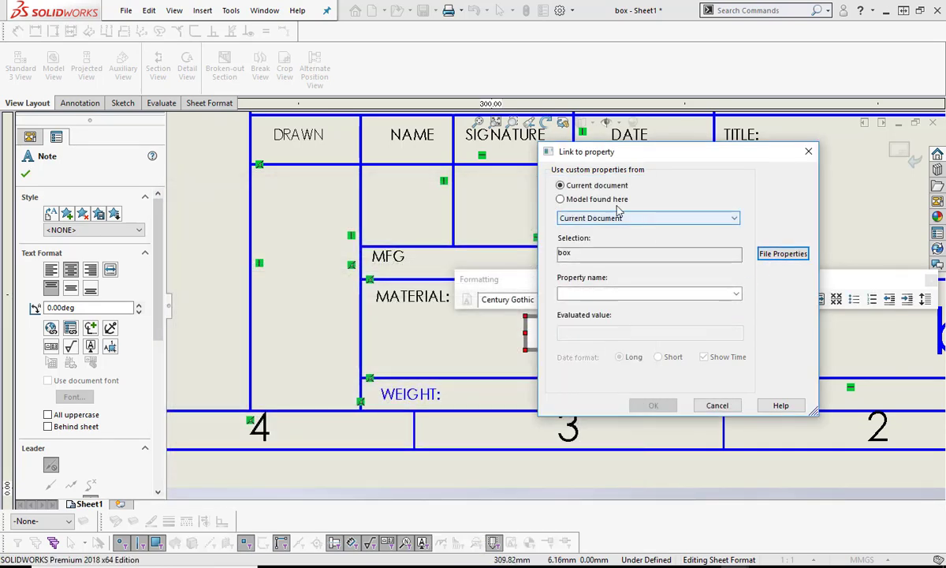
pyautogui.click(560, 198)
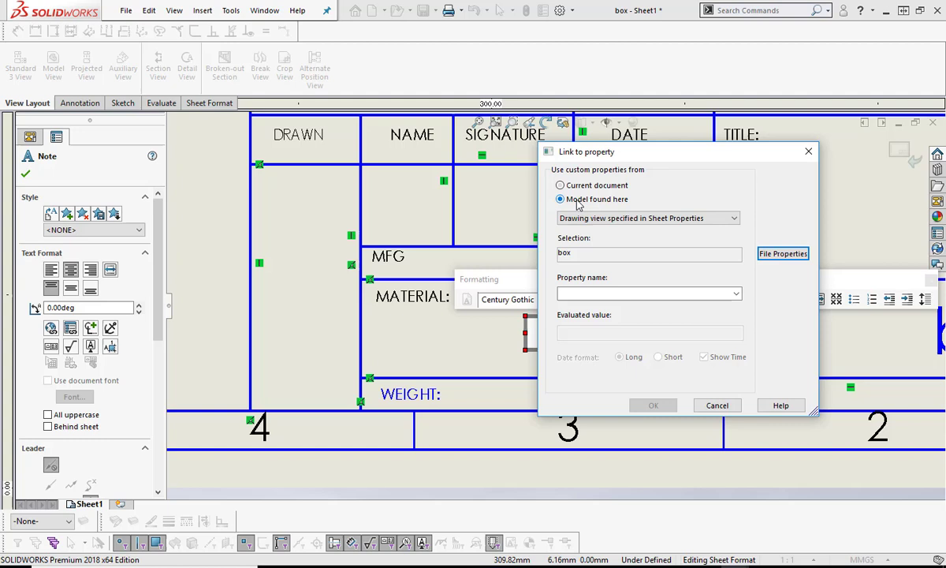
pyautogui.click(735, 294)
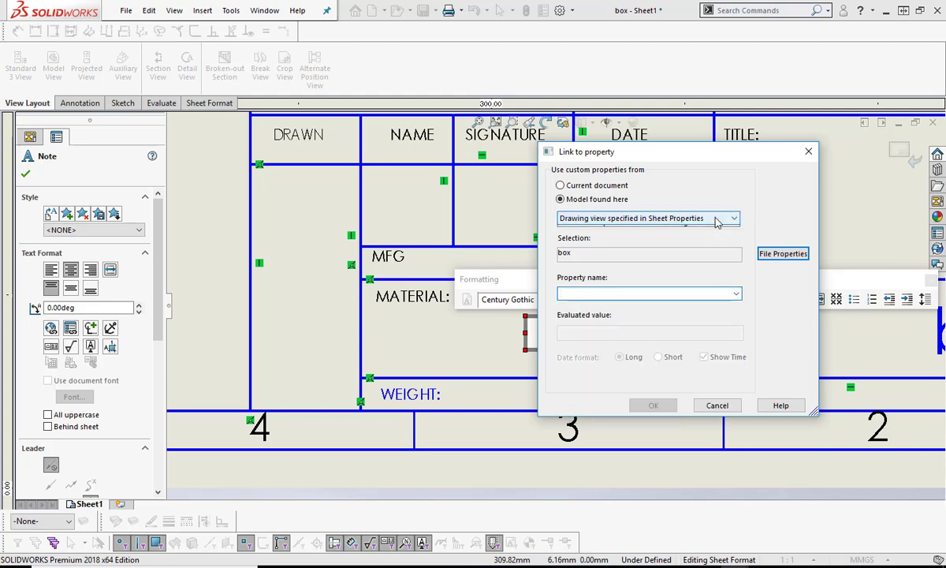
pyautogui.click(646, 217)
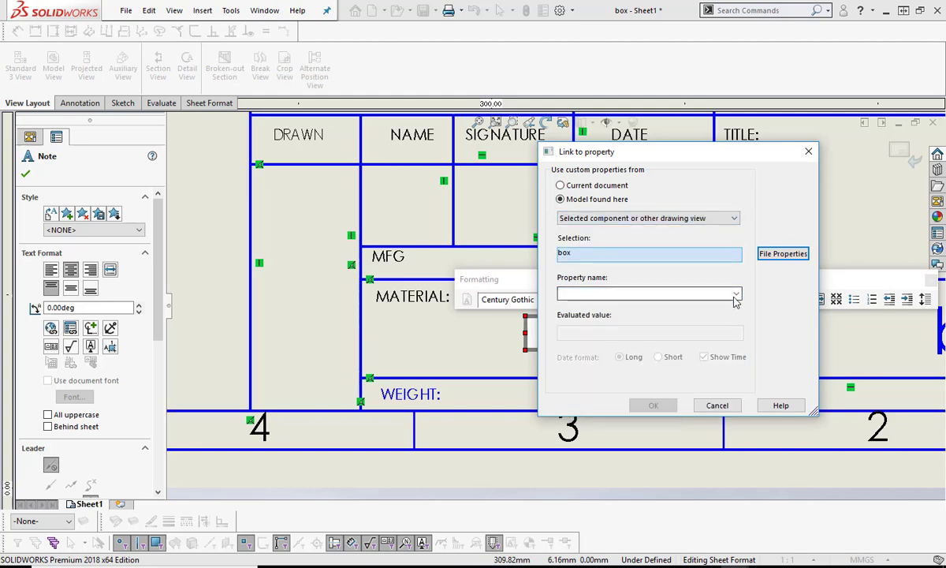
pyautogui.click(735, 293)
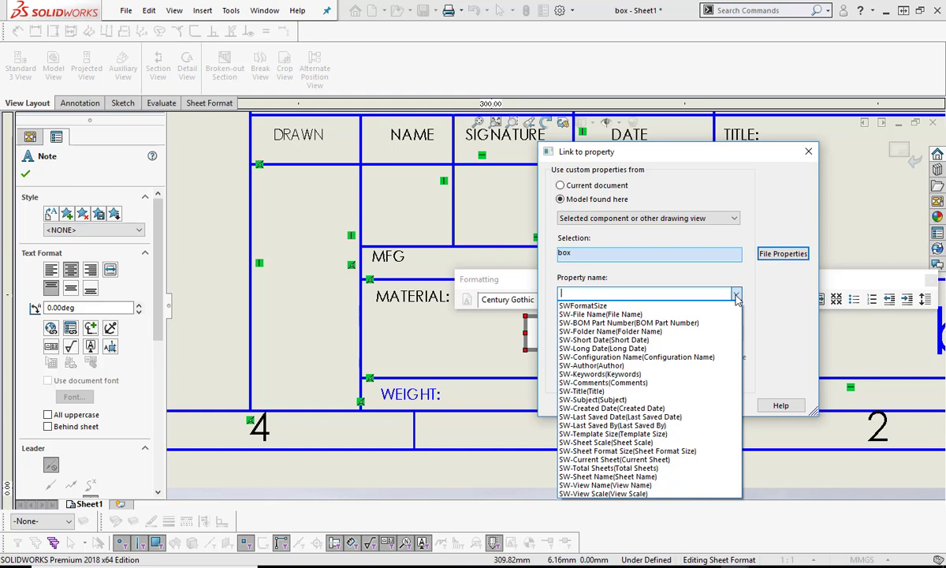
pyautogui.click(560, 184)
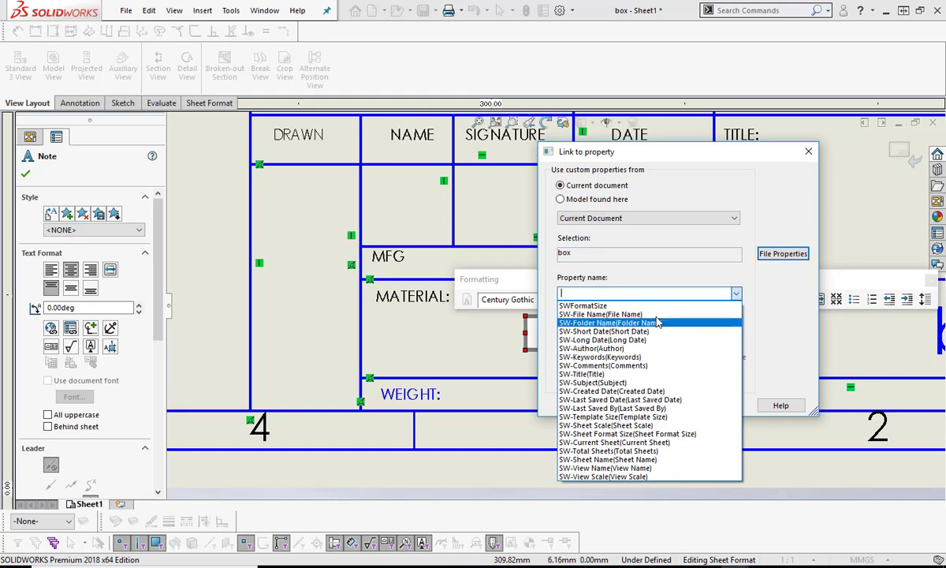
pyautogui.click(808, 151)
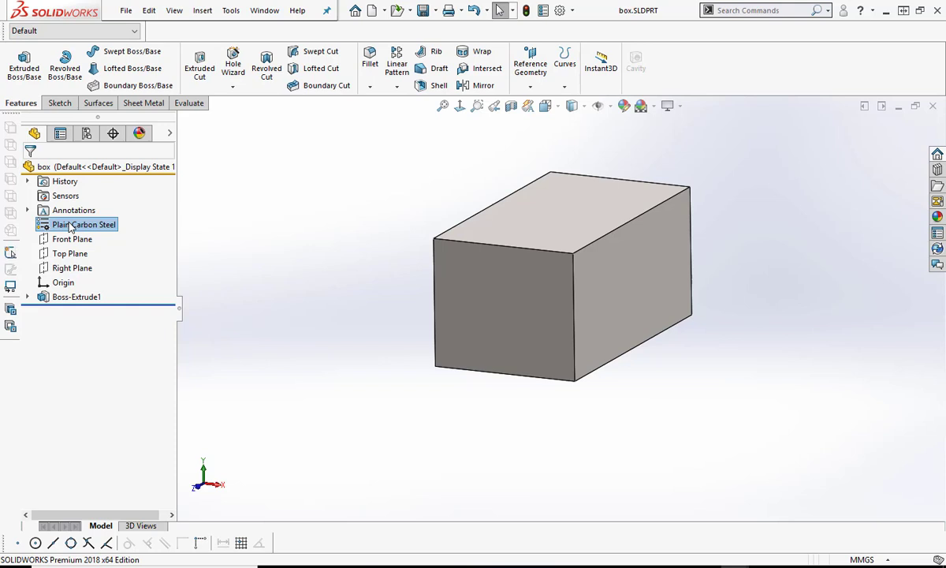
pyautogui.rightClick(86, 224)
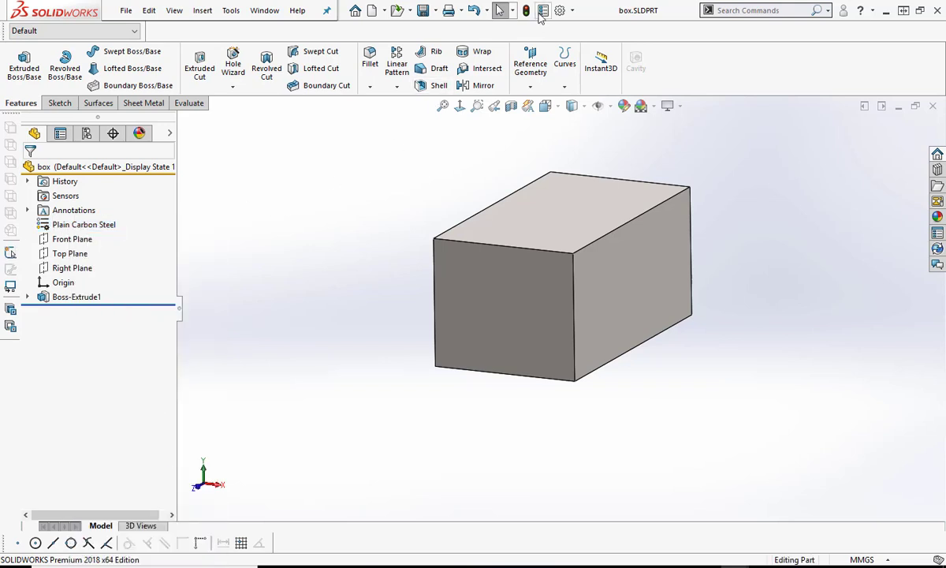
pyautogui.click(543, 9)
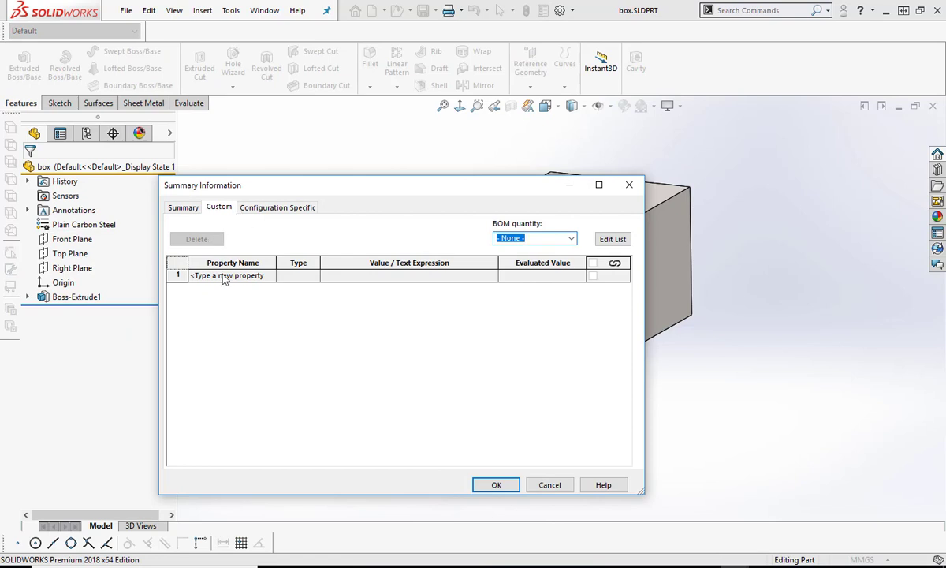
pyautogui.click(229, 274)
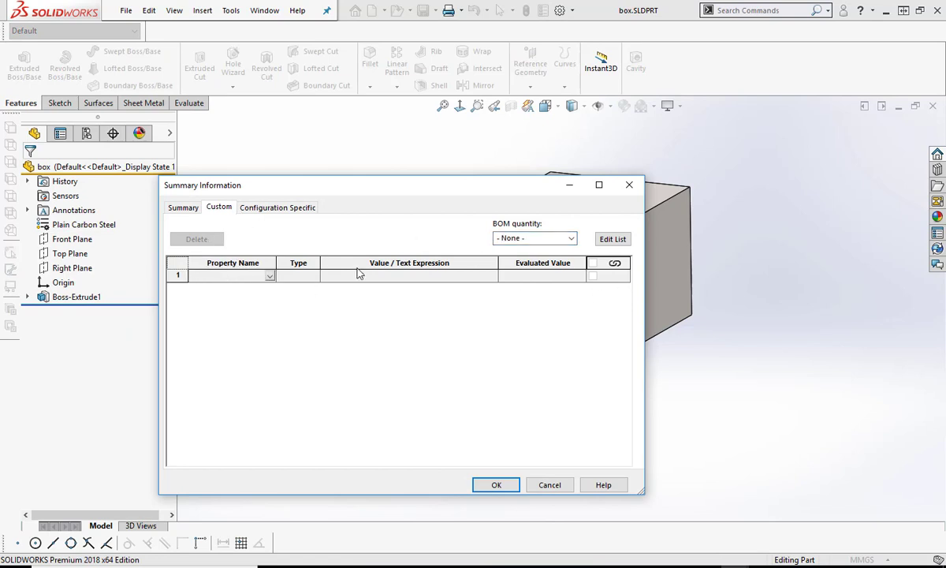
pyautogui.click(271, 274)
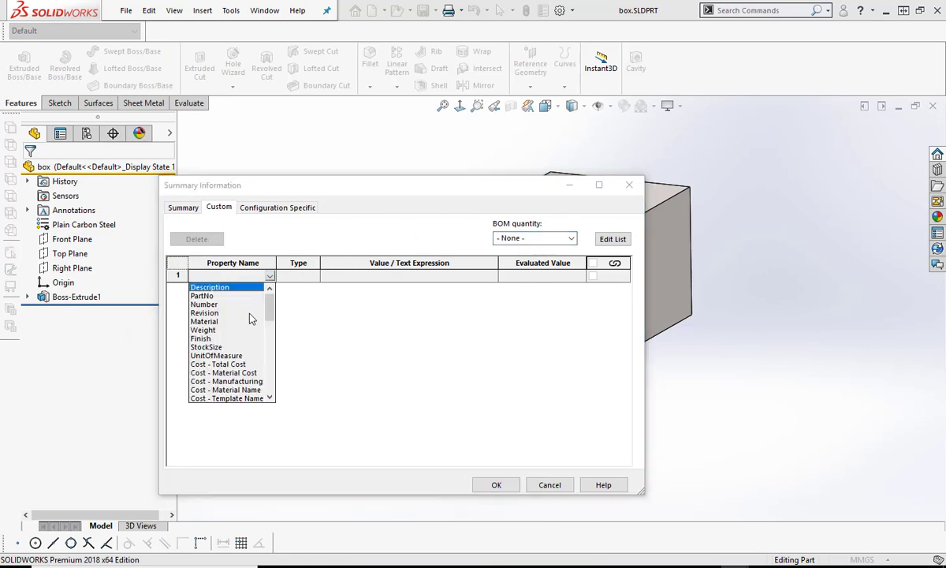
pyautogui.click(203, 322)
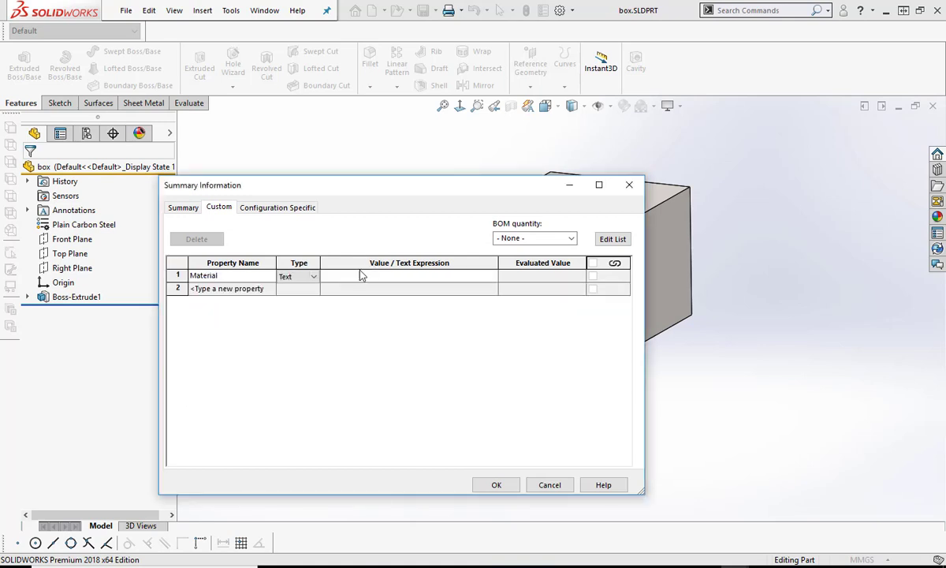
pyautogui.click(488, 275)
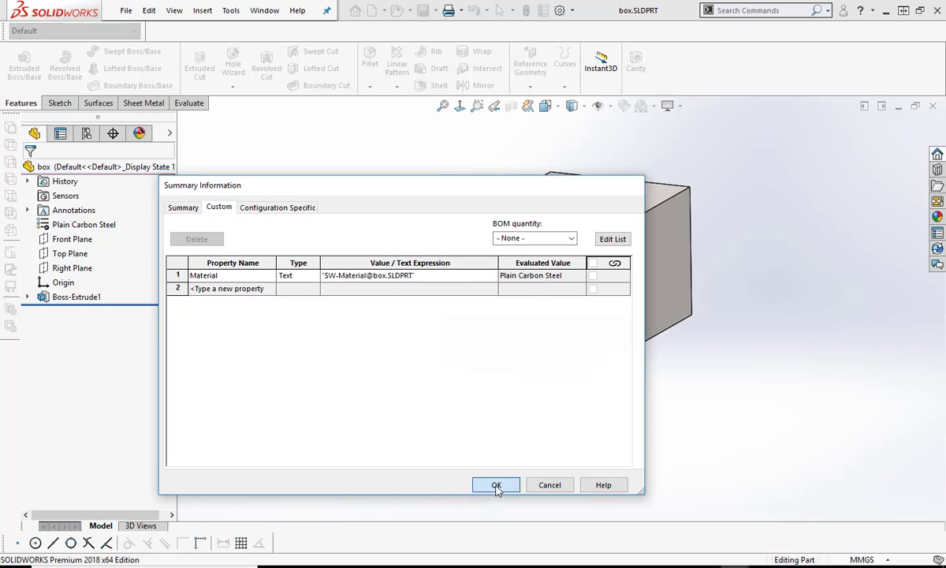
pyautogui.click(495, 484)
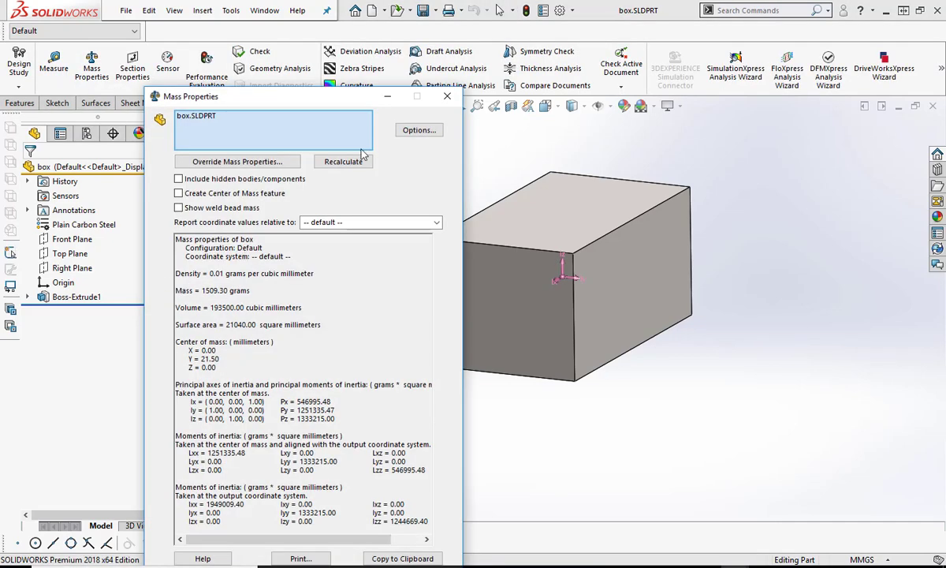
# Add a Weight custom property whose value is read from the part's mass, next to Material.
pyautogui.click(448, 96)
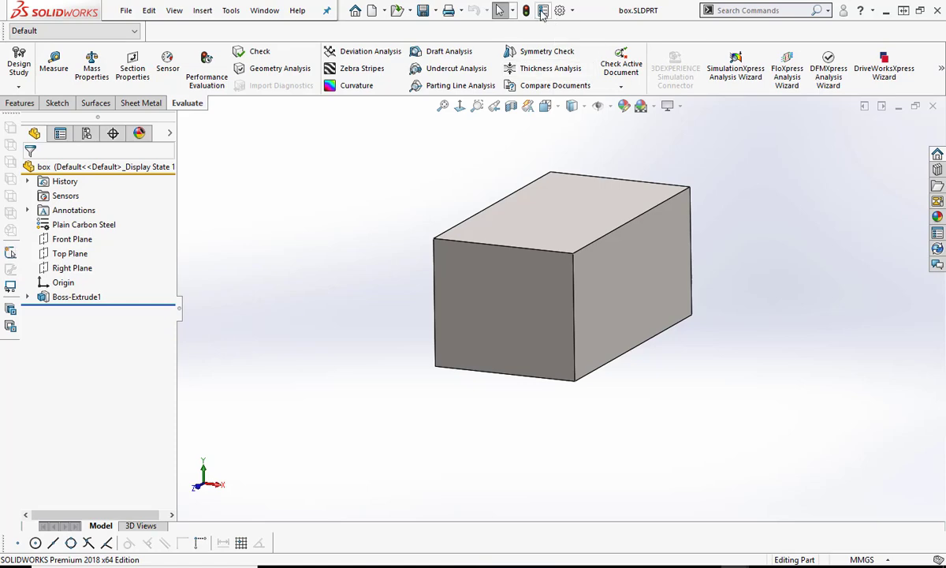
pyautogui.click(543, 10)
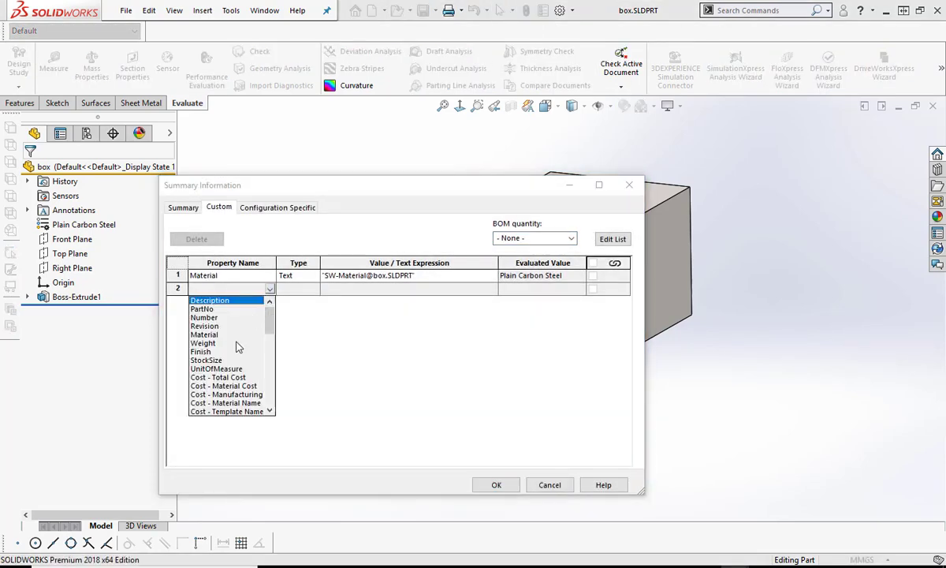
pyautogui.click(203, 343)
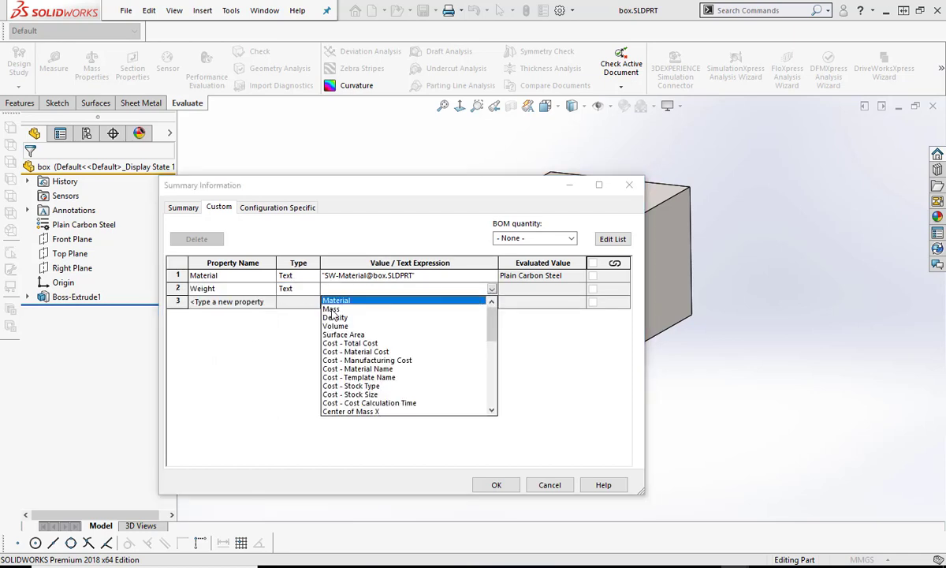
pyautogui.click(331, 308)
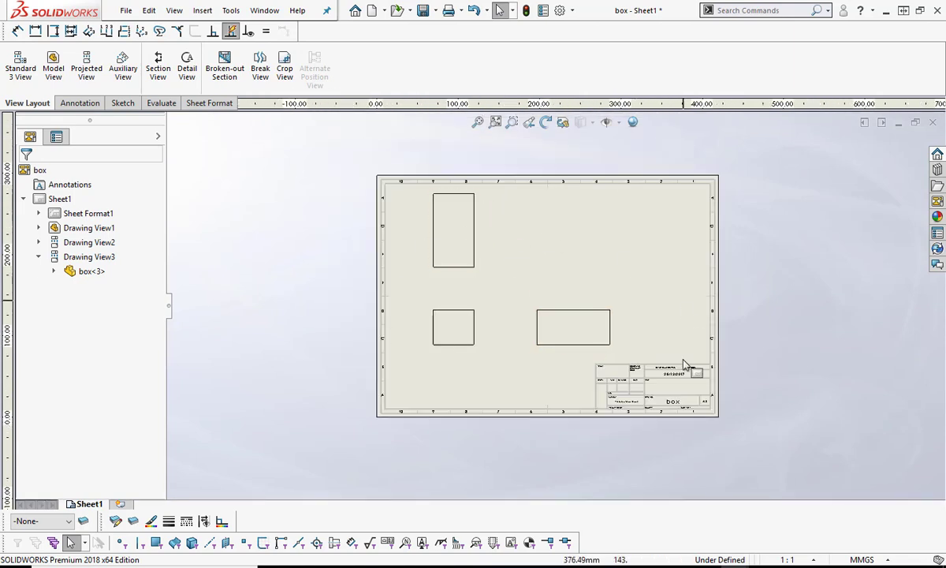
# Delete every drawing view so only Sheet Format1 with border and title block remains.
pyautogui.click(572, 327)
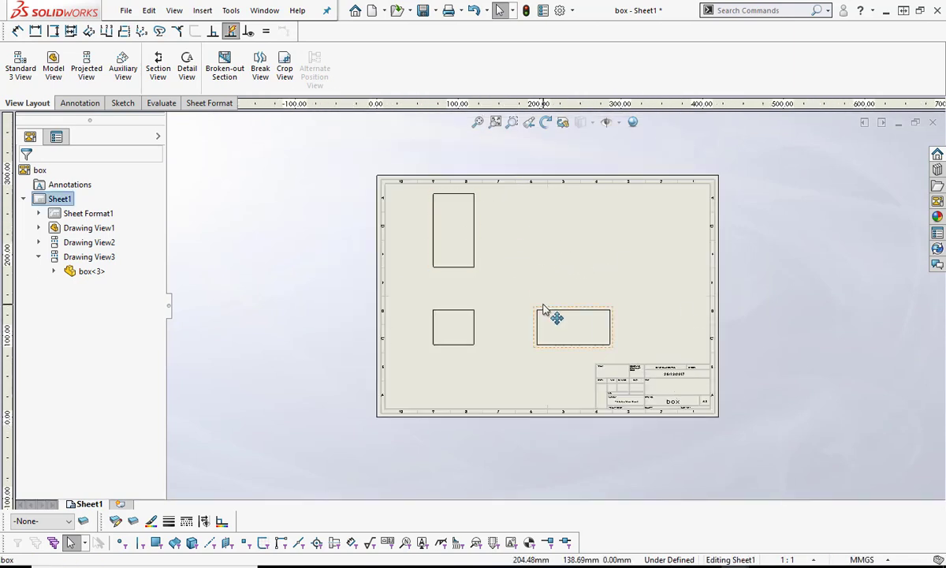
pyautogui.moveTo(548, 324)
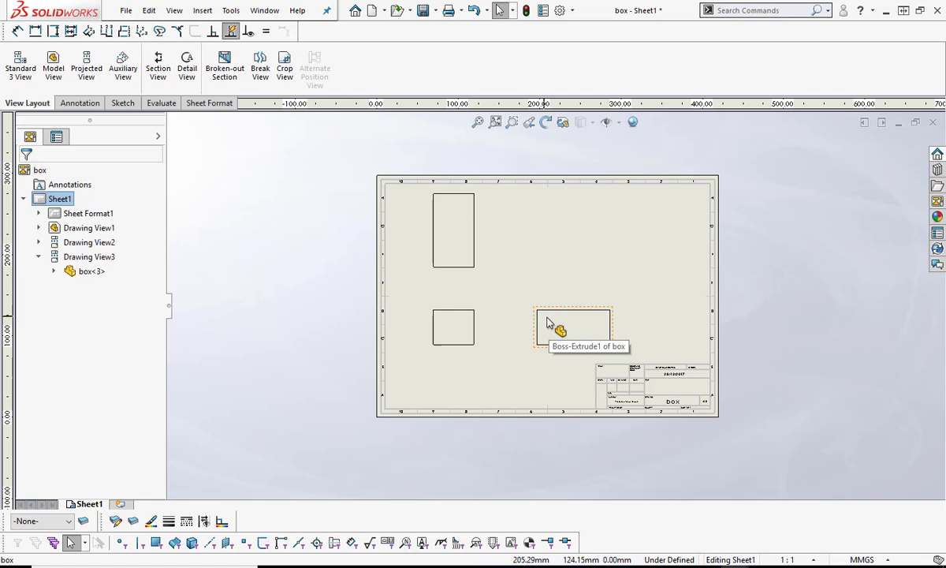
pyautogui.click(574, 327)
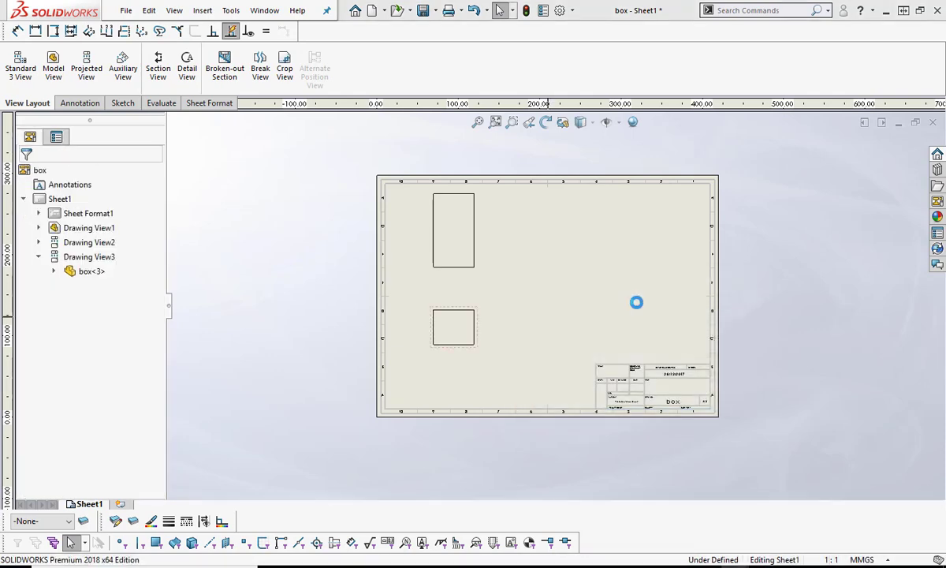
pyautogui.click(454, 230)
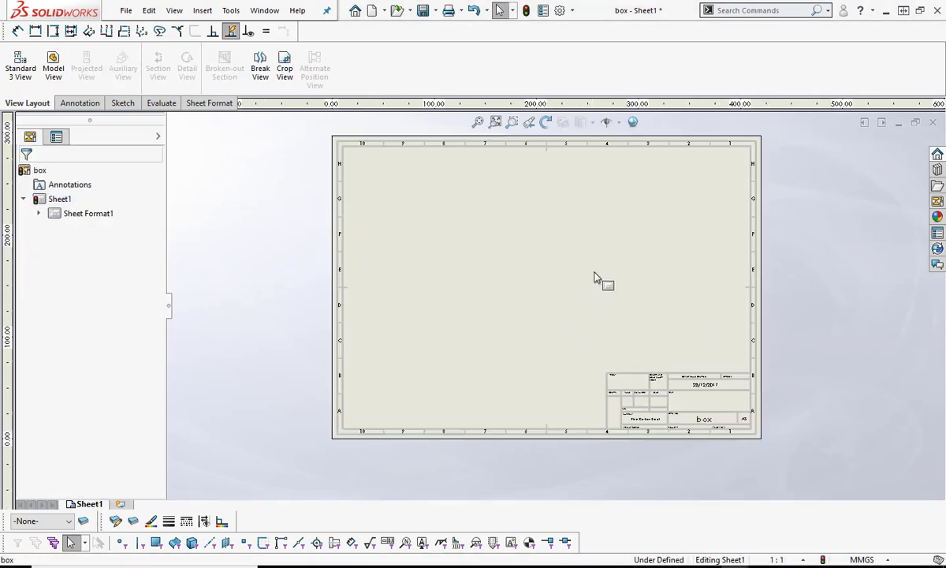
pyautogui.click(60, 199)
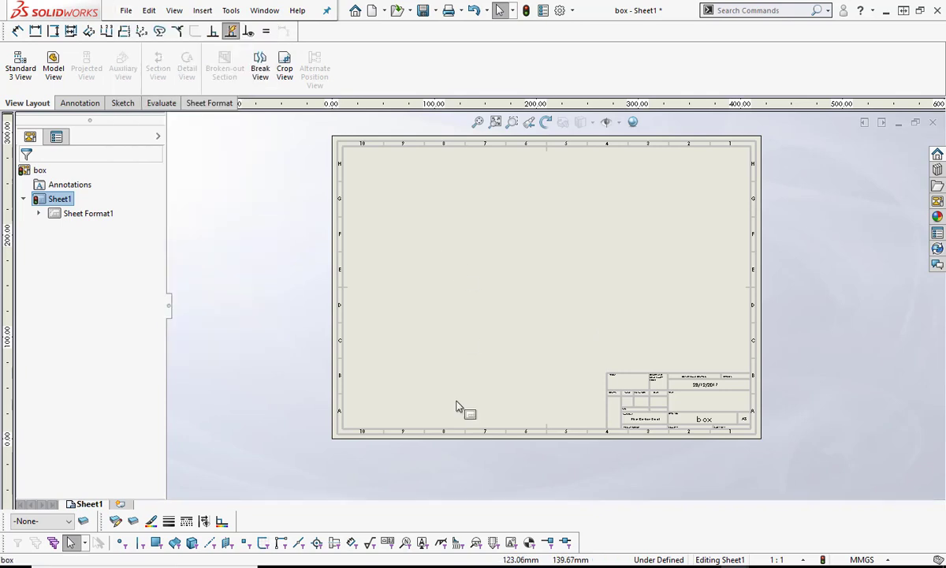
pyautogui.moveTo(527, 286)
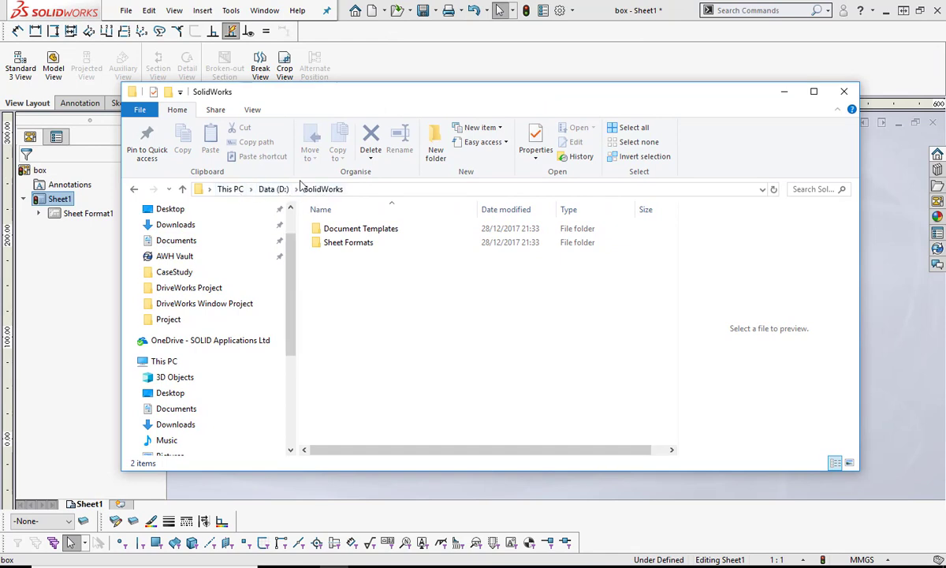
# Review the template folders on drive D in File Explorer, then close it.
pyautogui.doubleClick(346, 243)
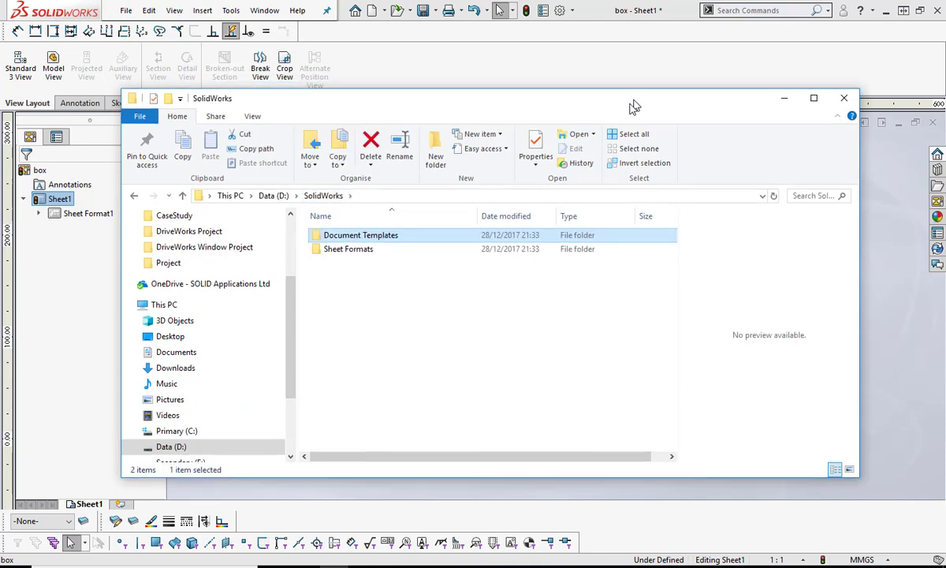
pyautogui.click(845, 98)
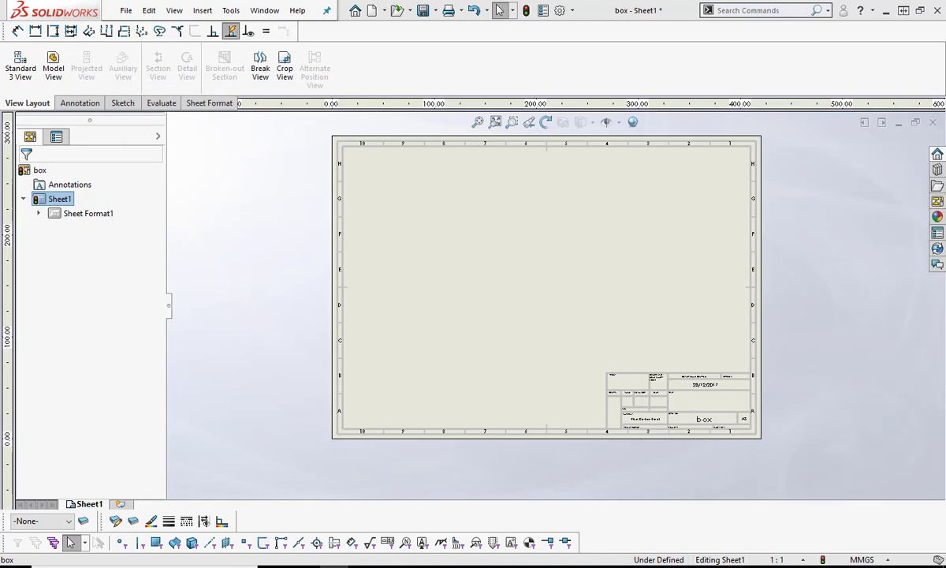
# Save the sheet format as A3 Sheet Format in D:\SolidWorks\Sheet Formats.
pyautogui.click(126, 10)
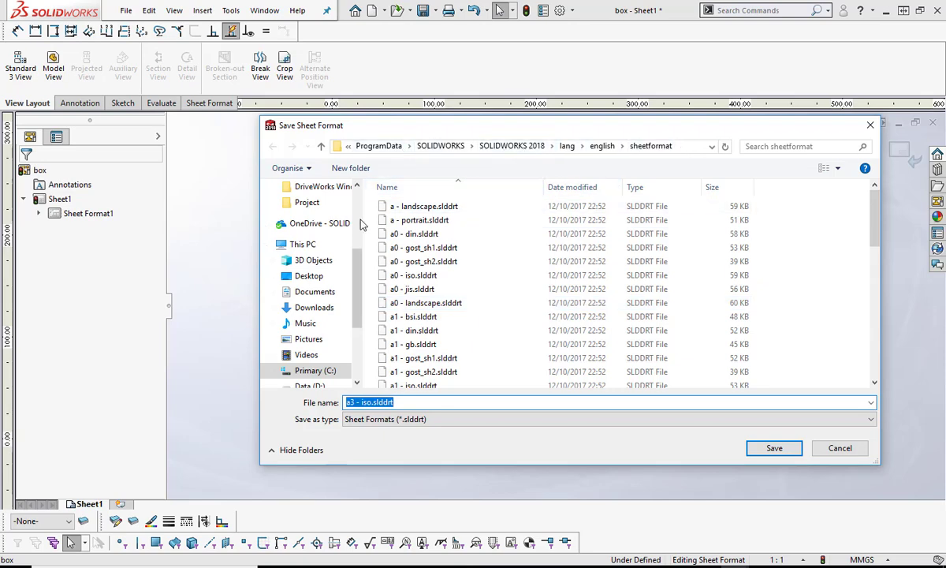
pyautogui.click(309, 296)
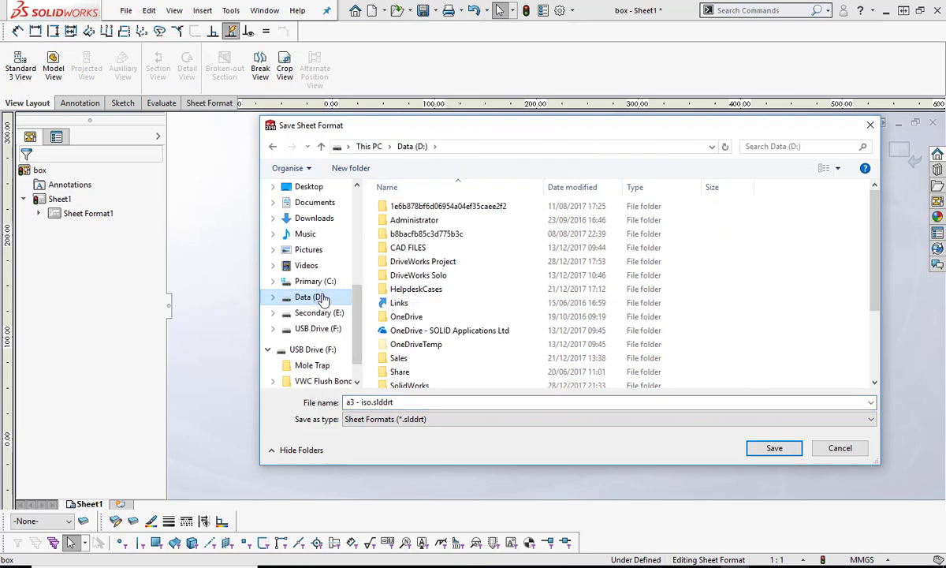
pyautogui.scroll(-3)
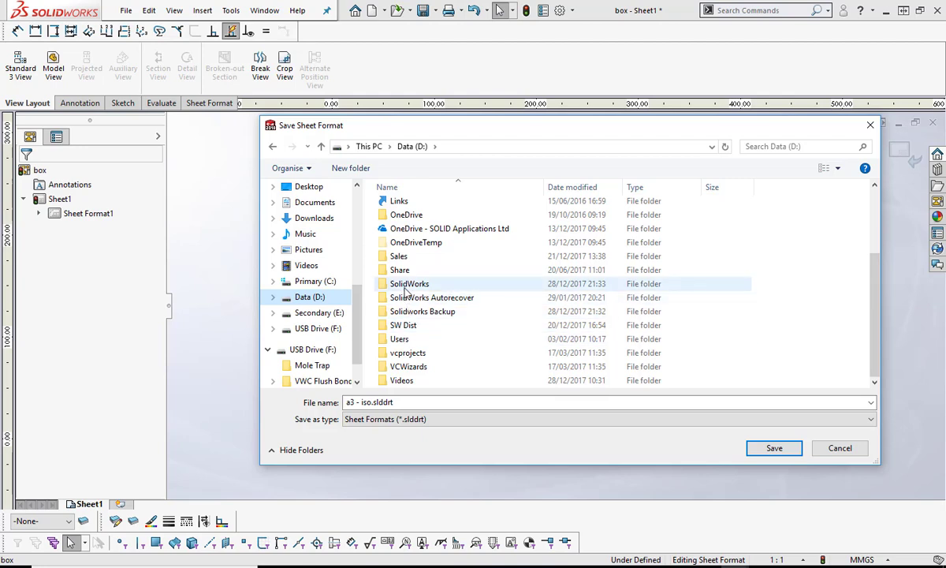
pyautogui.doubleClick(408, 284)
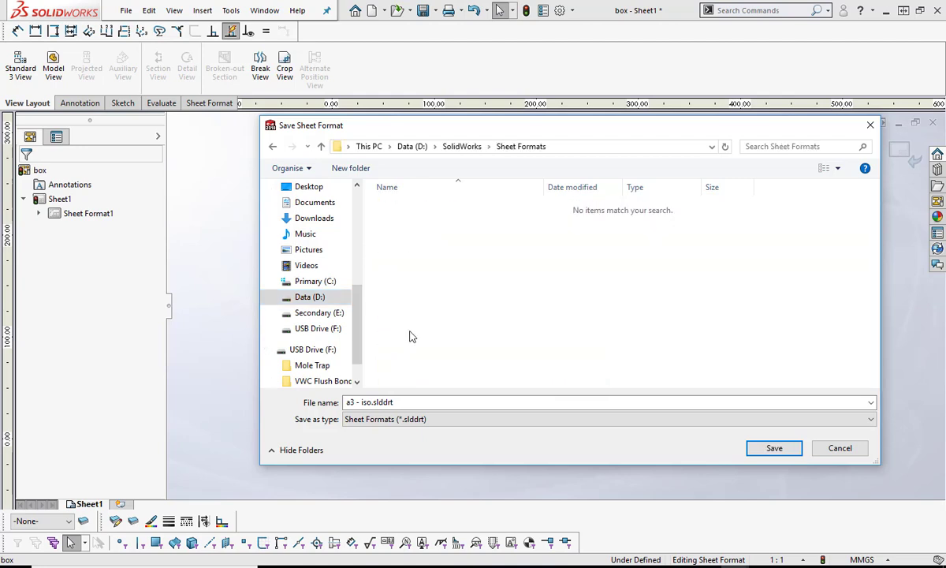
pyautogui.click(371, 402)
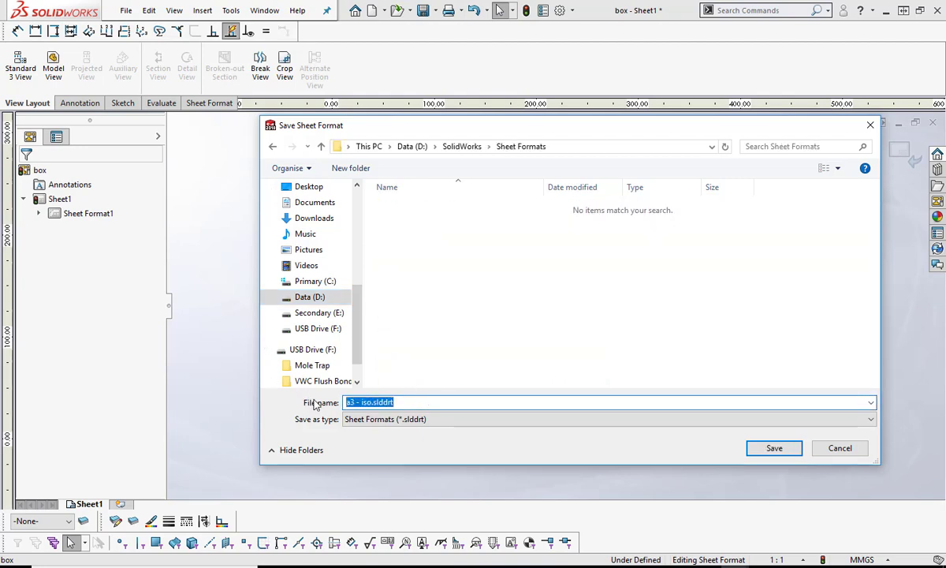
pyautogui.write('A£')
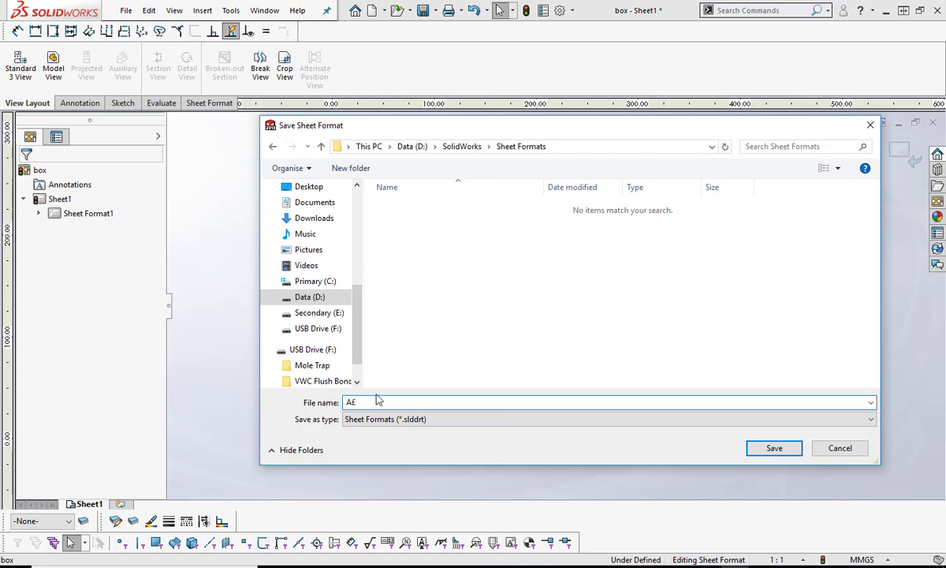
pyautogui.write('3 Sheet Format')
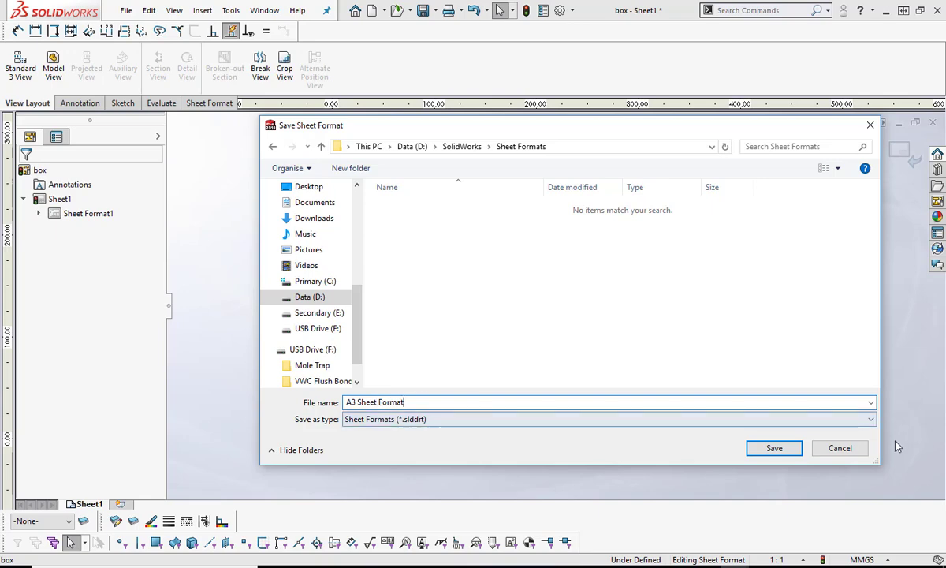
pyautogui.click(772, 448)
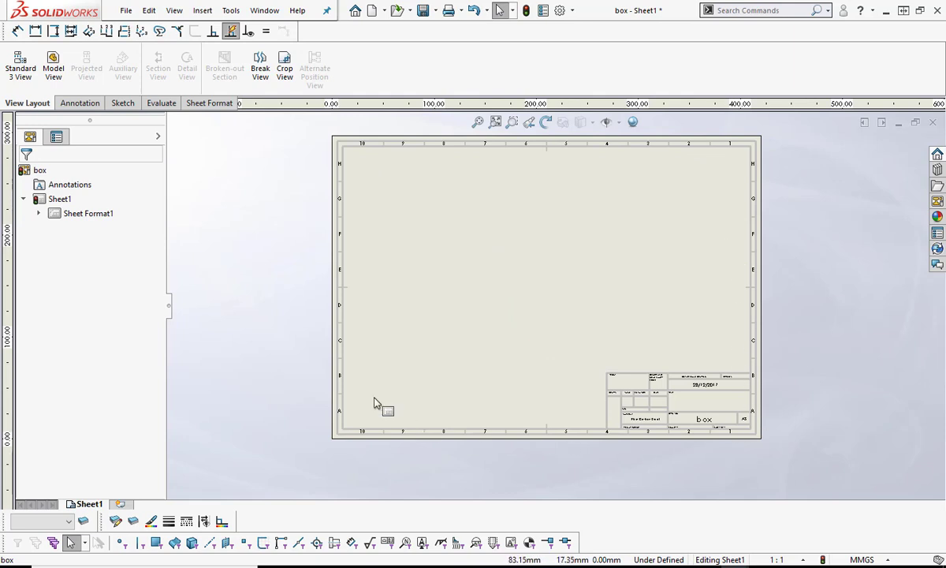
pyautogui.moveTo(621, 327)
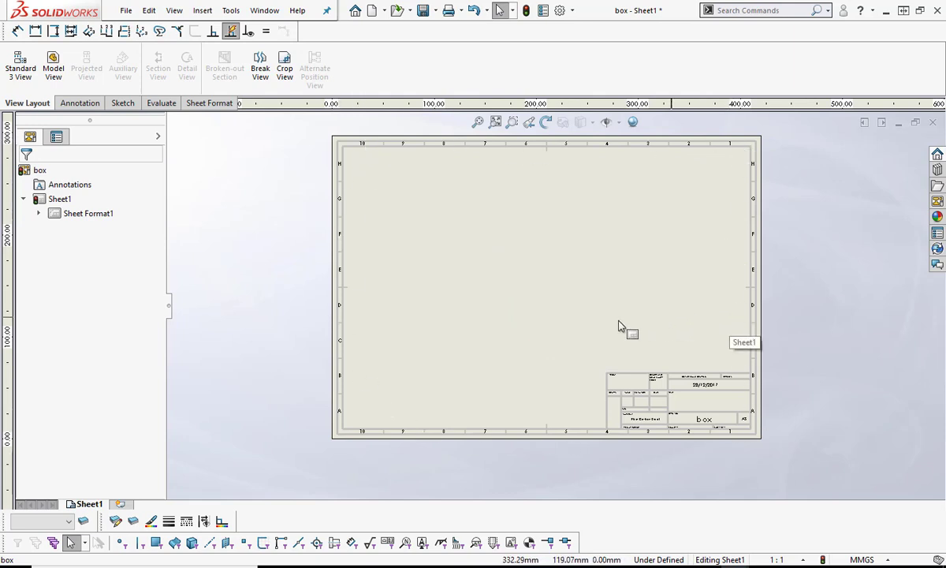
# Start Save As for the drawing with Drawing Templates (*.drwdot) as the file type.
pyautogui.click(60, 199)
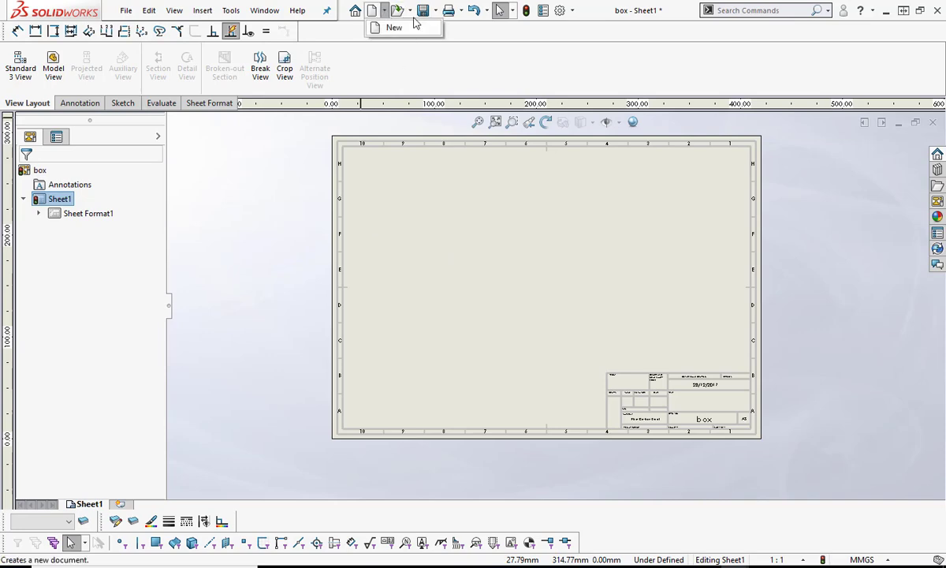
pyautogui.click(422, 9)
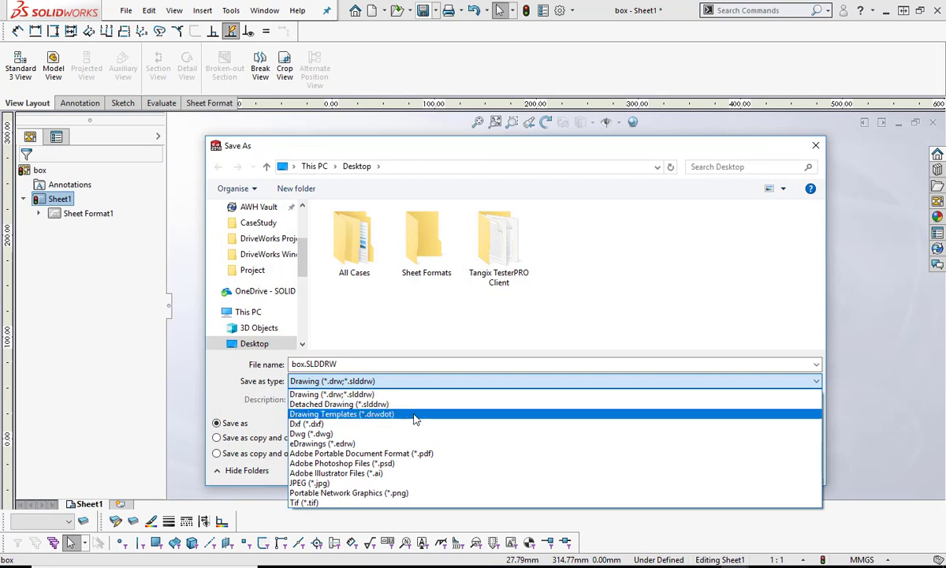
pyautogui.click(341, 413)
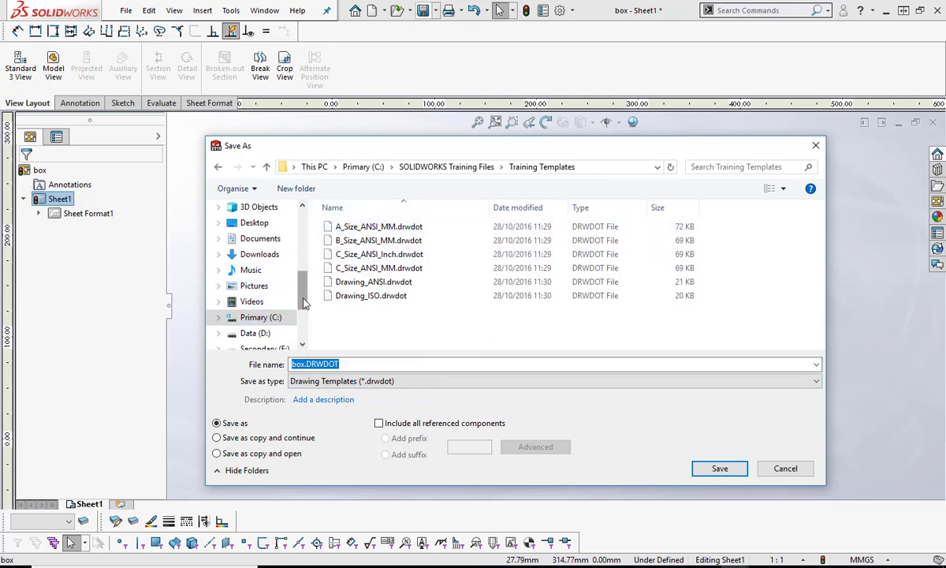
# Target D:\SolidWorks\Document Templates and name the file Drawing Template.
pyautogui.click(255, 301)
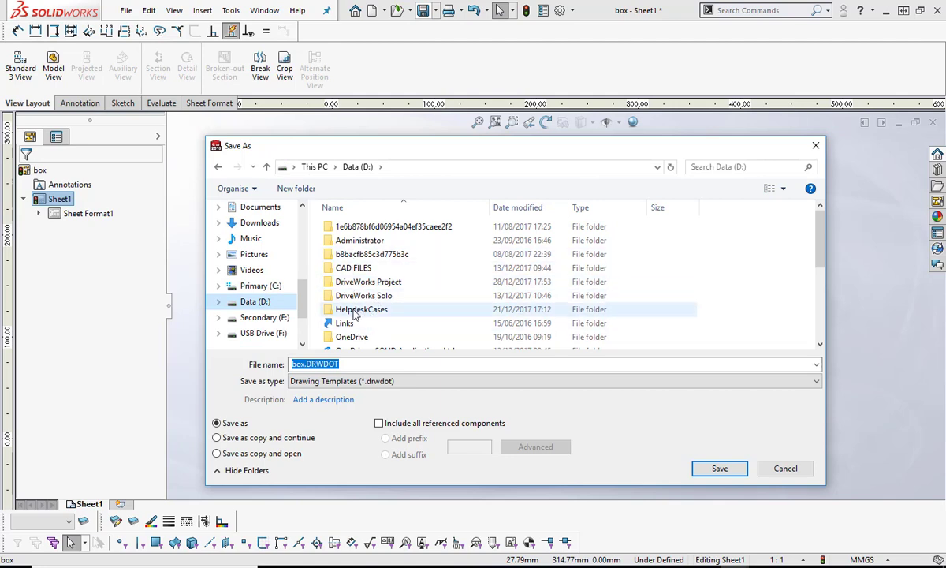
pyautogui.scroll(-3)
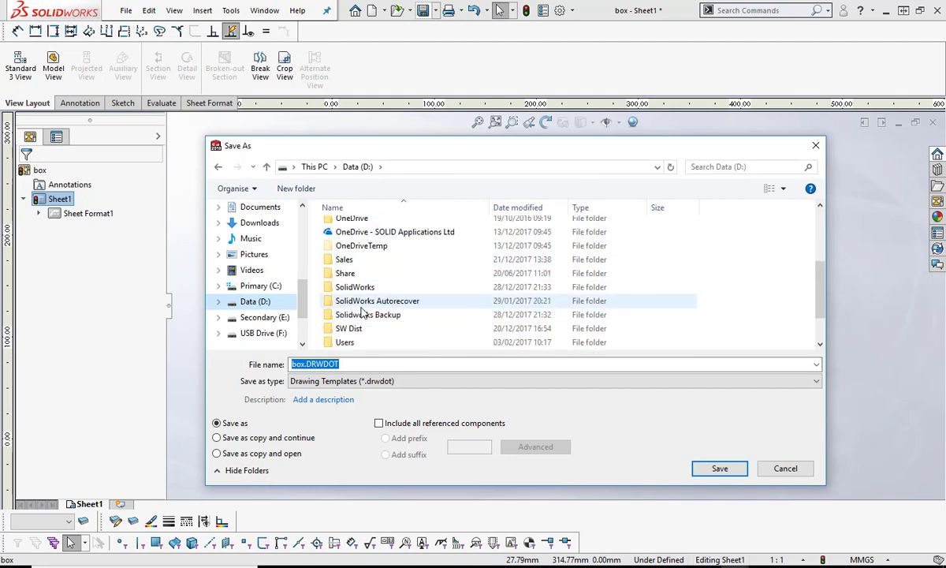
pyautogui.doubleClick(354, 287)
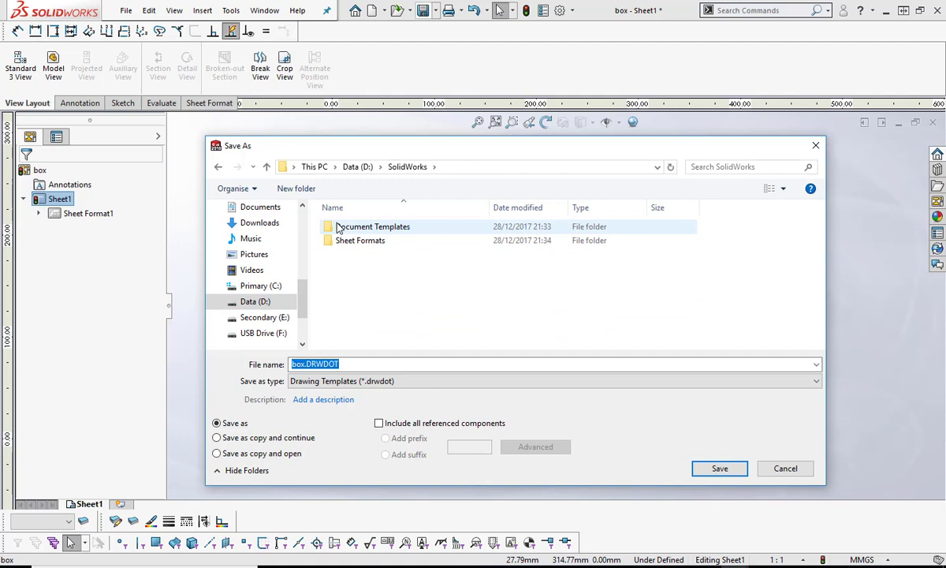
pyautogui.doubleClick(377, 227)
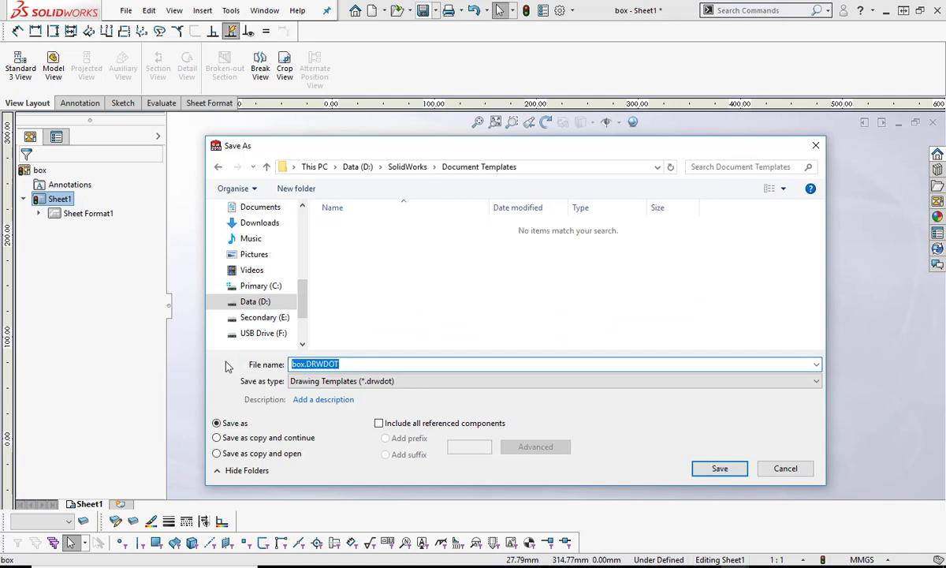
pyautogui.write('Drawing')
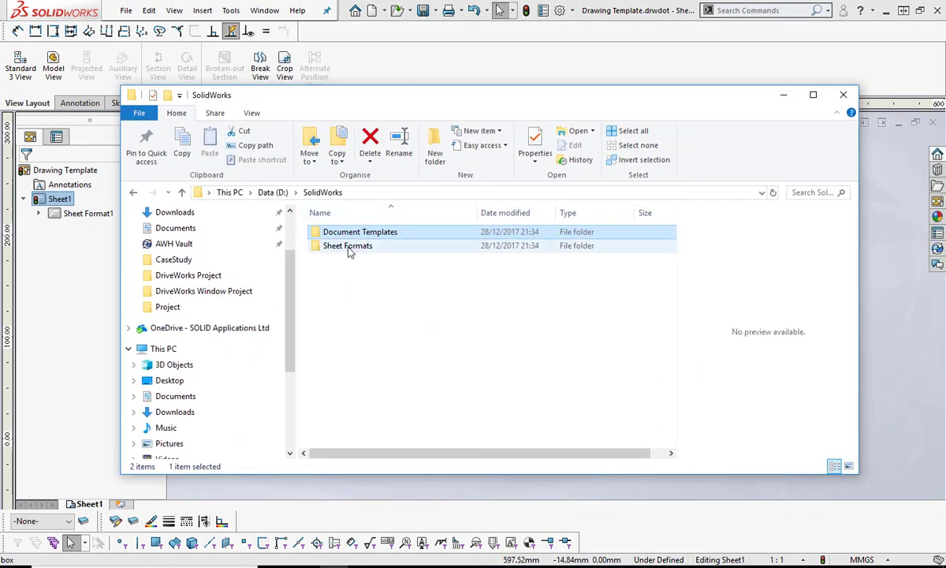
# Verify Drawing Template.drwdot exists in Document Templates, then close Explorer.
pyautogui.doubleClick(346, 246)
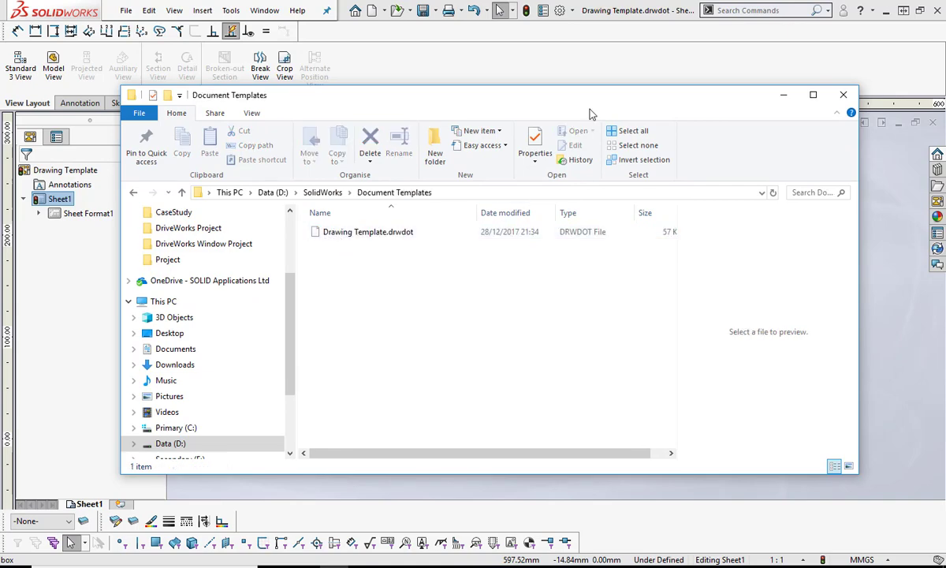
pyautogui.click(842, 95)
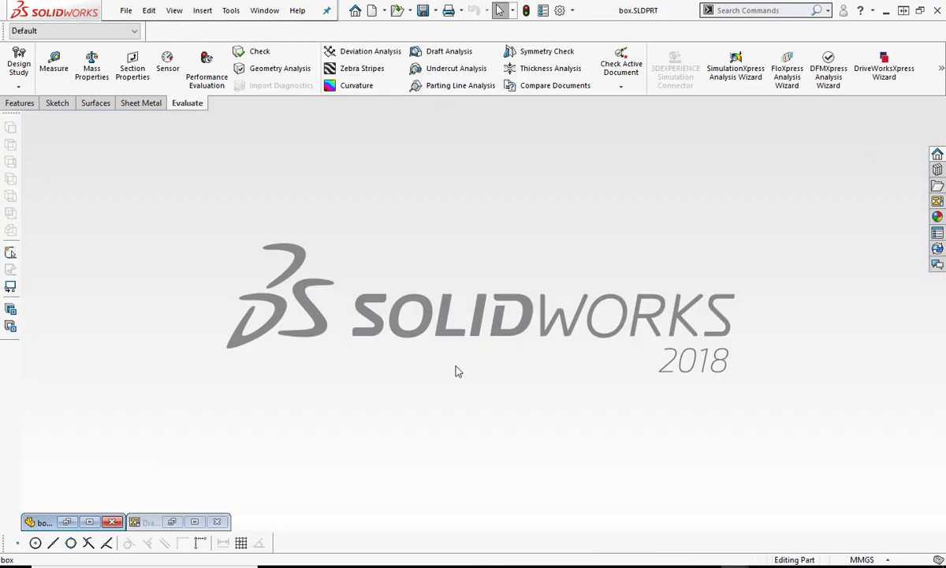
# Delete Boss-Extrude1 leaving only planes and origin; cancel the New document dialog.
pyautogui.click(43, 522)
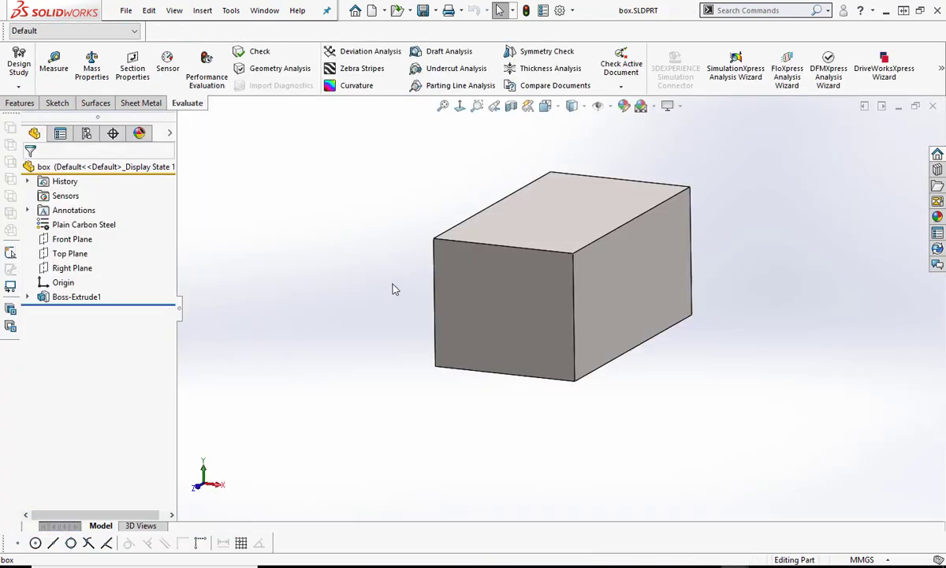
pyautogui.moveTo(308, 295)
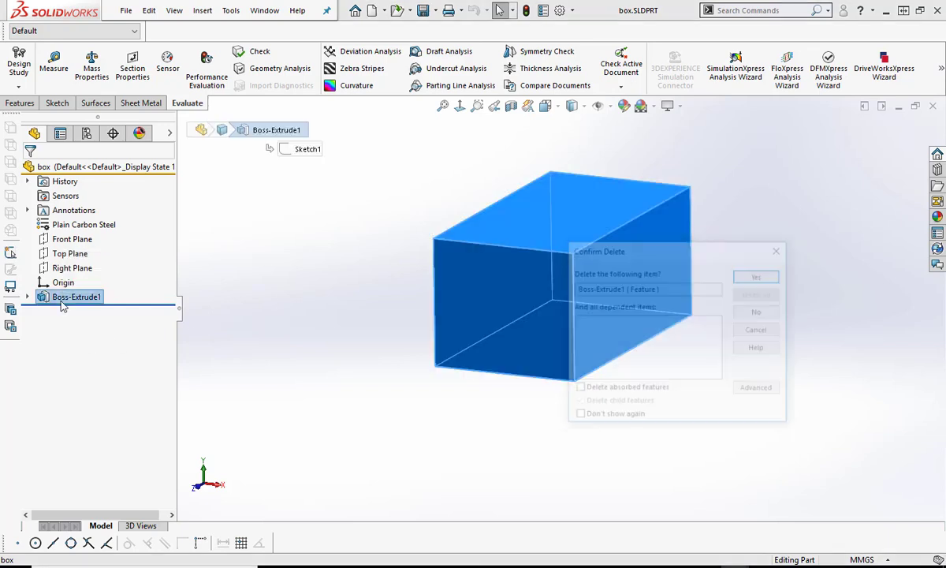
pyautogui.click(754, 278)
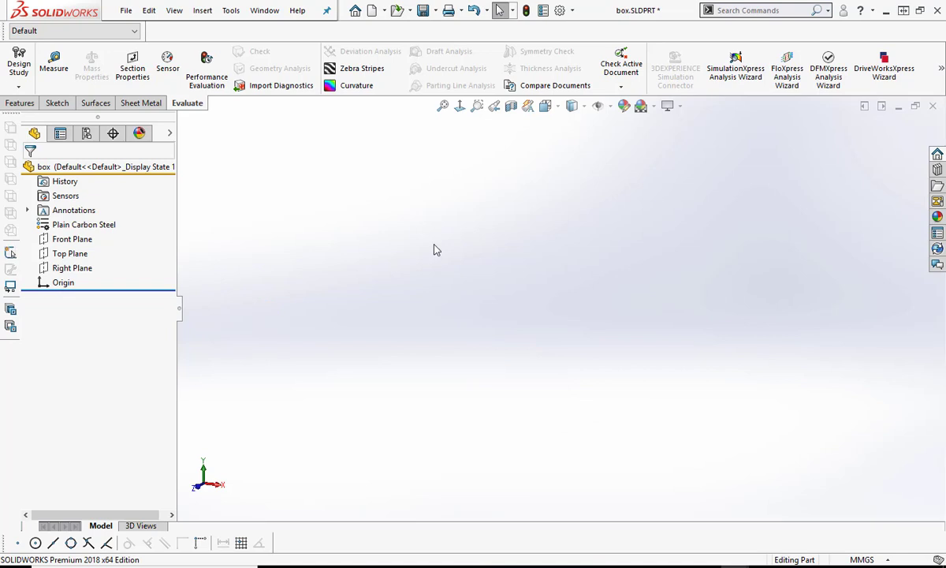
pyautogui.click(375, 9)
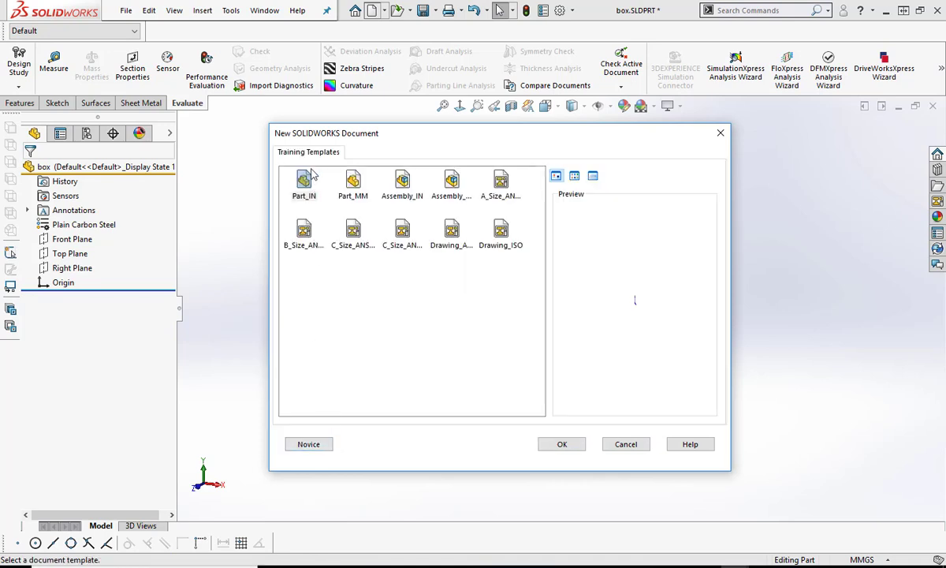
pyautogui.moveTo(346, 148)
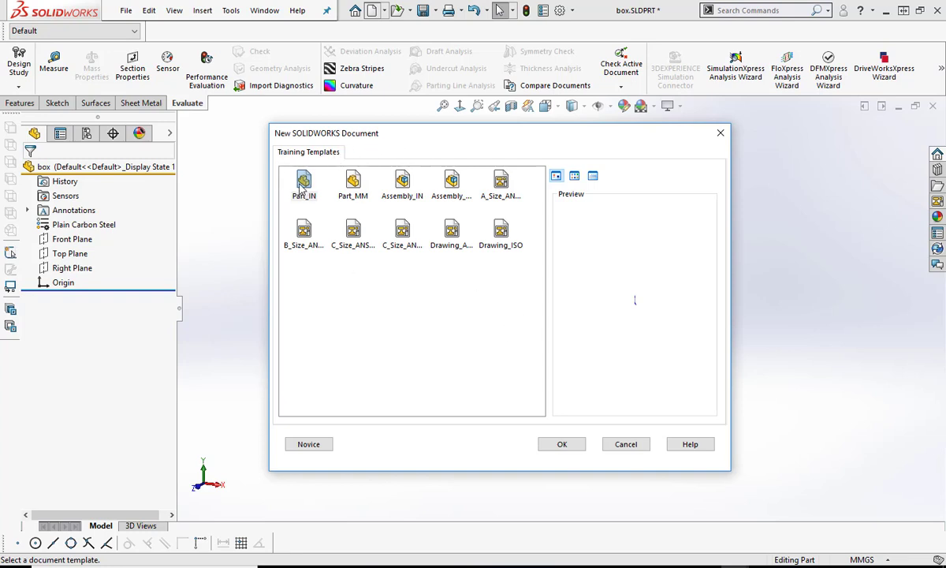
pyautogui.moveTo(353, 186)
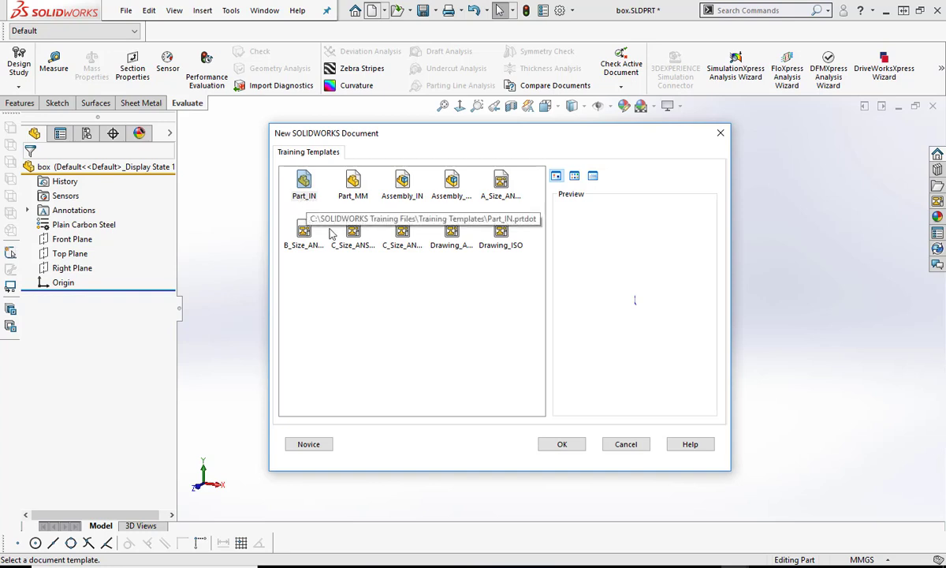
pyautogui.click(626, 443)
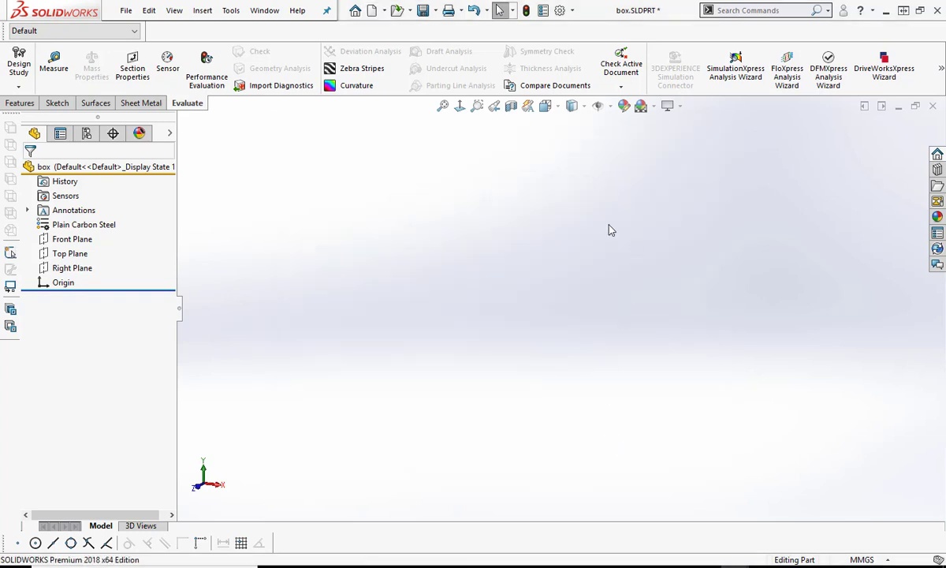
pyautogui.moveTo(473, 334)
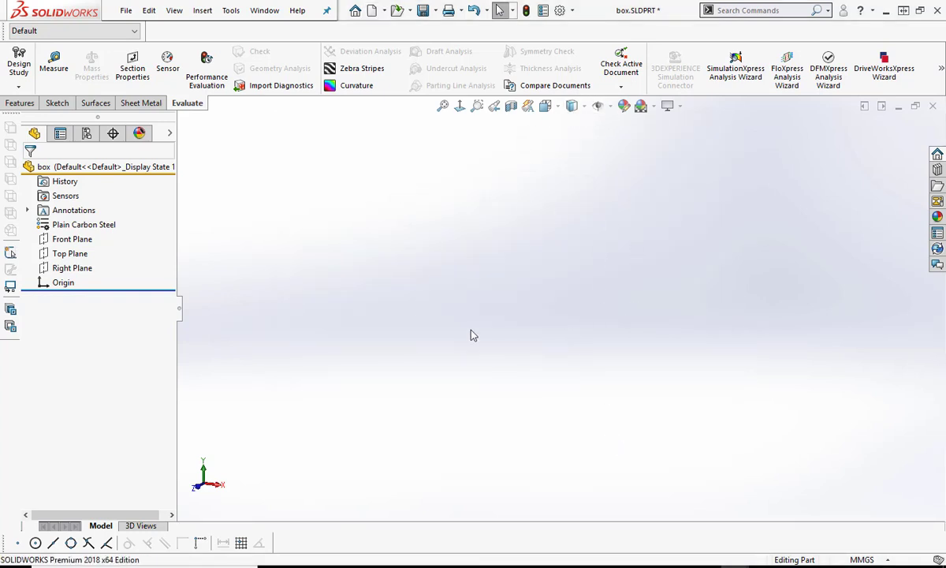
# Show the origin and the Front, Top and Right planes, then begin Save As.
pyautogui.click(597, 104)
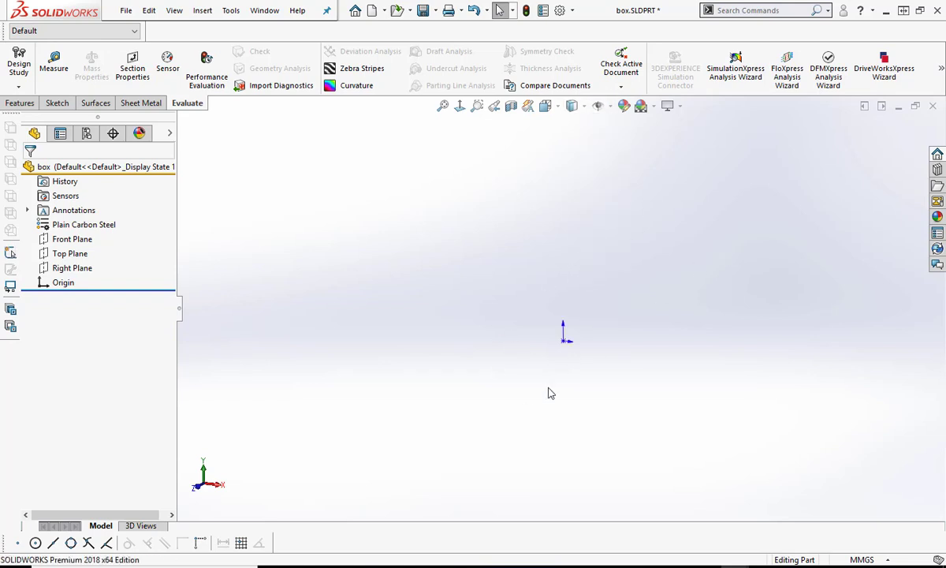
pyautogui.click(73, 268)
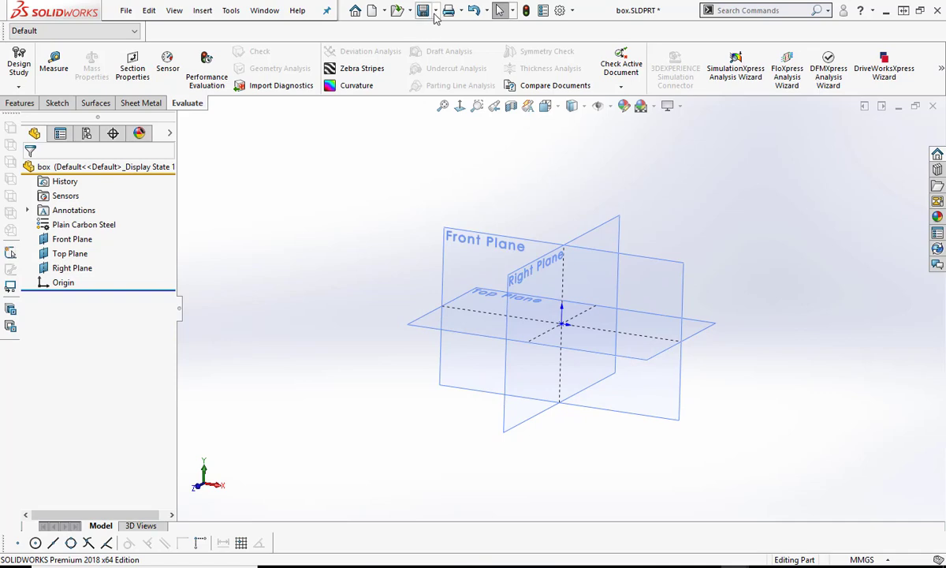
pyautogui.click(424, 9)
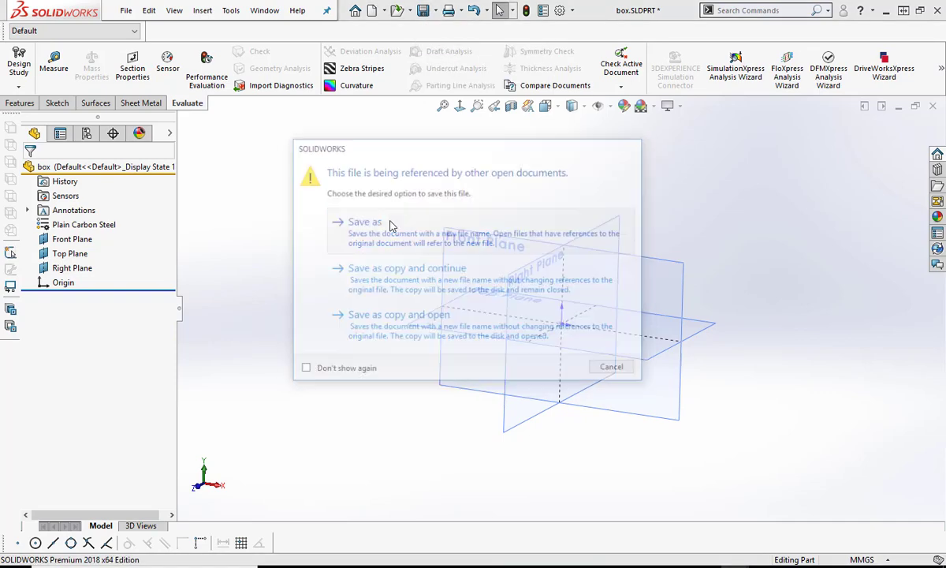
# Save as a new file with Part Templates (*.prtdot) type, naming it Part Template.
pyautogui.click(364, 221)
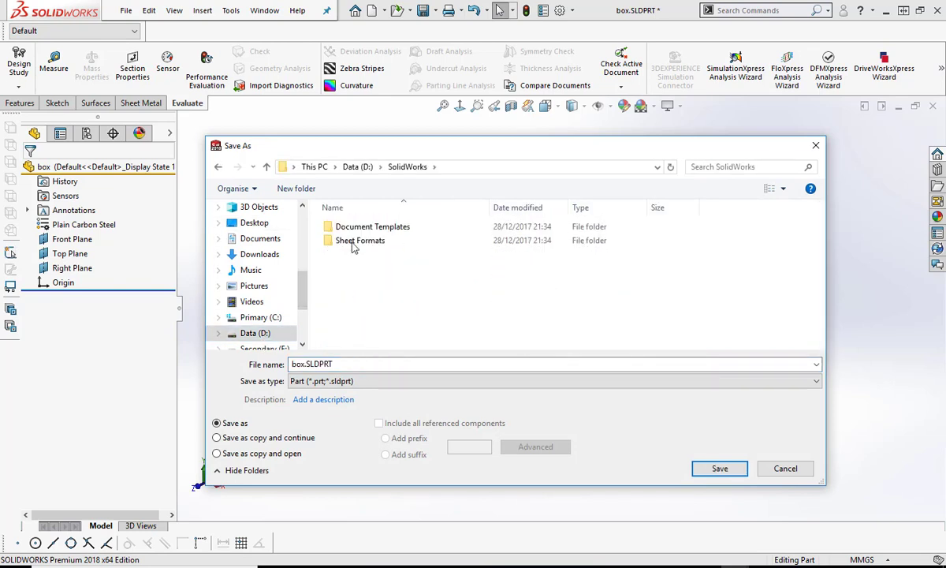
pyautogui.doubleClick(372, 227)
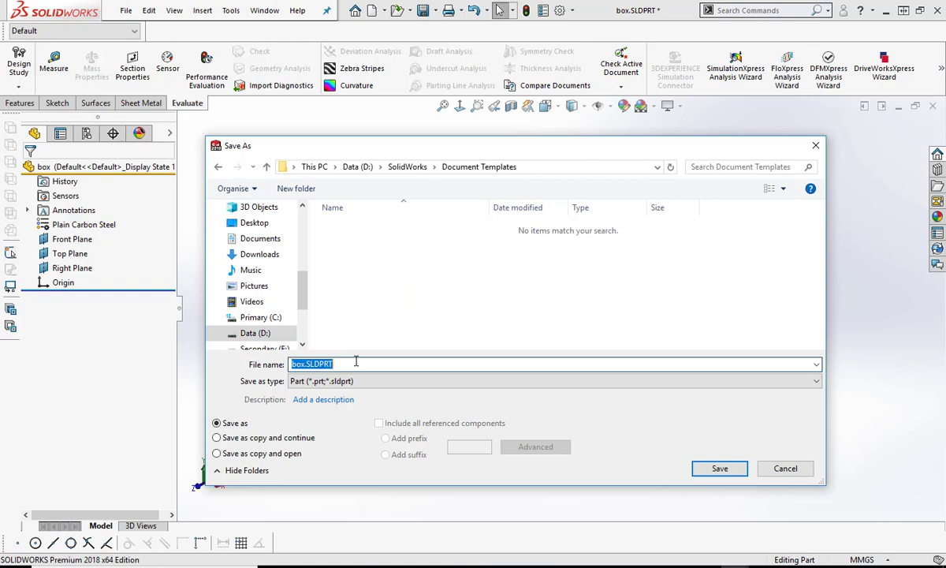
pyautogui.write('Pa')
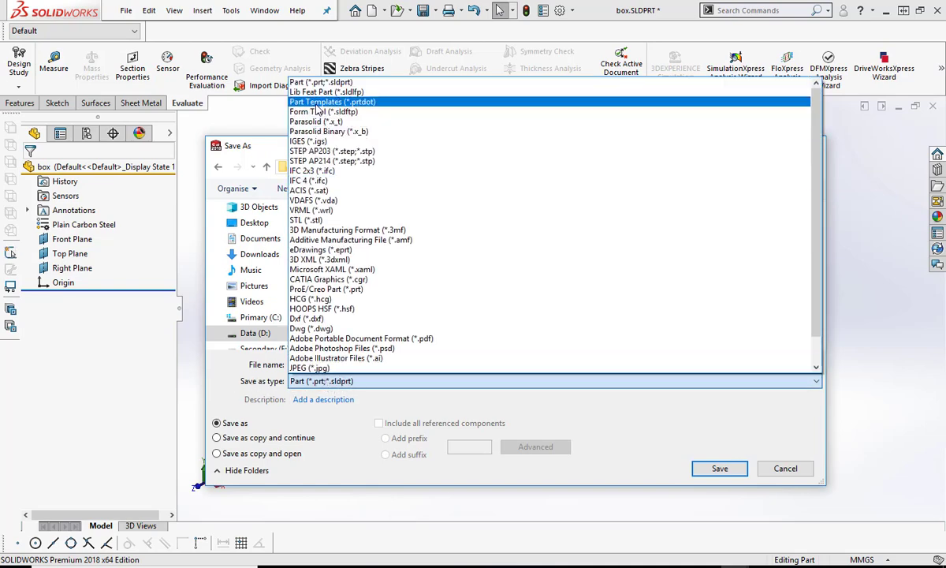
pyautogui.click(333, 101)
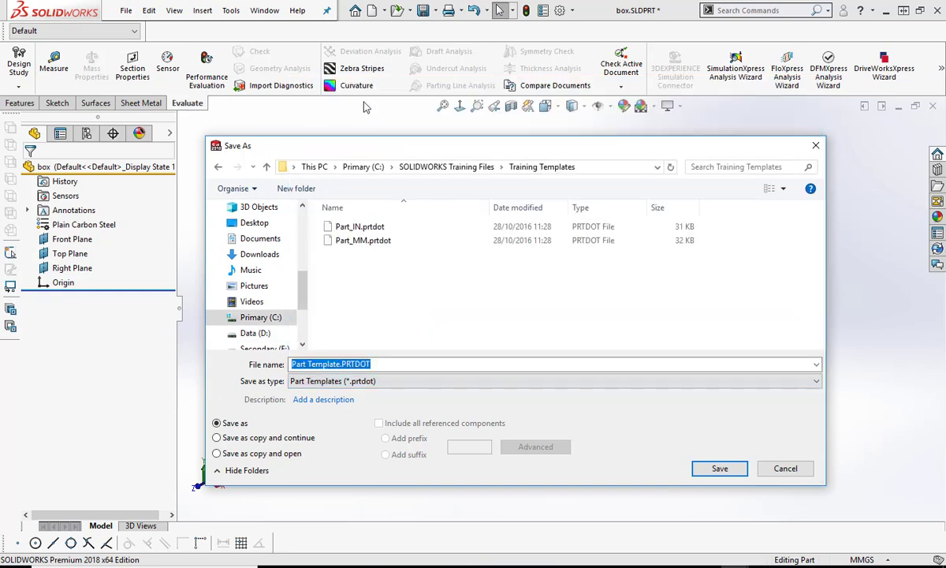
# Point the Save As dialog back to D:\SolidWorks\Document Templates.
pyautogui.click(260, 317)
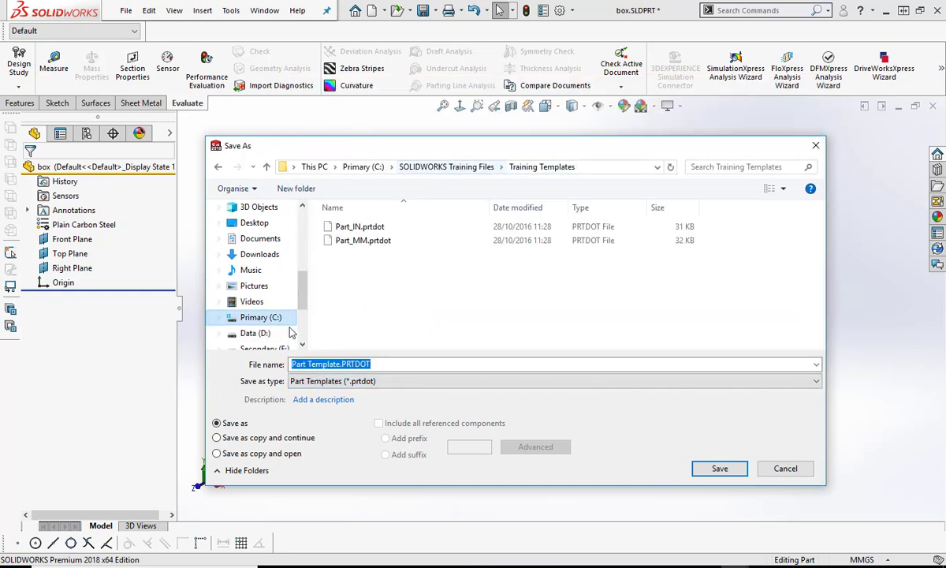
pyautogui.click(253, 331)
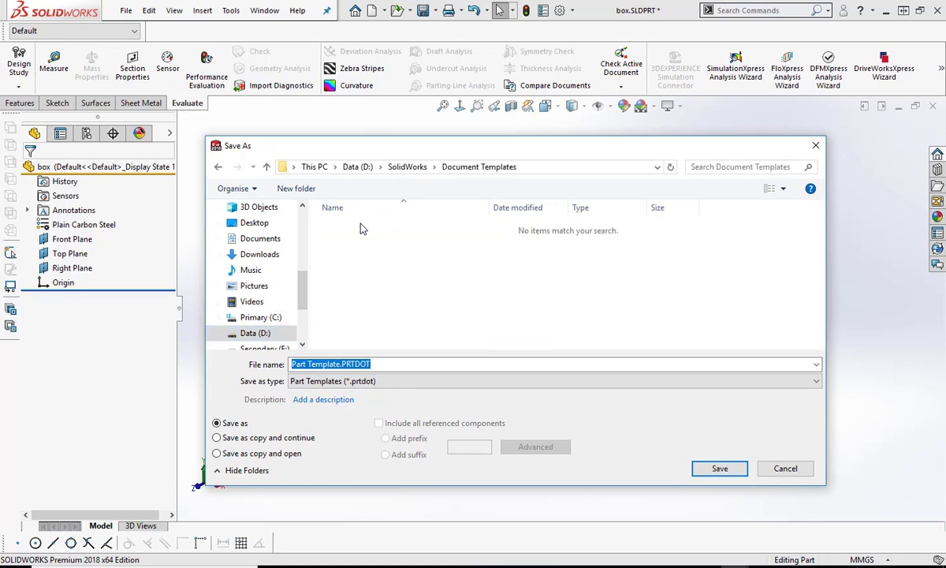
pyautogui.click(372, 363)
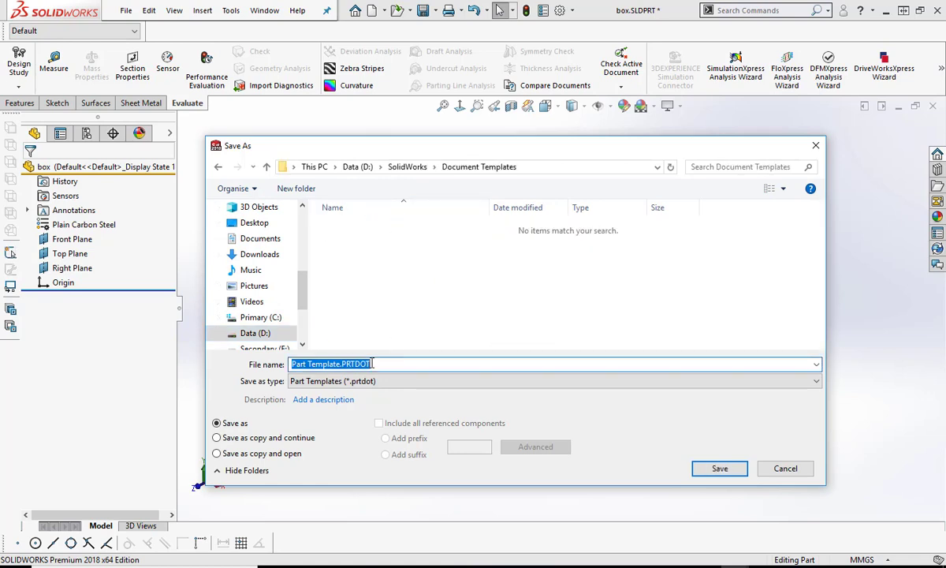
# Save Part Template, start a new document and select the Assembly_IN template.
pyautogui.click(719, 467)
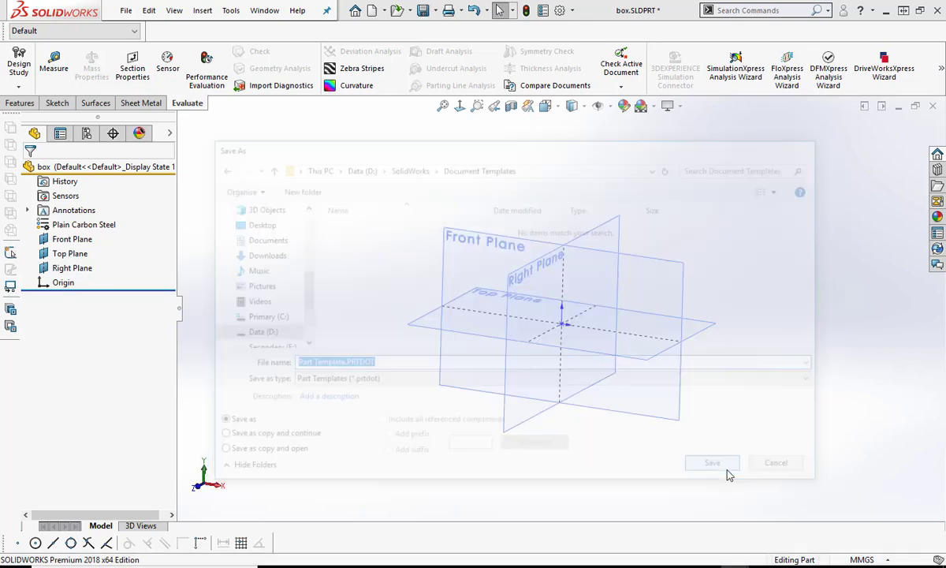
pyautogui.click(711, 462)
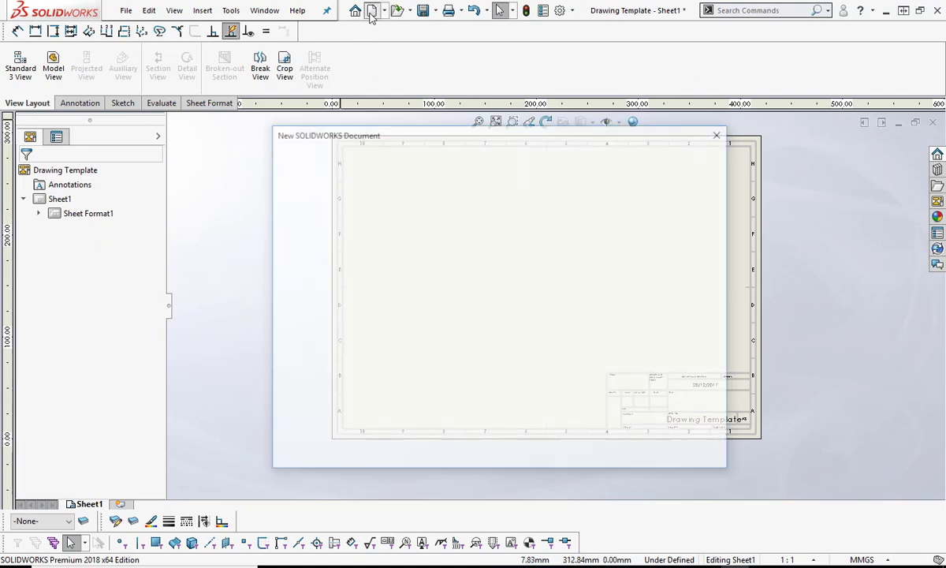
pyautogui.click(451, 183)
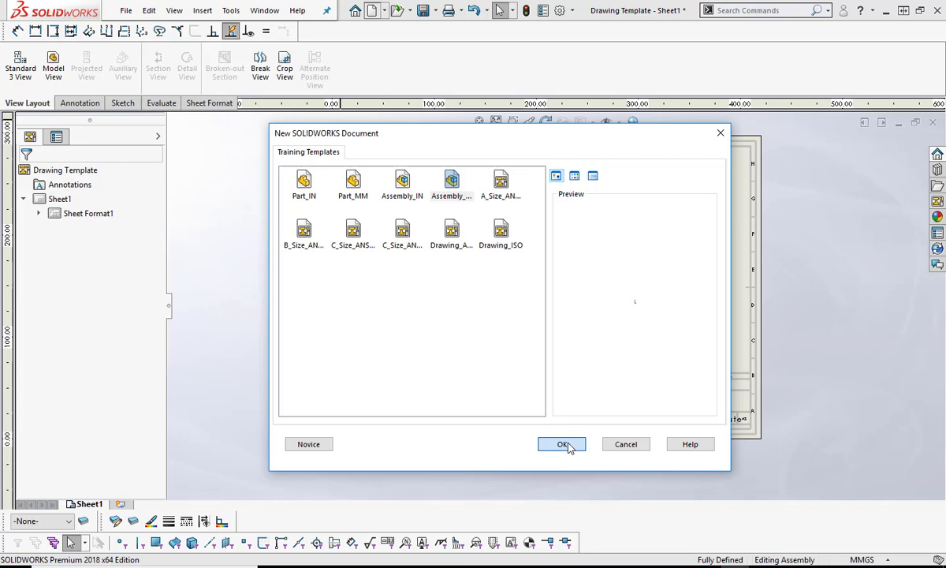
# Create empty assembly Assem1 from Assembly_IN without inserting components; bring up save choices.
pyautogui.click(561, 444)
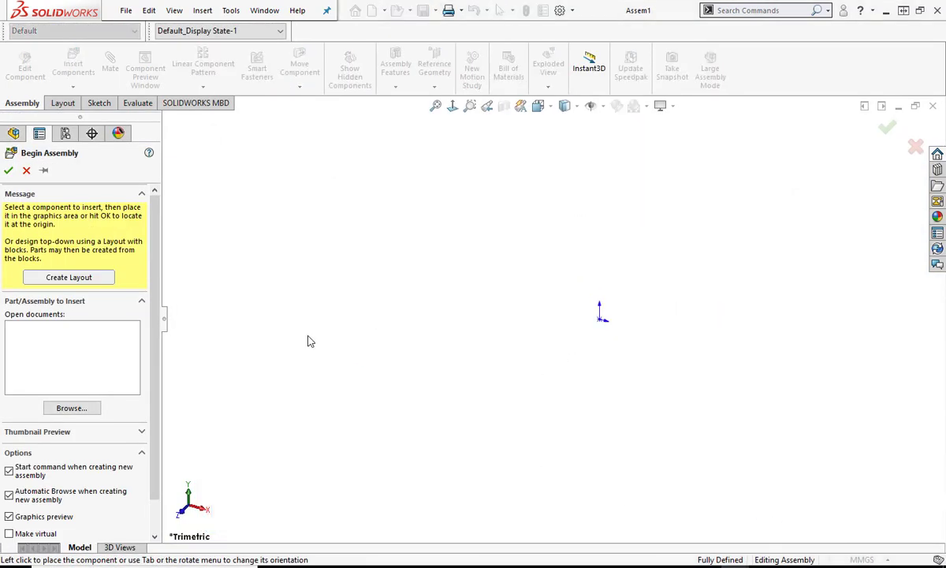
pyautogui.click(25, 171)
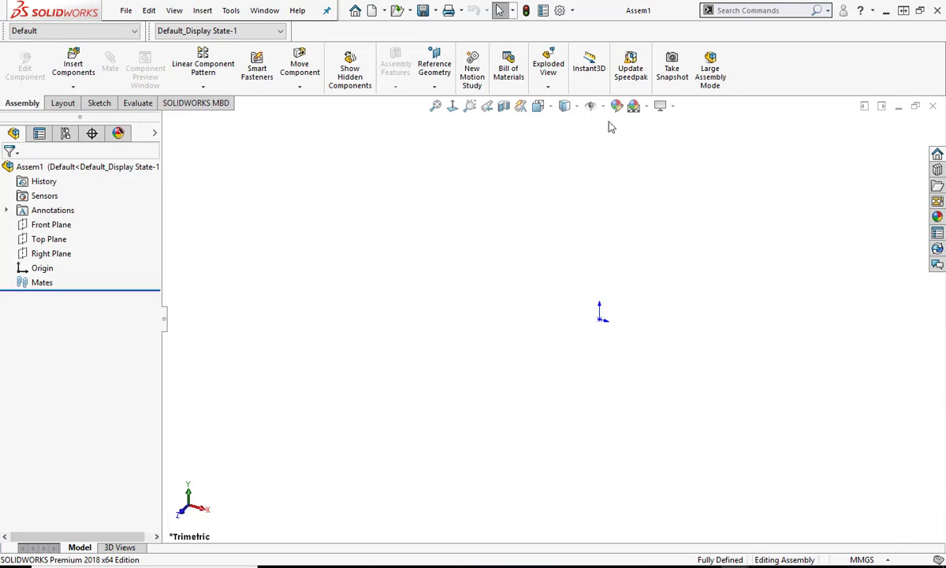
pyautogui.click(590, 104)
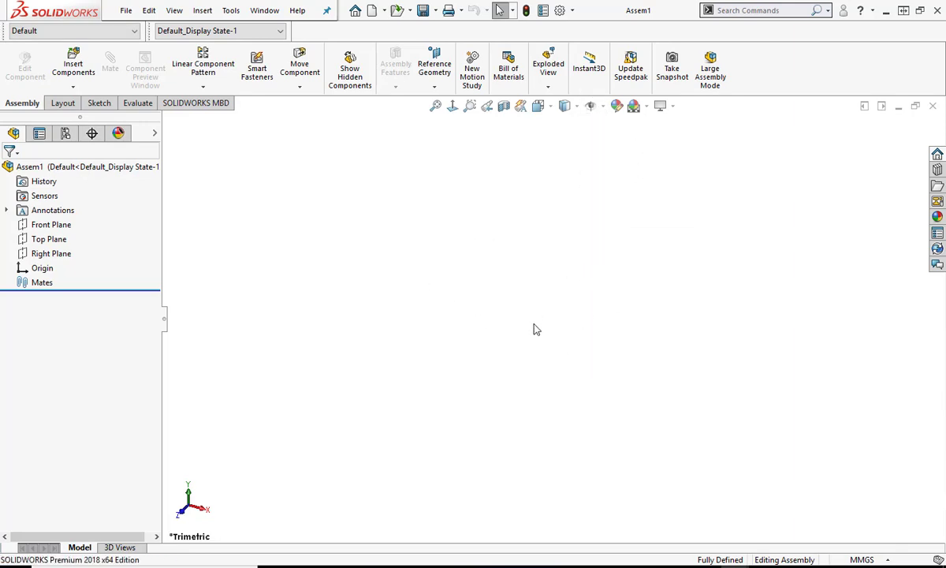
pyautogui.click(435, 10)
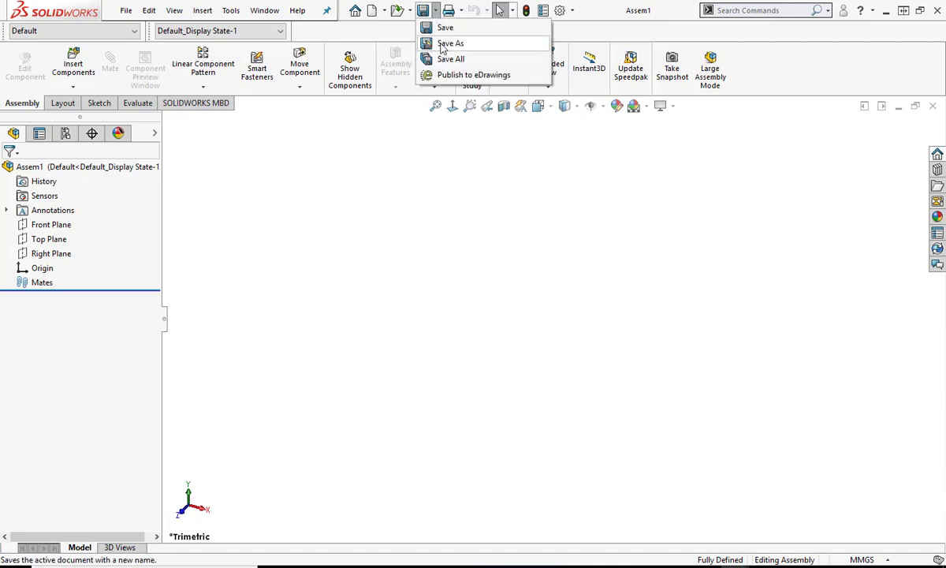
# Save as type Assembly Templates (*.asmdot) into D:\SolidWorks\Document Templates, named Assembly Template.
pyautogui.click(451, 44)
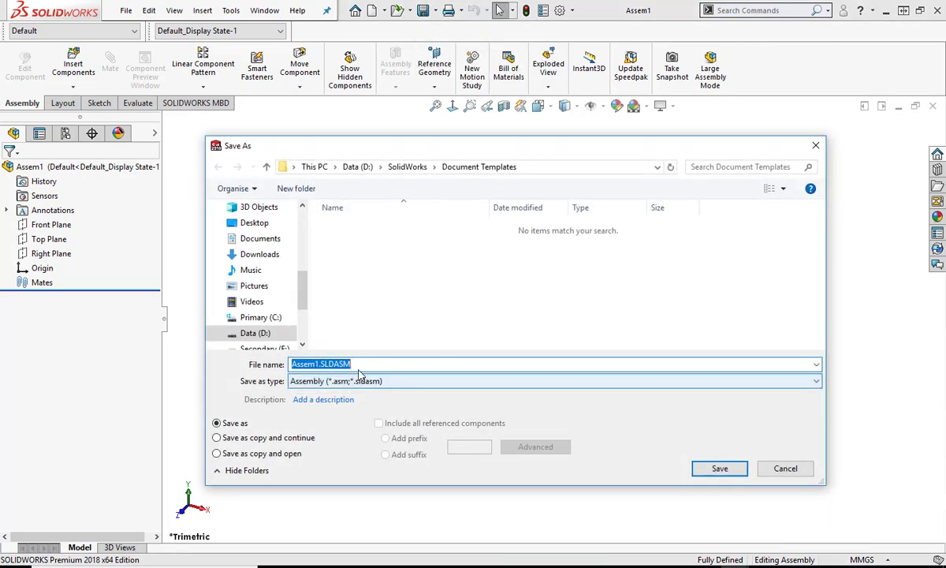
pyautogui.click(813, 380)
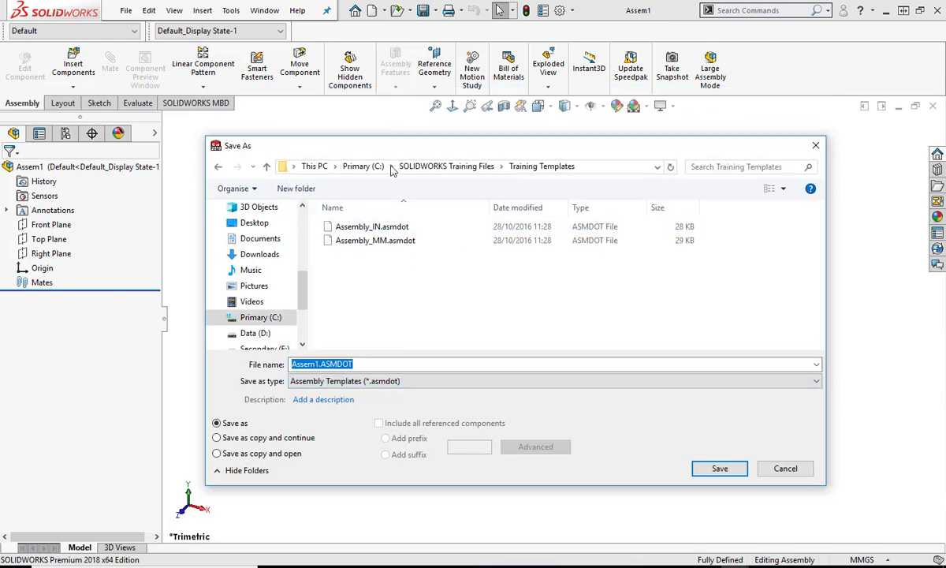
pyautogui.click(252, 286)
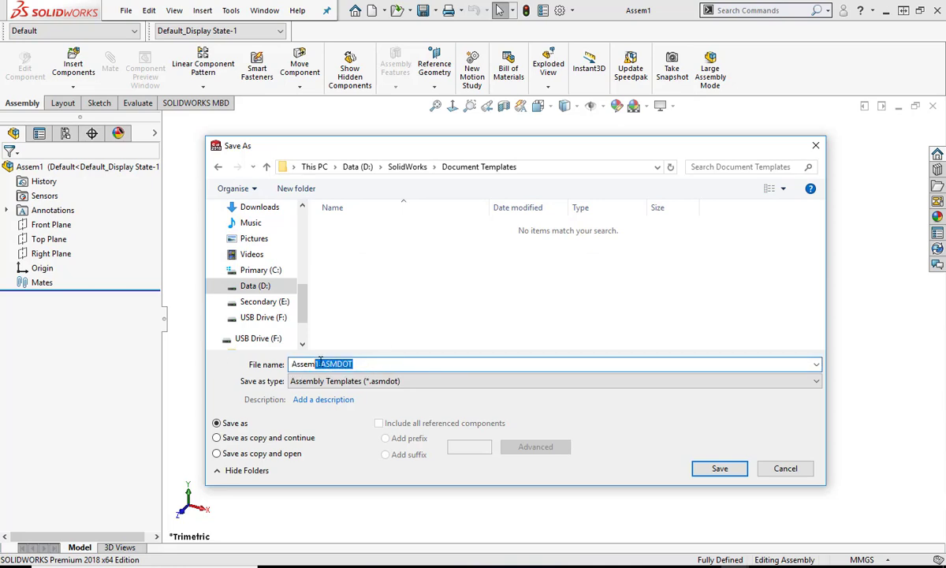
pyautogui.write('Assembly Template')
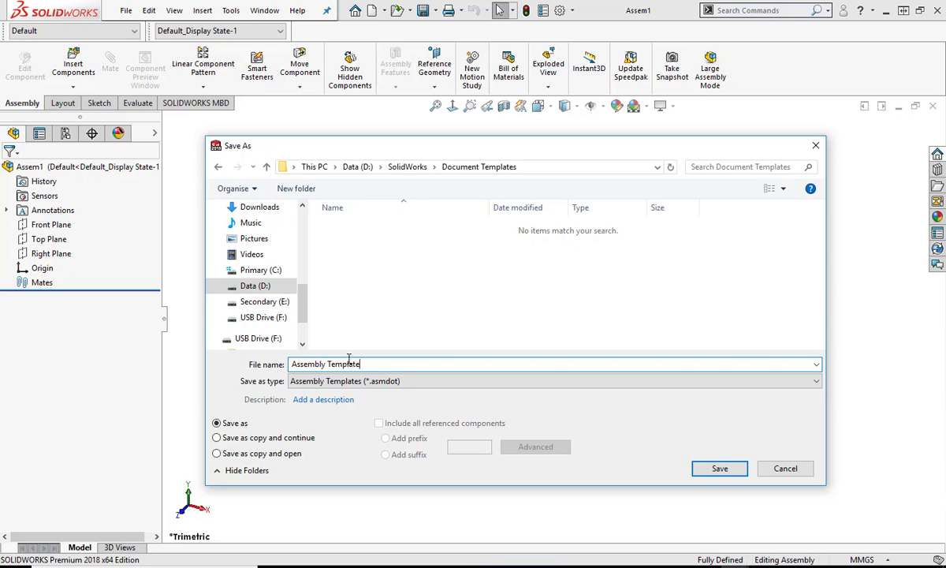
pyautogui.click(719, 467)
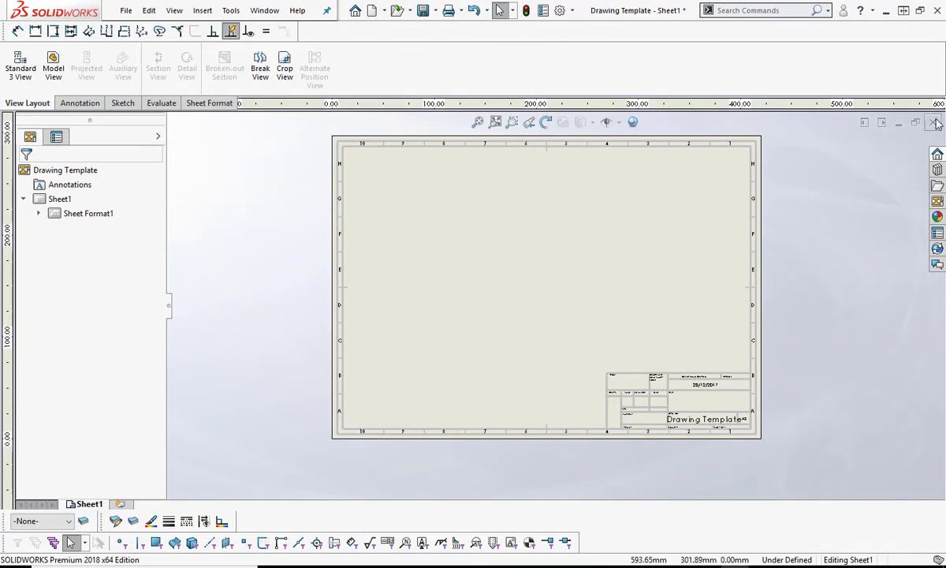
# Close every open document via Window > Close All, choosing Don't Save.
pyautogui.click(60, 199)
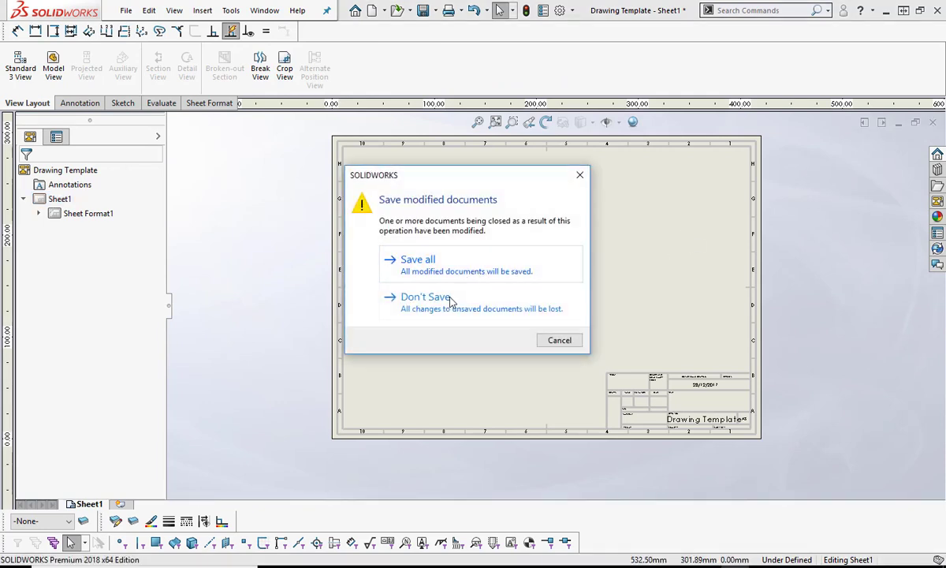
pyautogui.click(426, 296)
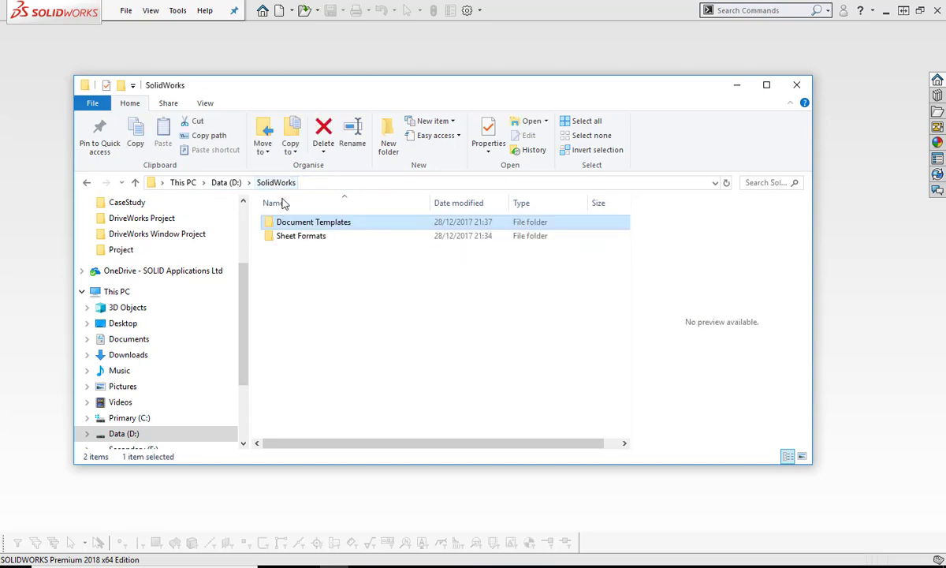
# Check the Document Templates folder contents, then close the File Explorer window.
pyautogui.doubleClick(321, 237)
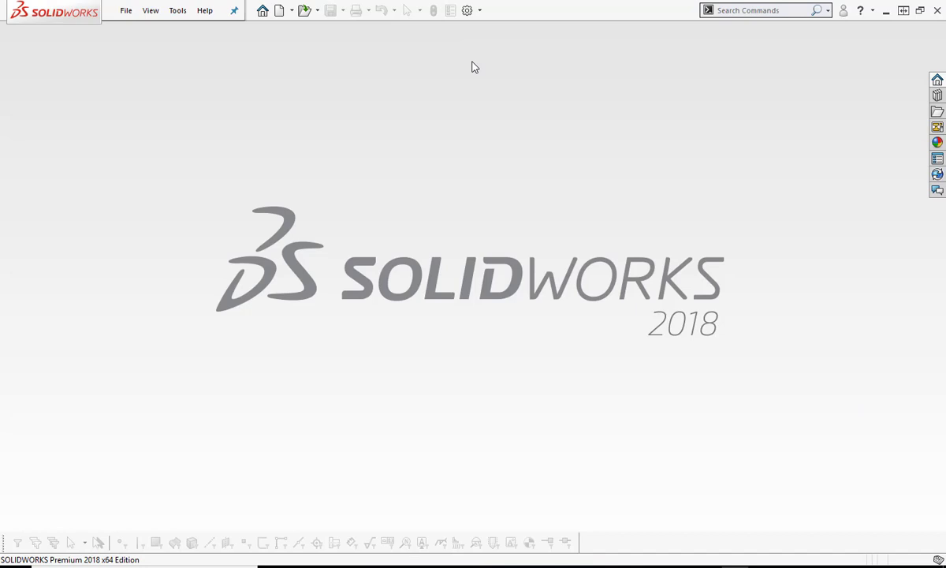
# Show the File Locations page of System Options for Document Templates.
pyautogui.click(466, 9)
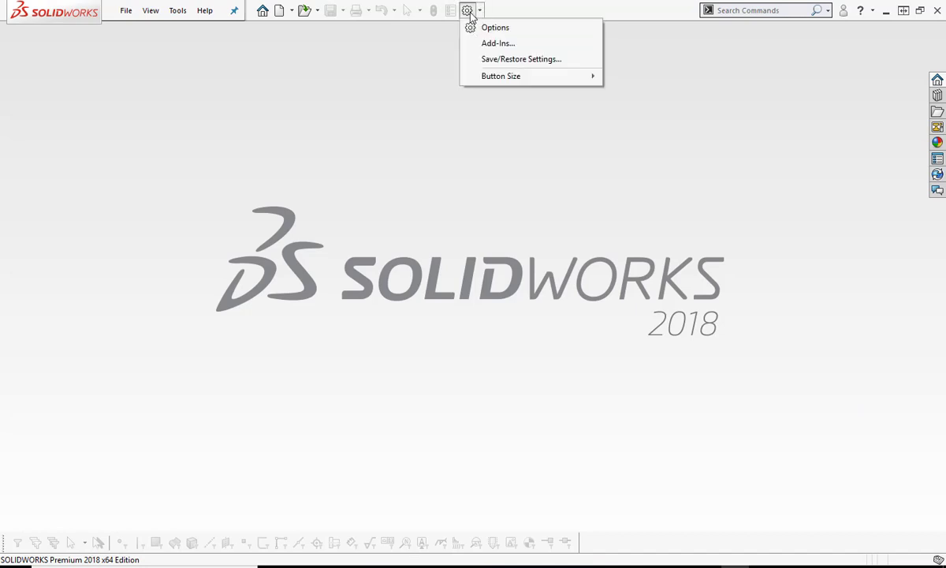
pyautogui.moveTo(495, 26)
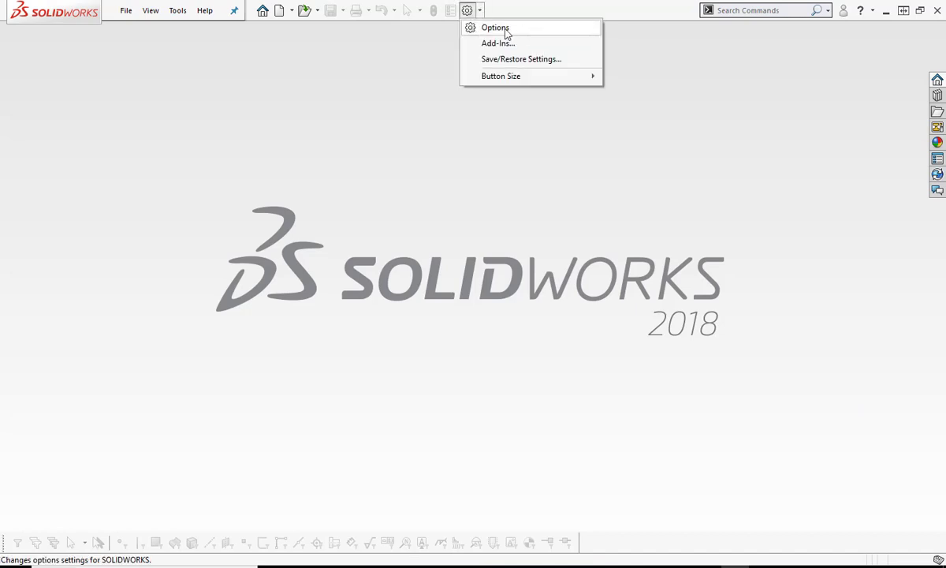
pyautogui.click(495, 28)
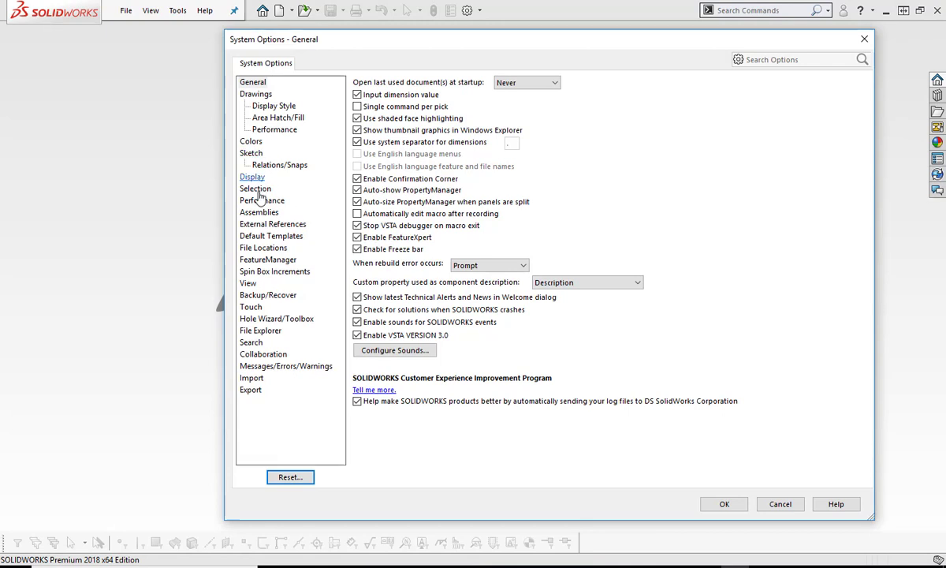
pyautogui.click(264, 247)
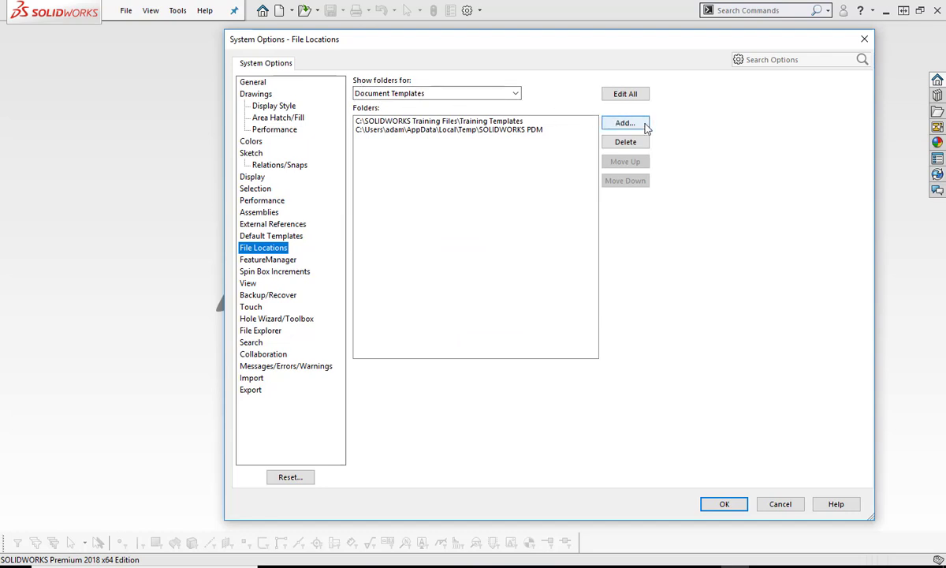
# Add D:\SolidWorks\Document Templates to the template search paths and accept with OK.
pyautogui.click(624, 123)
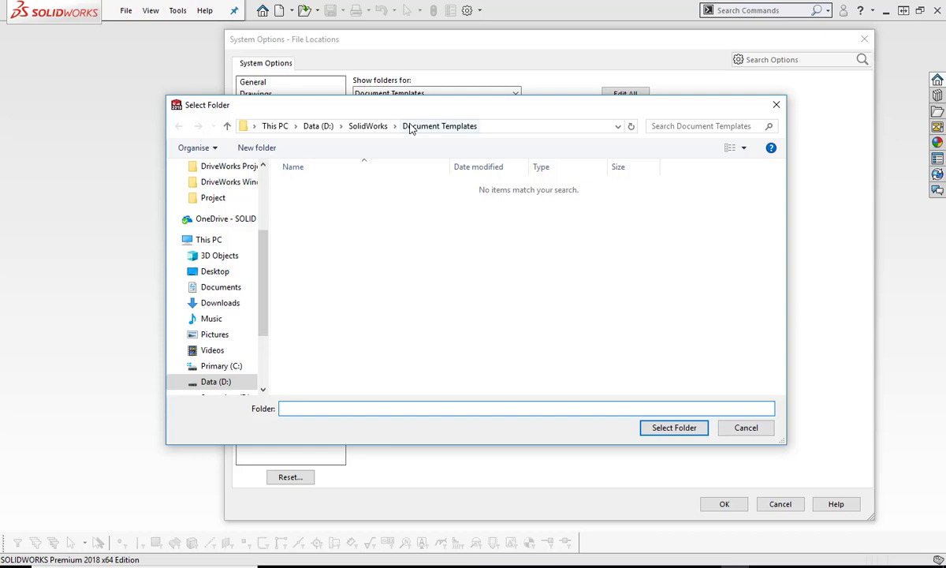
pyautogui.click(438, 126)
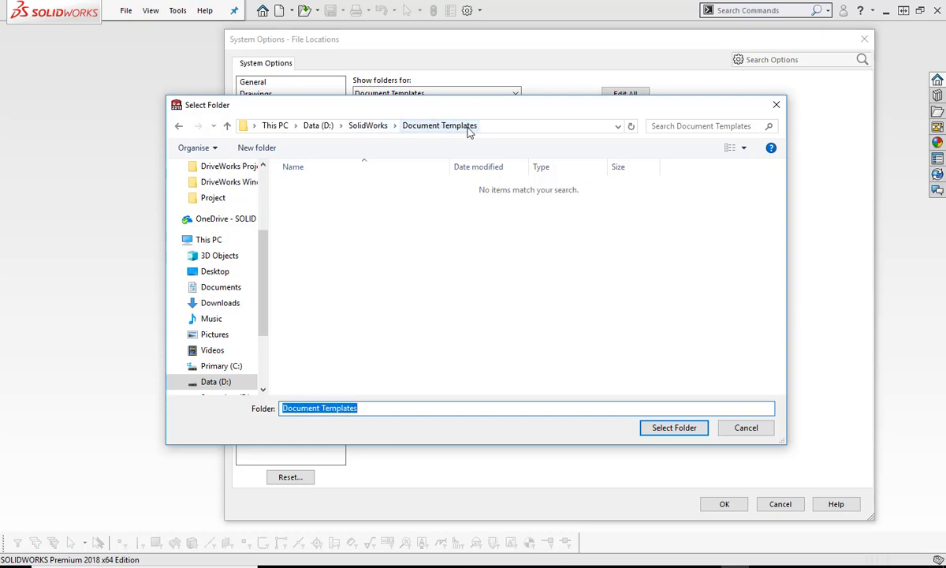
pyautogui.click(675, 427)
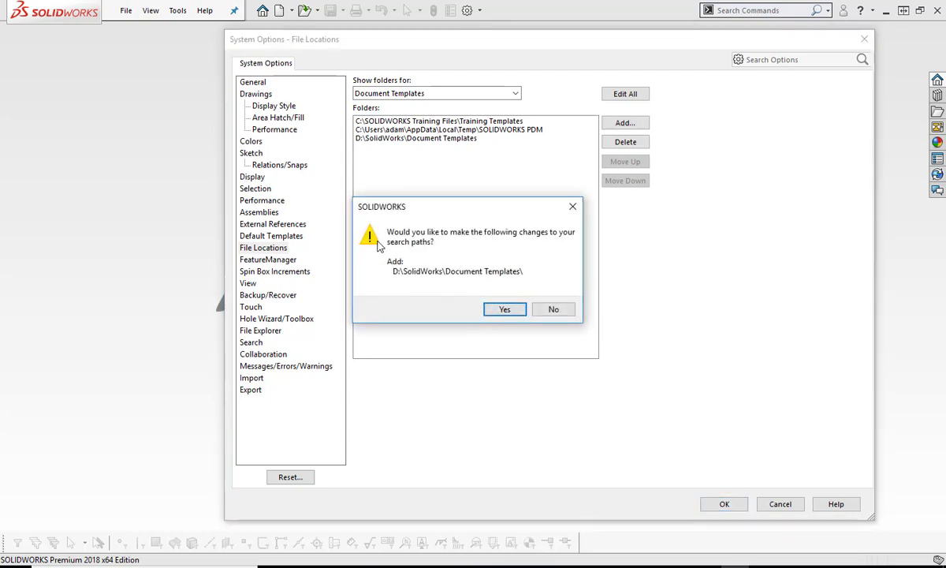
pyautogui.click(505, 308)
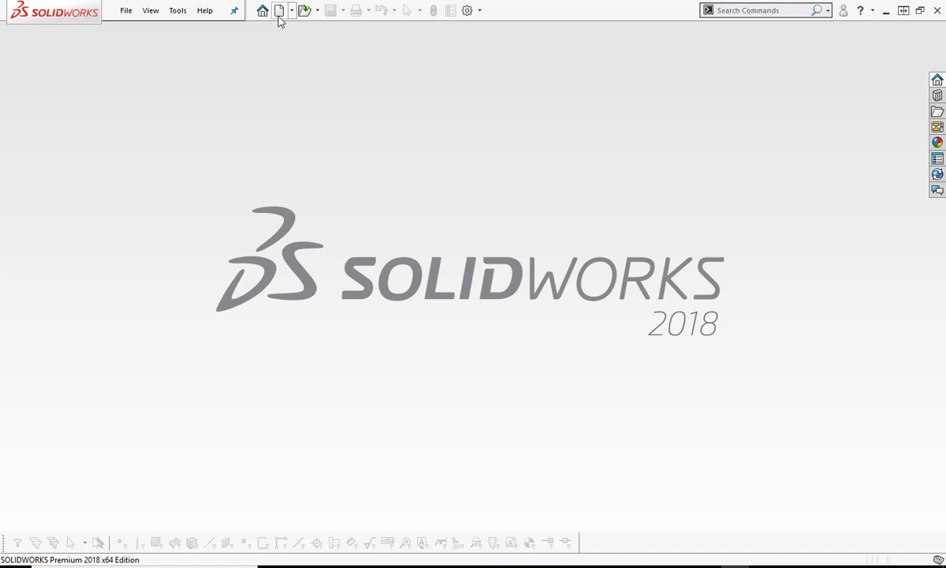
# Review the three templates on the Document Templates tab and create new part Part3 from Part Template.
pyautogui.click(280, 10)
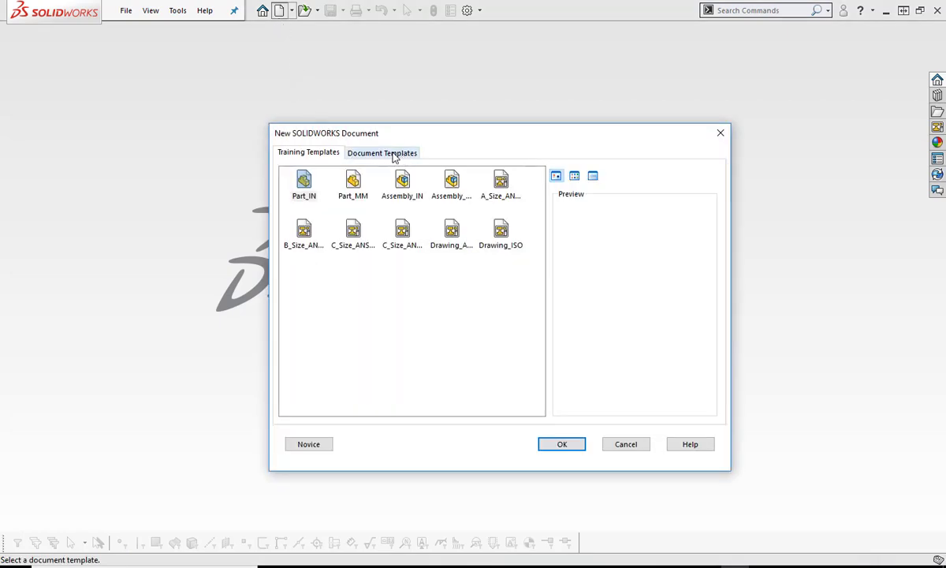
pyautogui.click(382, 151)
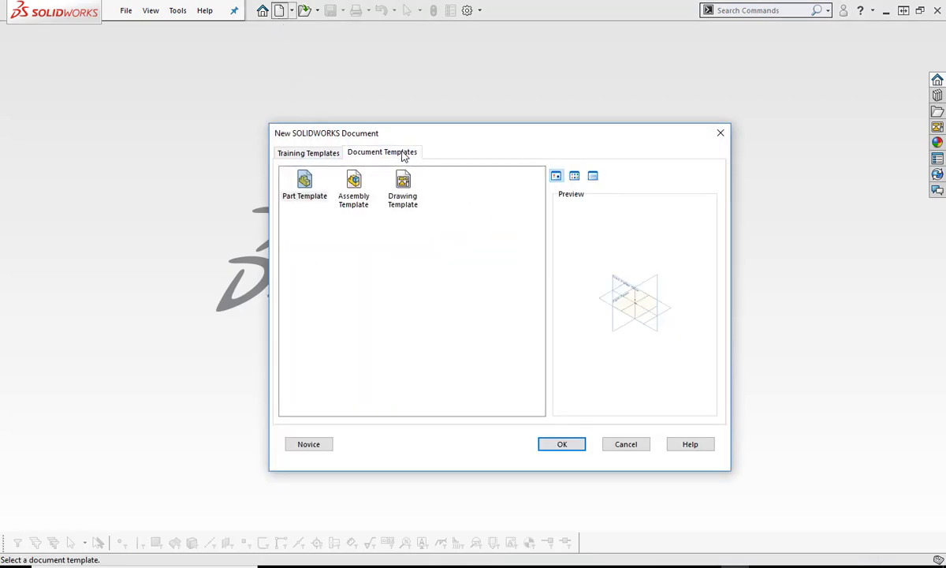
pyautogui.click(304, 186)
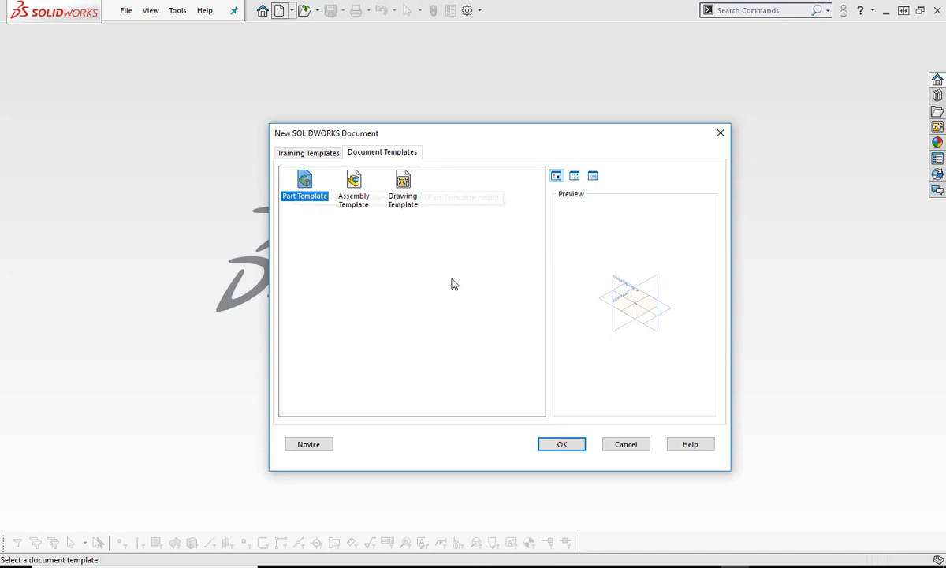
pyautogui.click(353, 188)
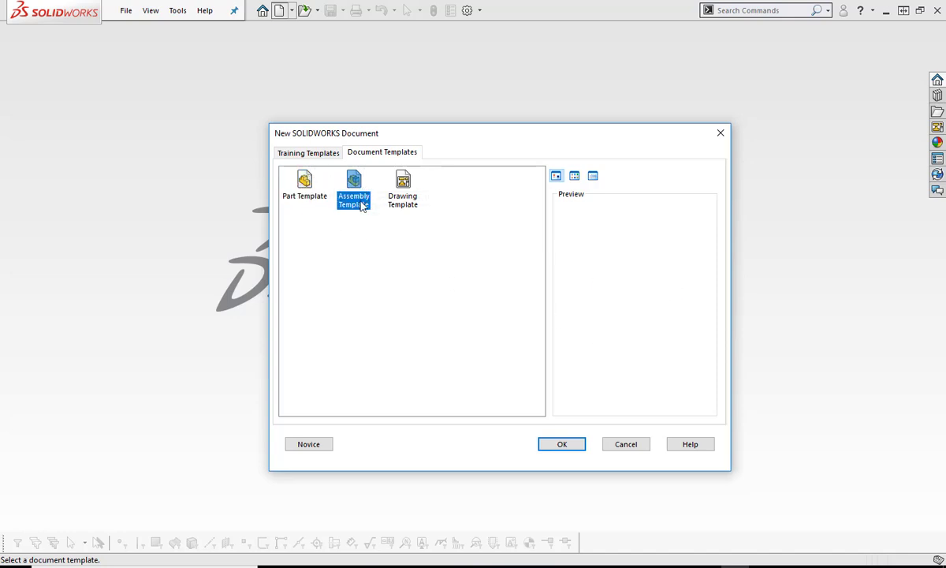
pyautogui.click(402, 189)
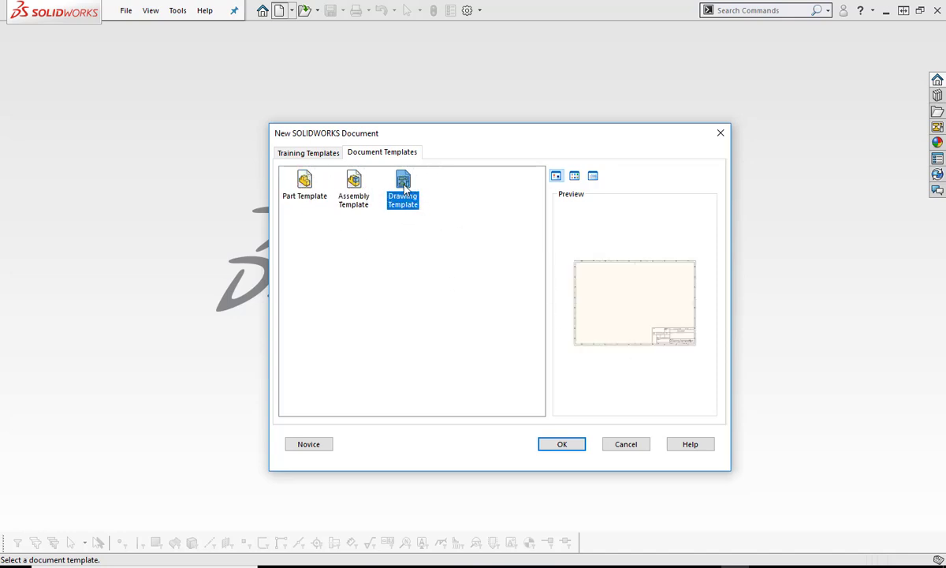
pyautogui.click(304, 186)
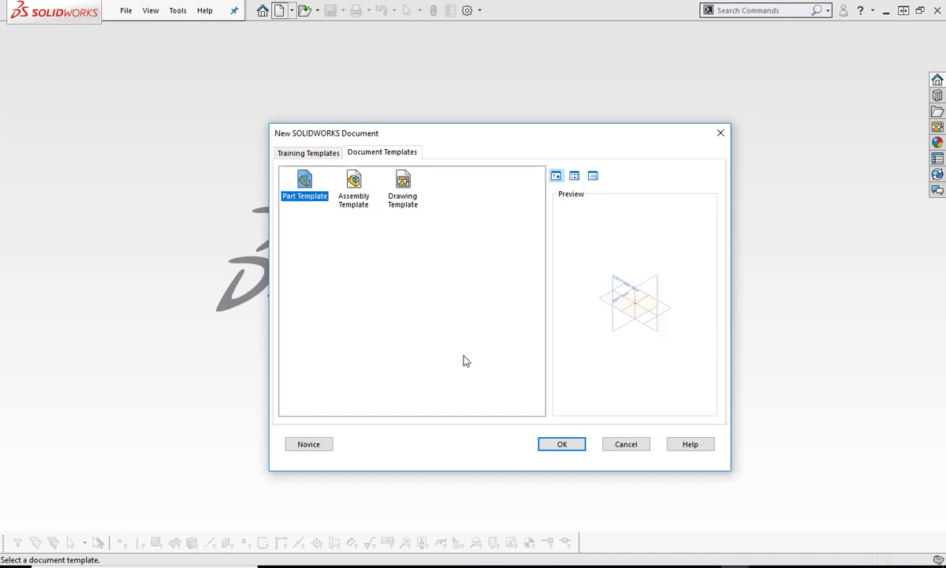
pyautogui.click(562, 443)
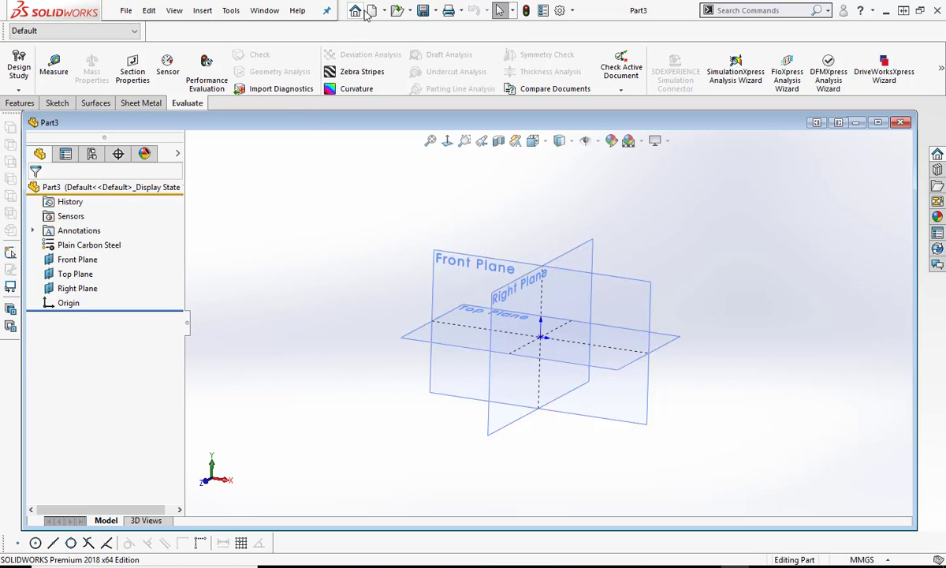
# Create new assembly Assem2 from Assembly Template, cancelling Begin Assembly.
pyautogui.click(372, 9)
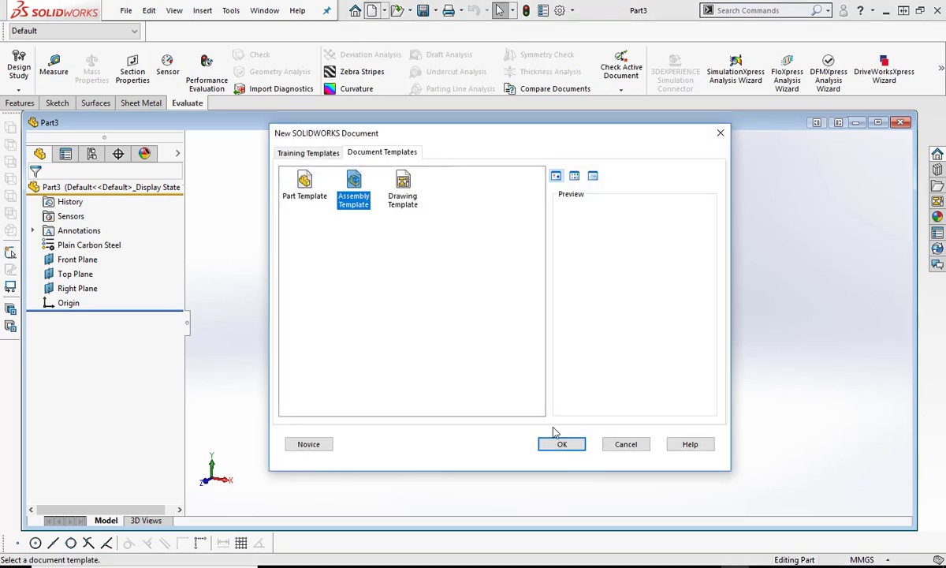
pyautogui.click(561, 443)
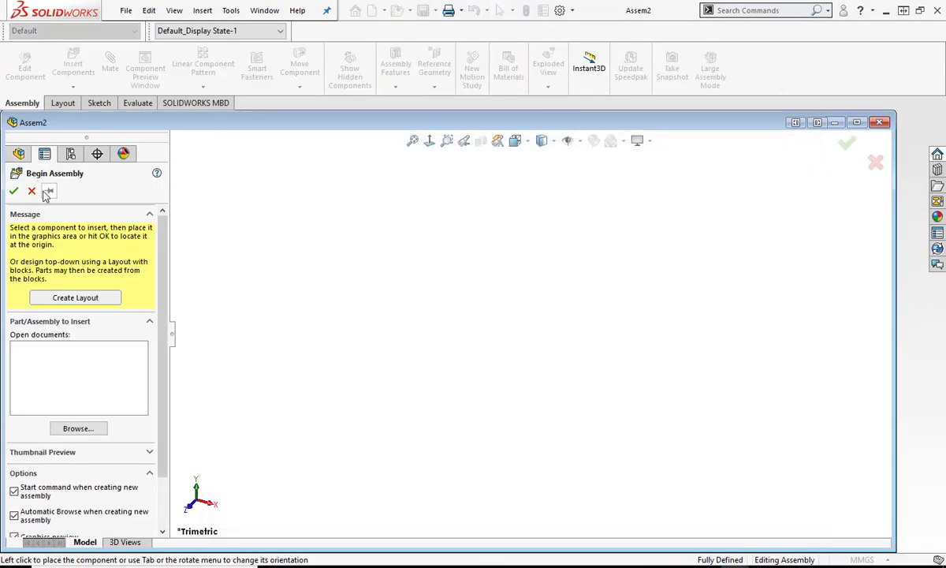
pyautogui.click(31, 191)
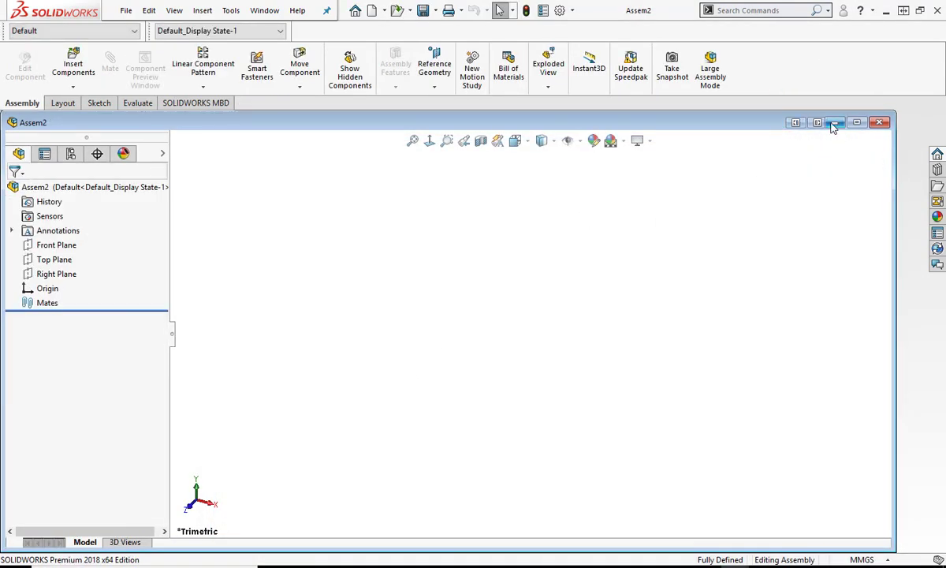
# Create new drawing Draw2 from Drawing Template, showing the A3 border and title block.
pyautogui.click(370, 10)
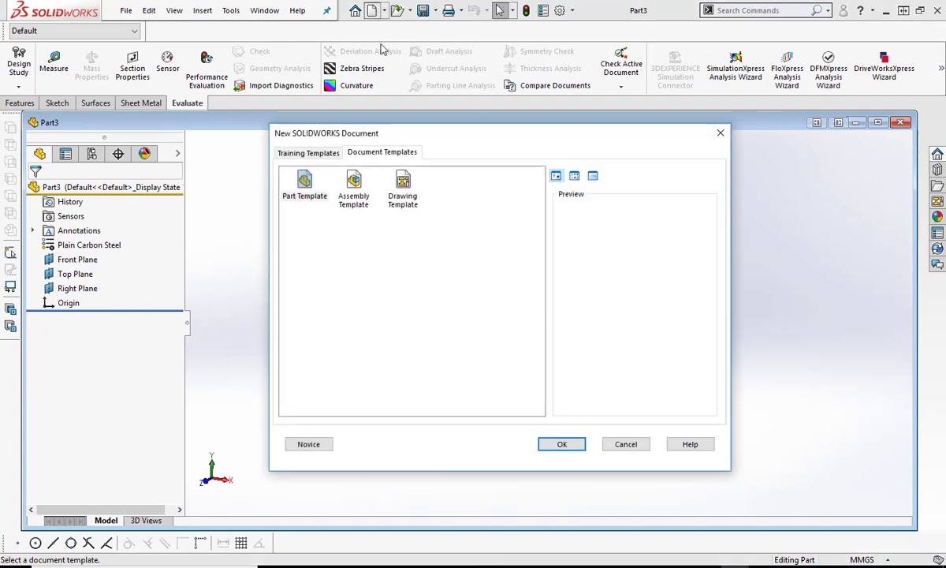
pyautogui.click(561, 445)
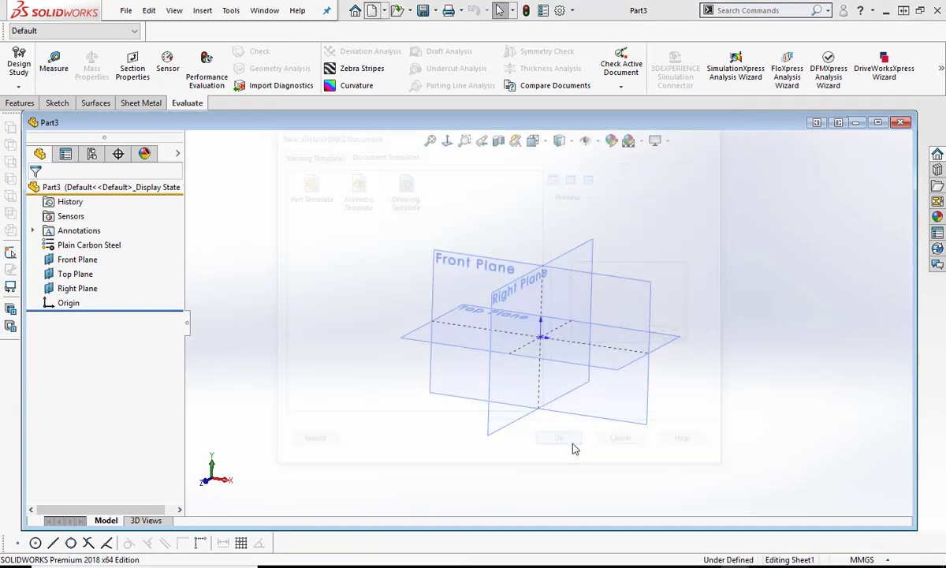
pyautogui.click(559, 439)
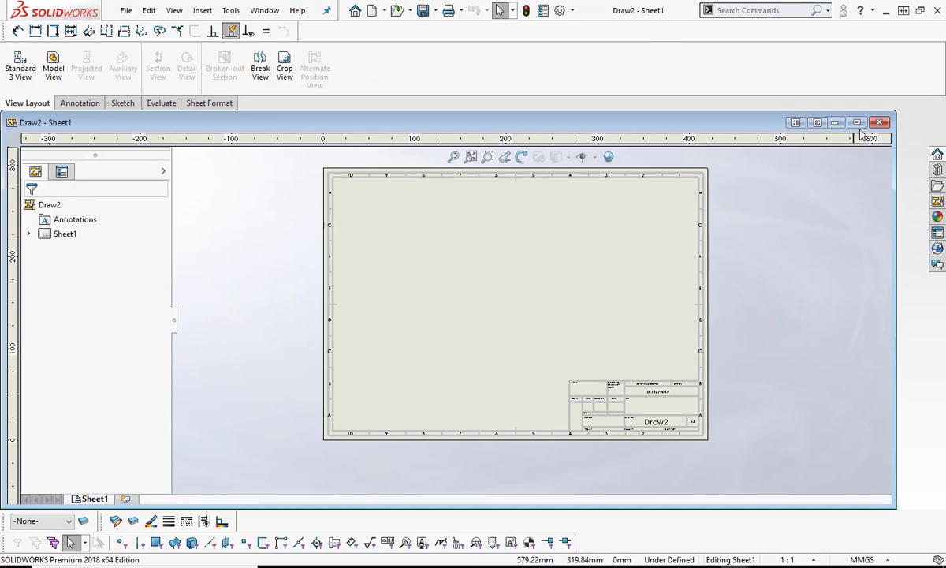